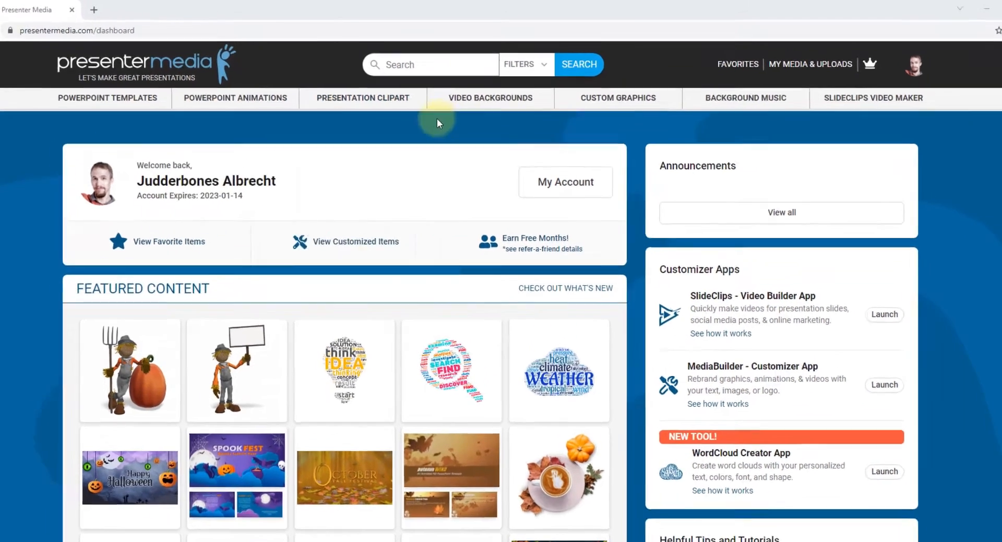
Go from the dashboard to the Custom Animations catalogue via the Custom Graphics menu
left_click(618, 97)
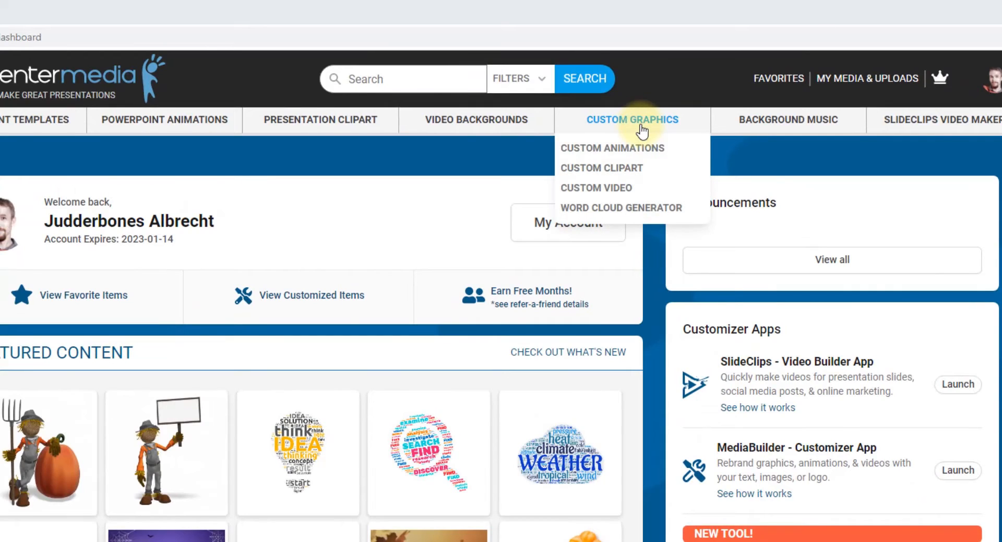
mouse_move(618, 155)
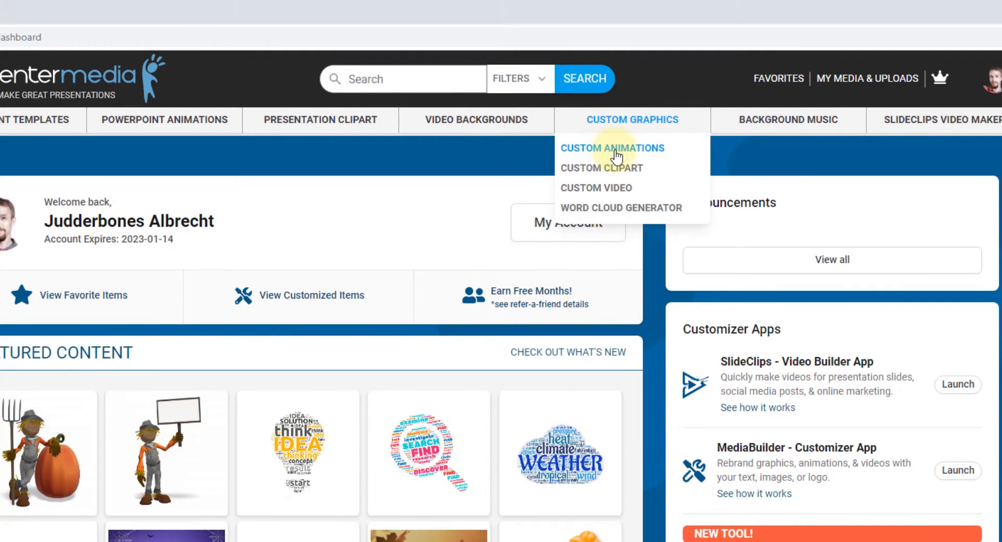
left_click(612, 147)
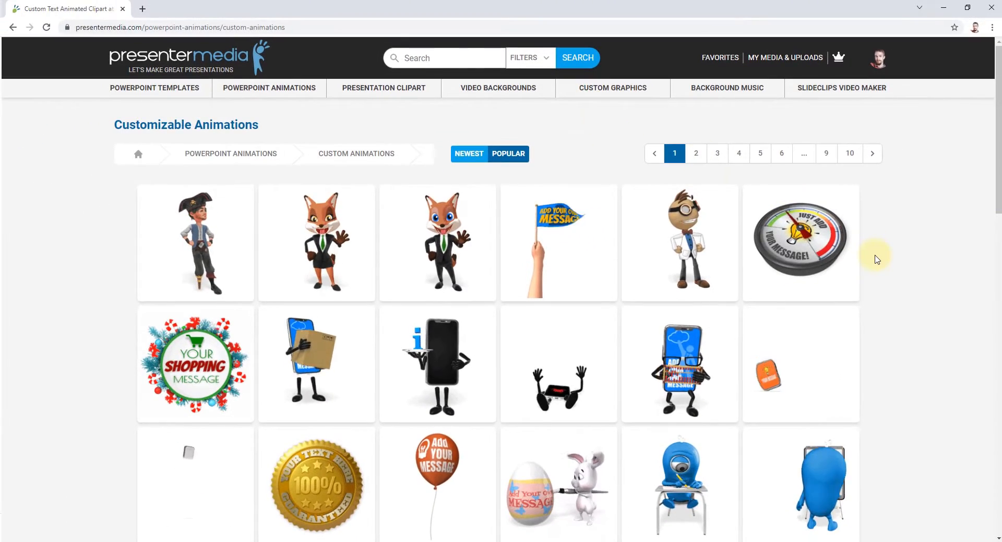
Browse animation pages 3 and 2, then choose the Custom Text Gear Rotating animation
scroll("down", 3)
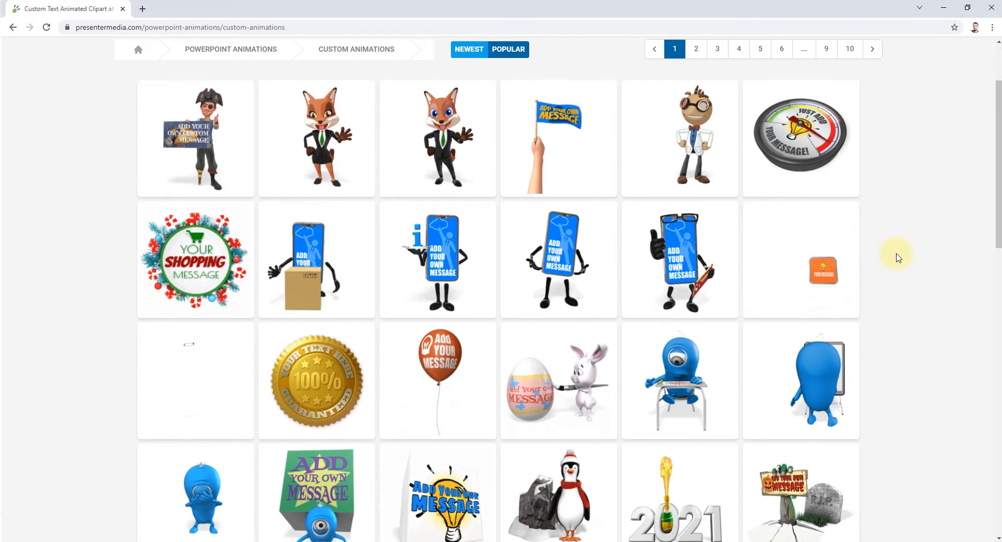
scroll("down", 3)
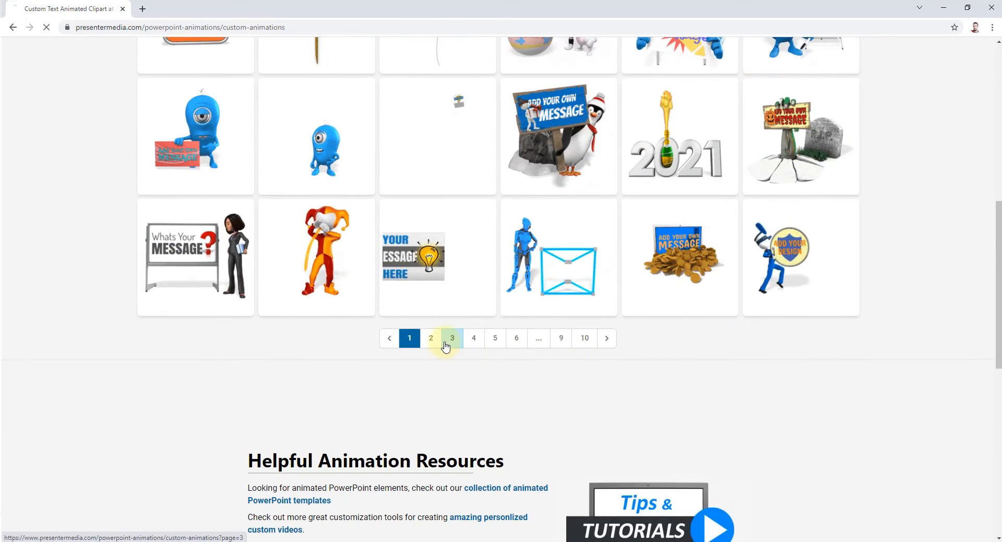
left_click(452, 338)
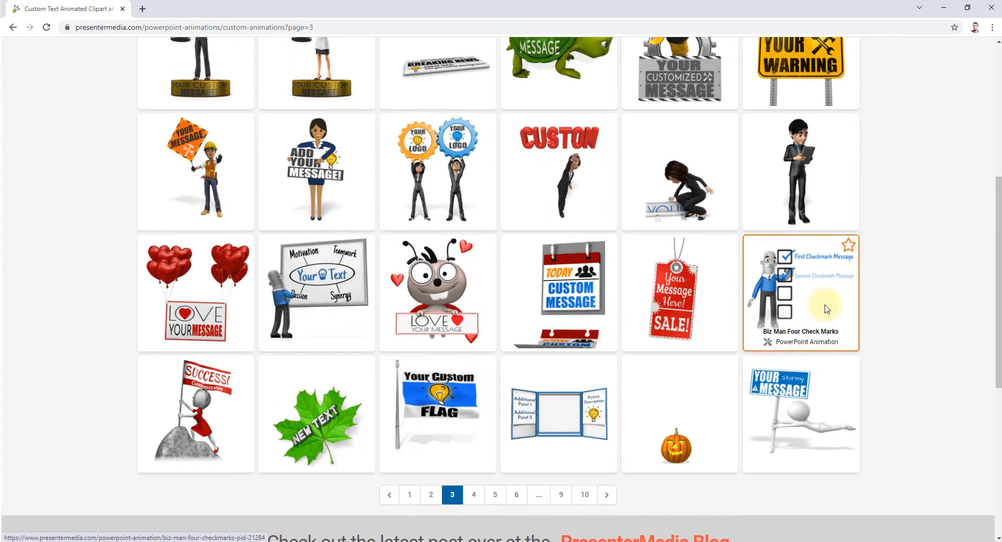
scroll("down", 3)
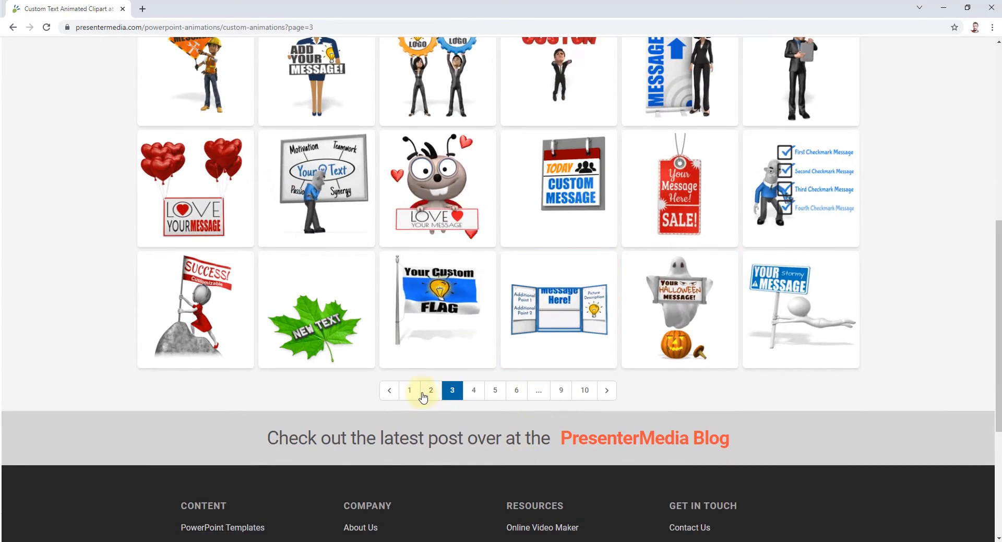
left_click(430, 390)
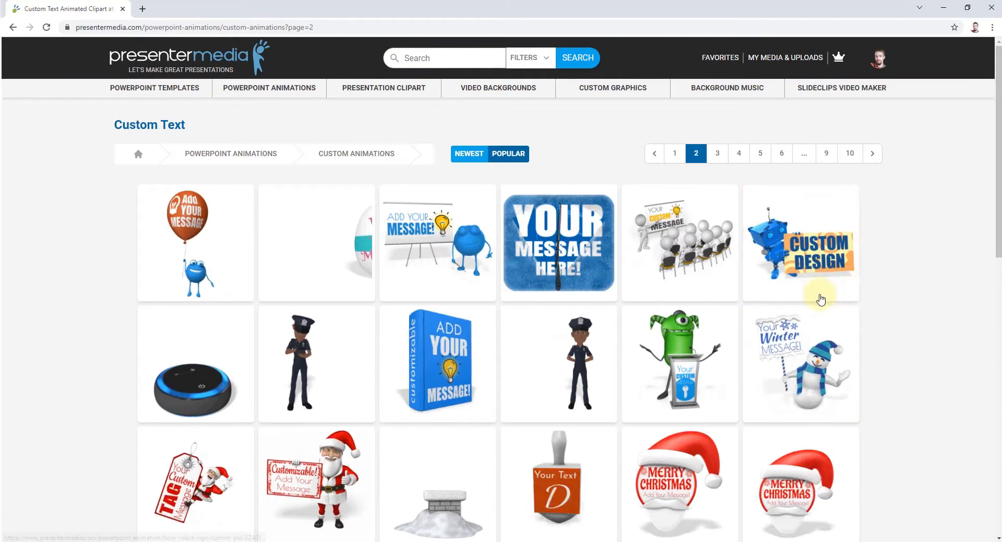
scroll("down", 3)
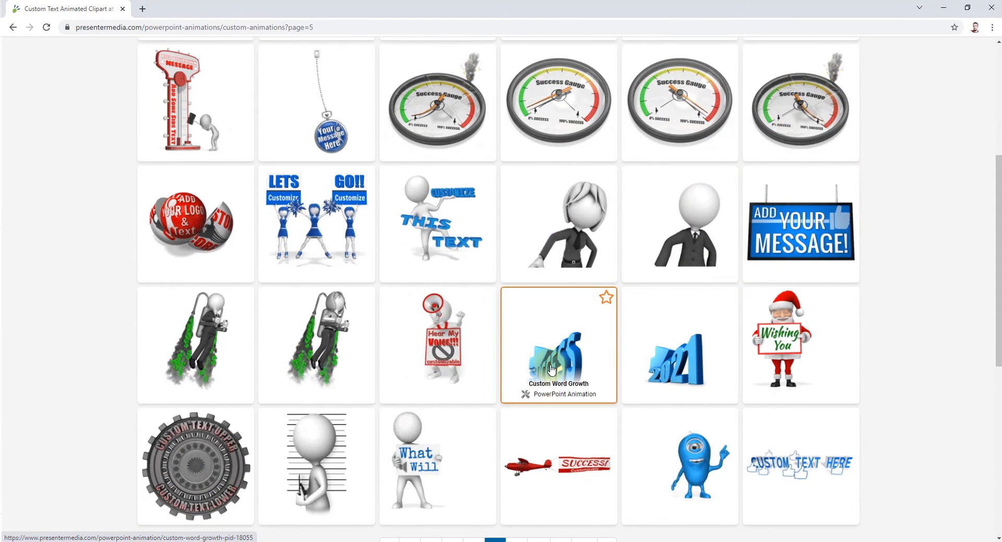
scroll("down", 3)
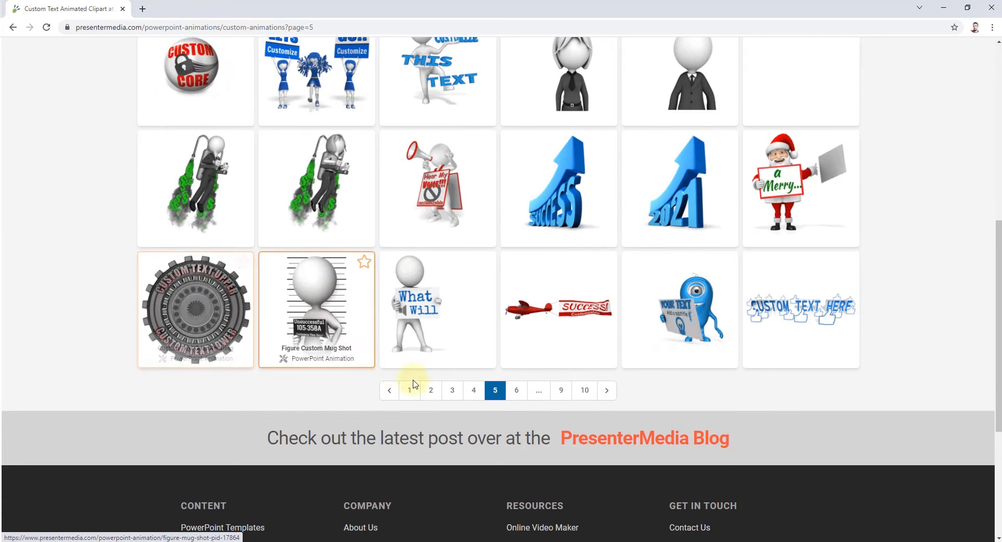
left_click(195, 304)
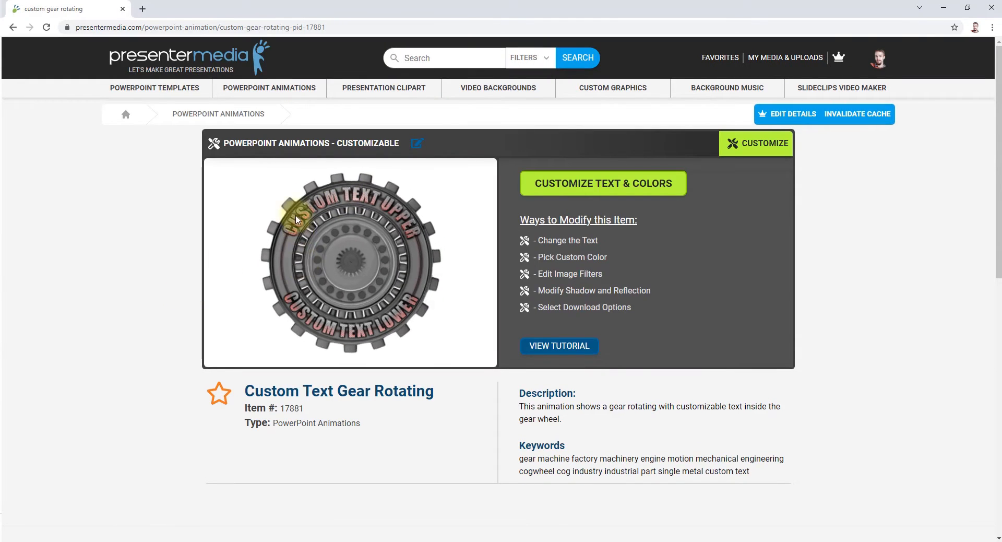
mouse_move(416, 209)
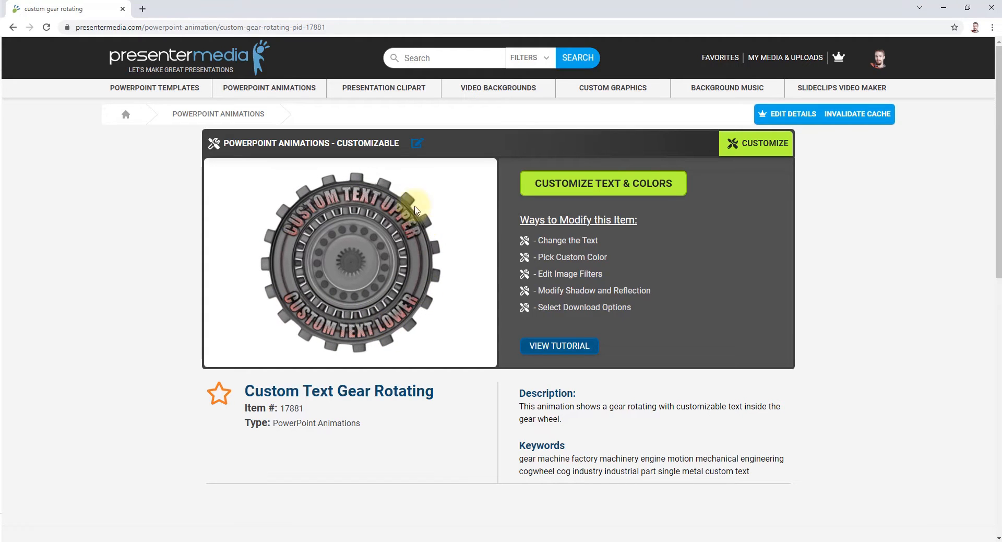
mouse_move(730, 280)
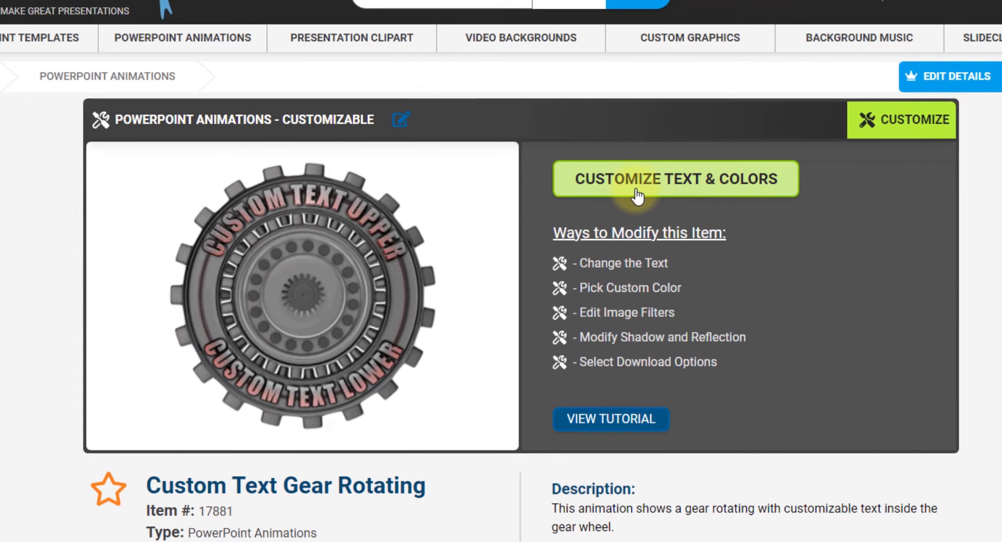
Start customizing the gear animation's text and colours
left_click(675, 178)
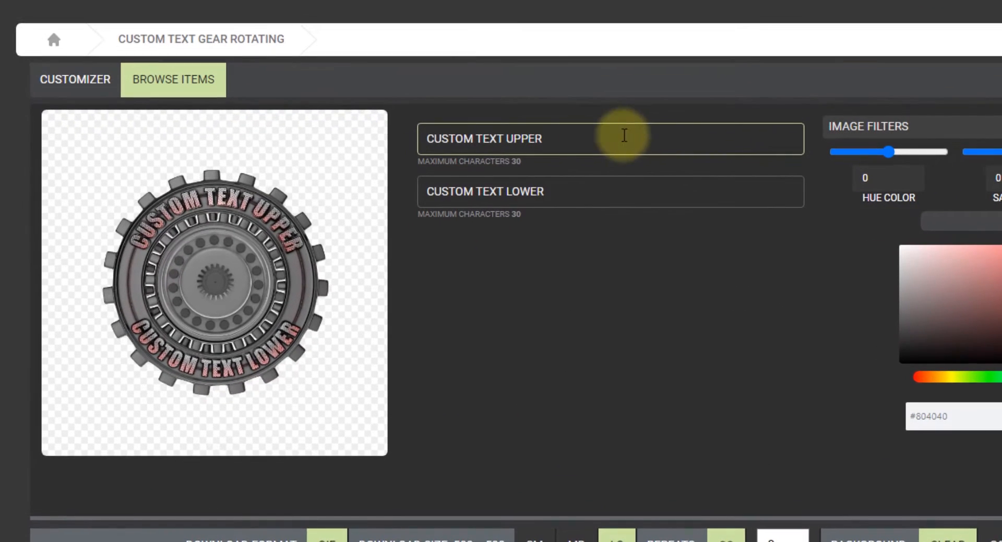
Enter upper text SUCCESS IS NOW and lower text START TURNING YOUR GEARS
left_click(511, 191)
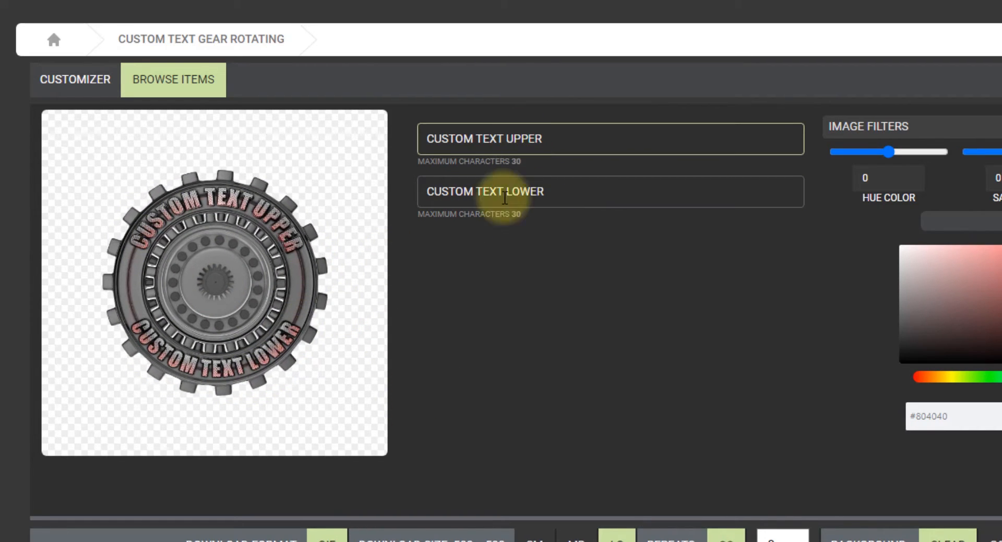
mouse_move(416, 349)
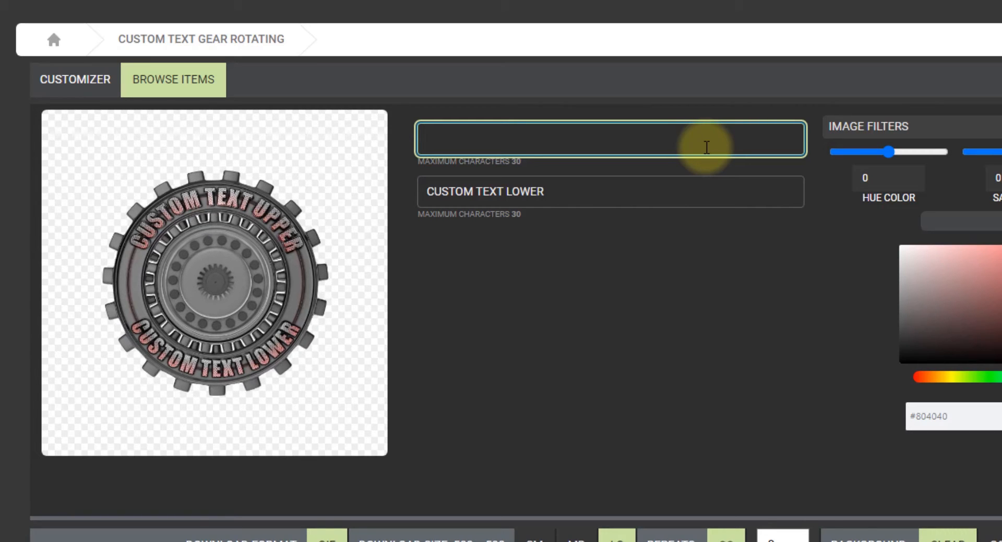
type("SUCCESS")
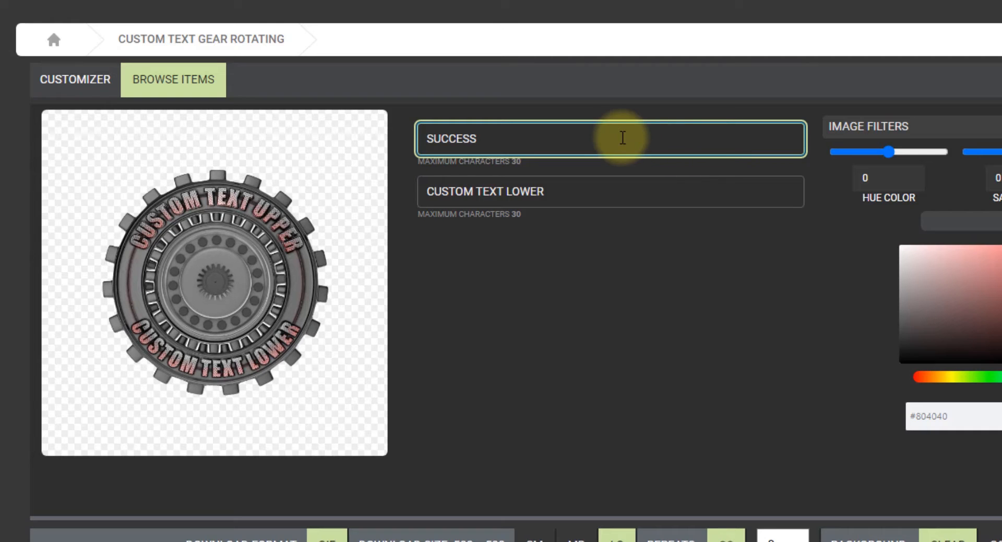
type("IS NOW")
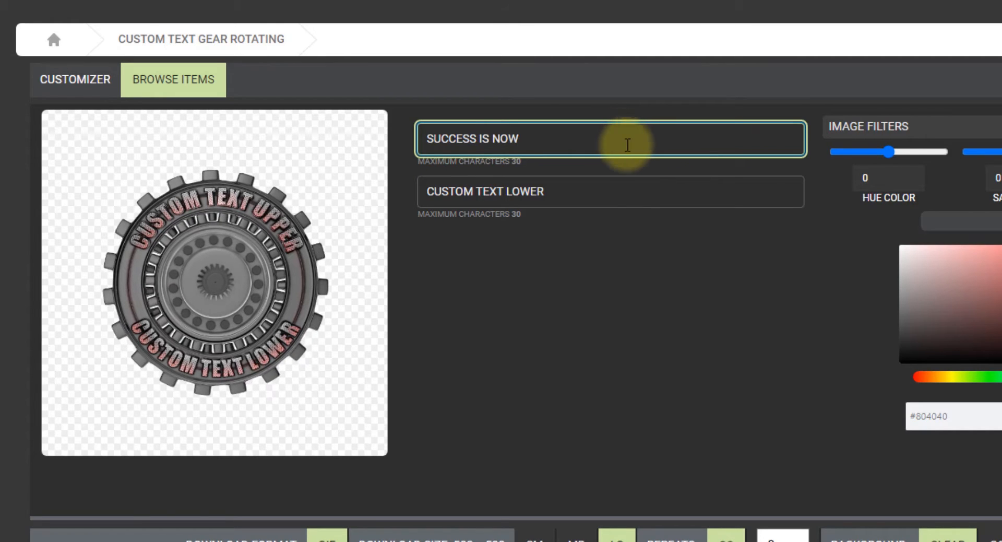
left_click(631, 191)
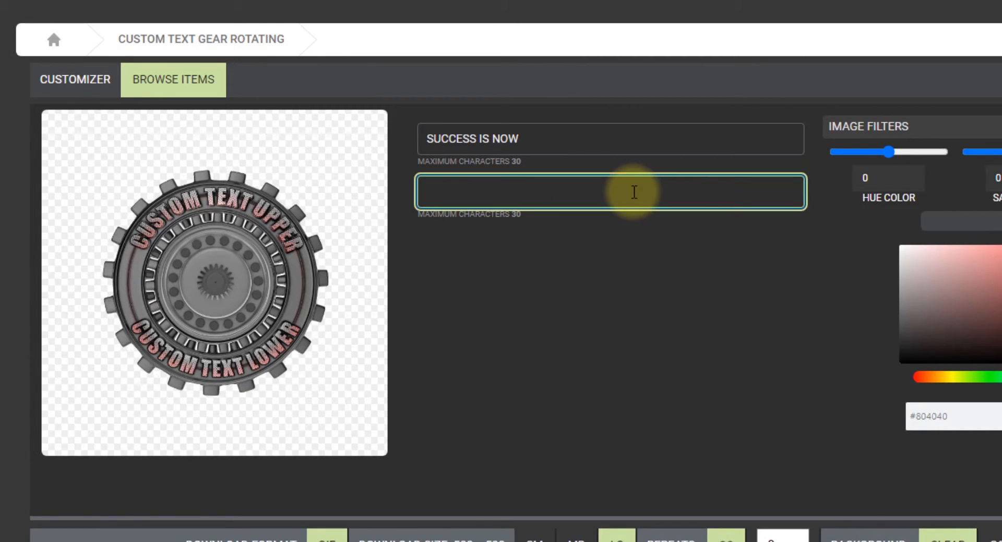
type("START TURNING YOUR")
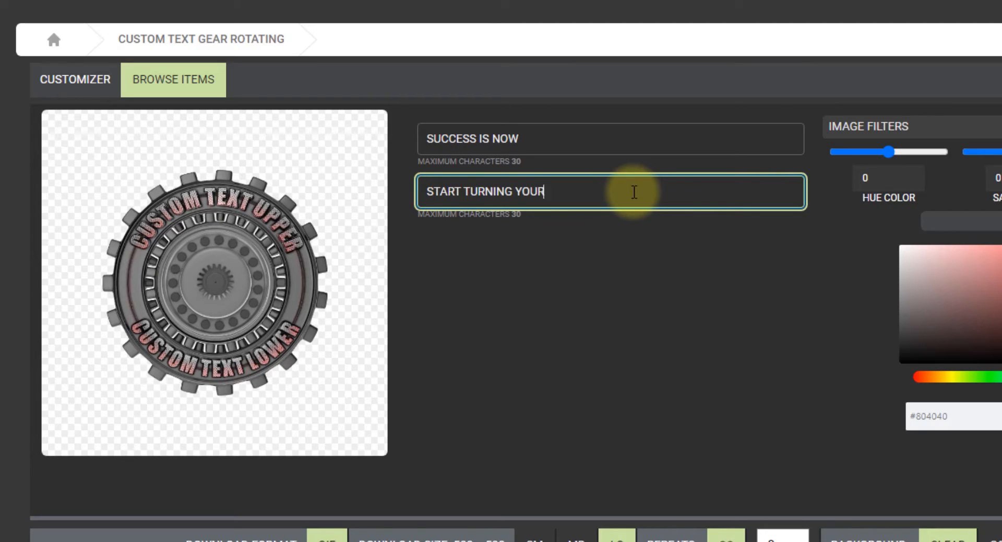
type("GEARS")
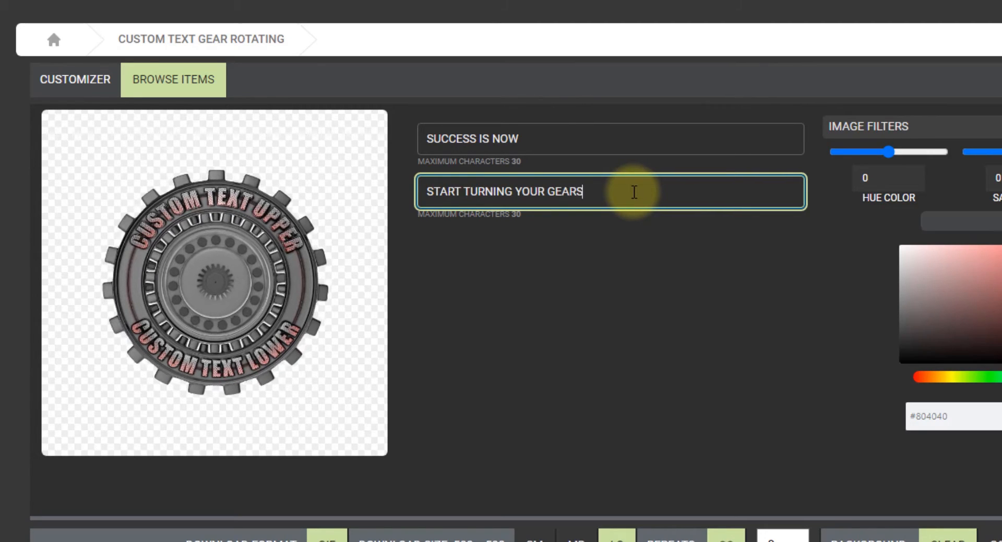
left_click(586, 137)
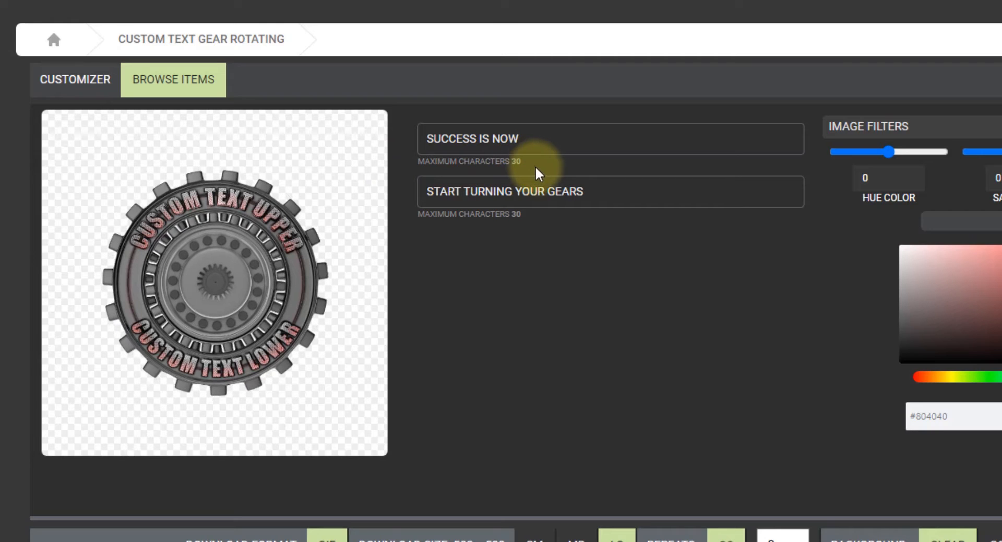
mouse_move(506, 299)
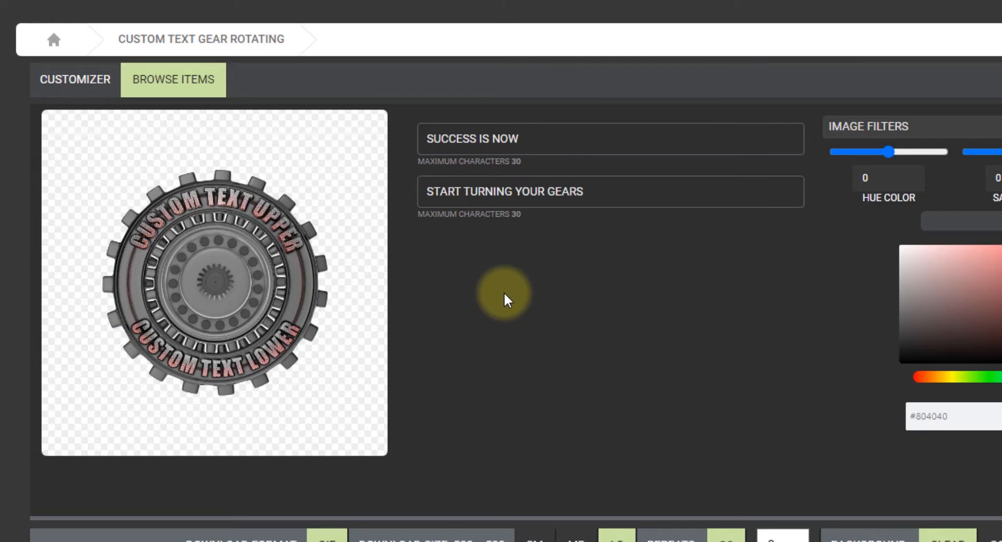
mouse_move(497, 330)
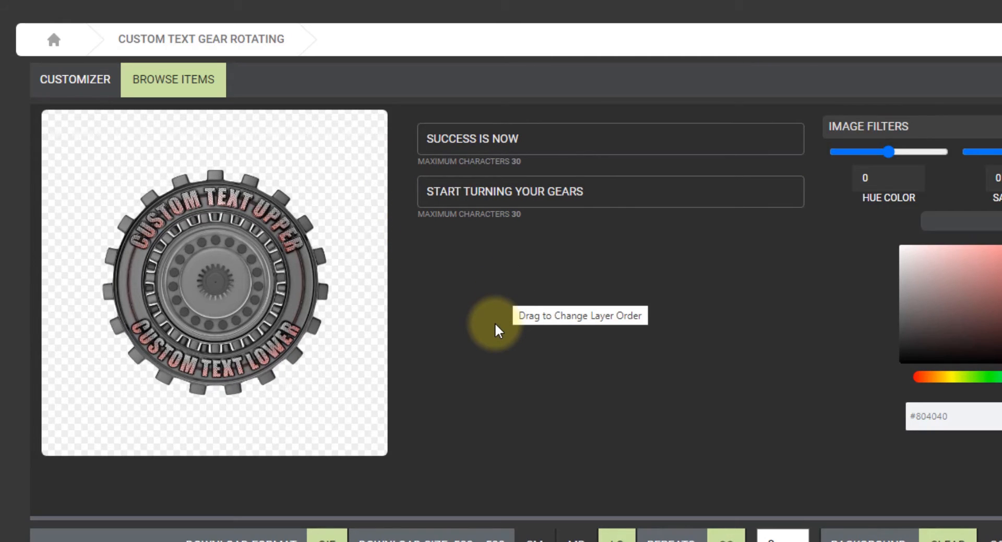
left_click(577, 151)
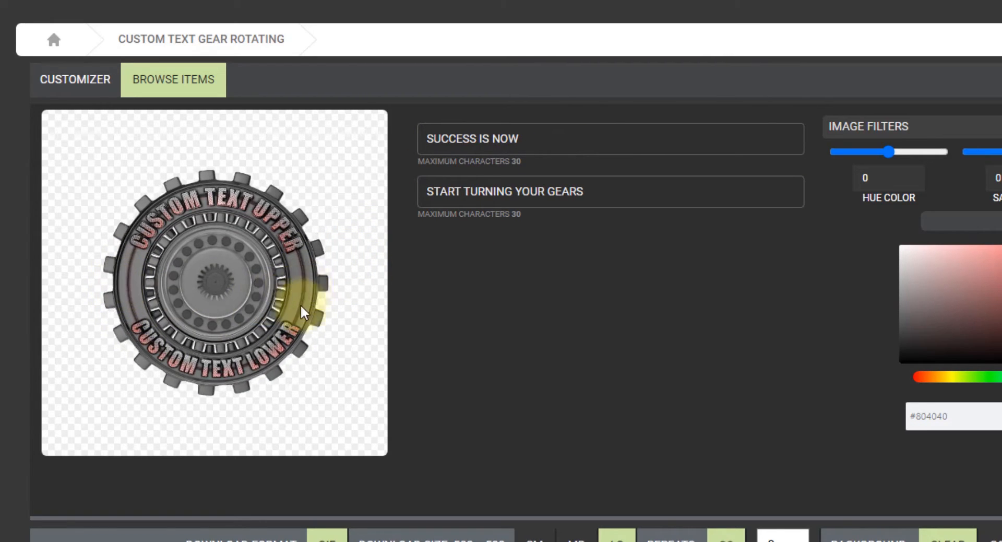
mouse_move(645, 365)
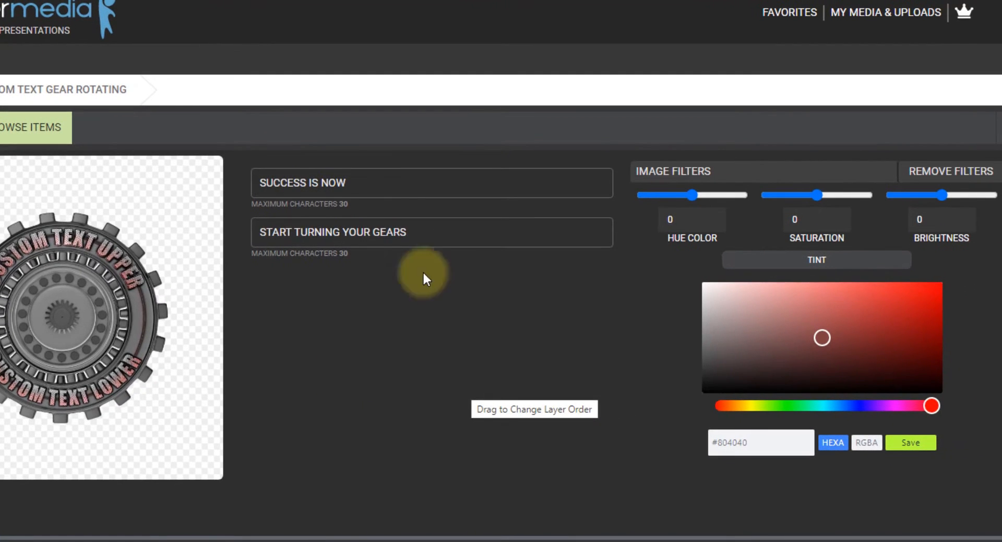
mouse_move(808, 168)
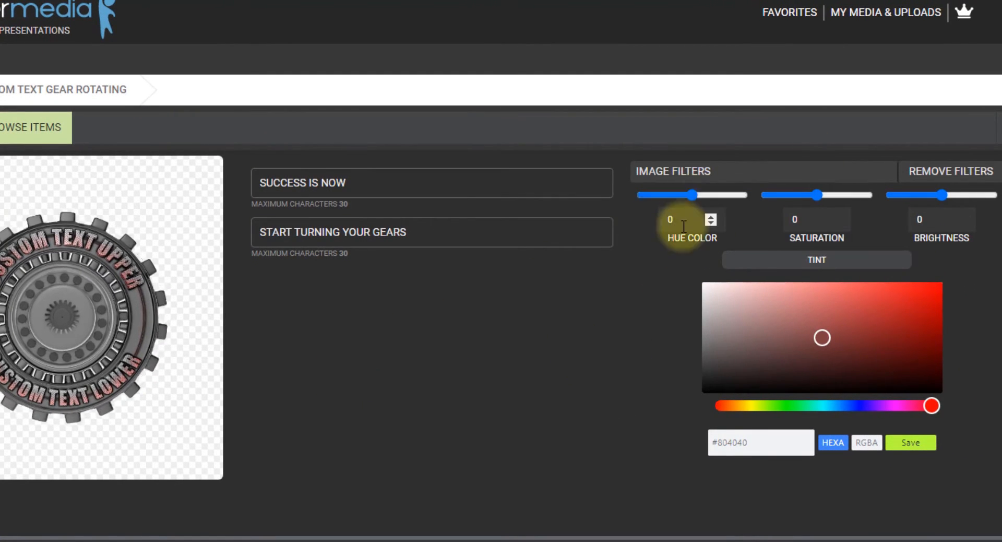
Experiment with the gear's hue slider and settle it at about 0.94
left_click_drag(696, 196, 714, 195)
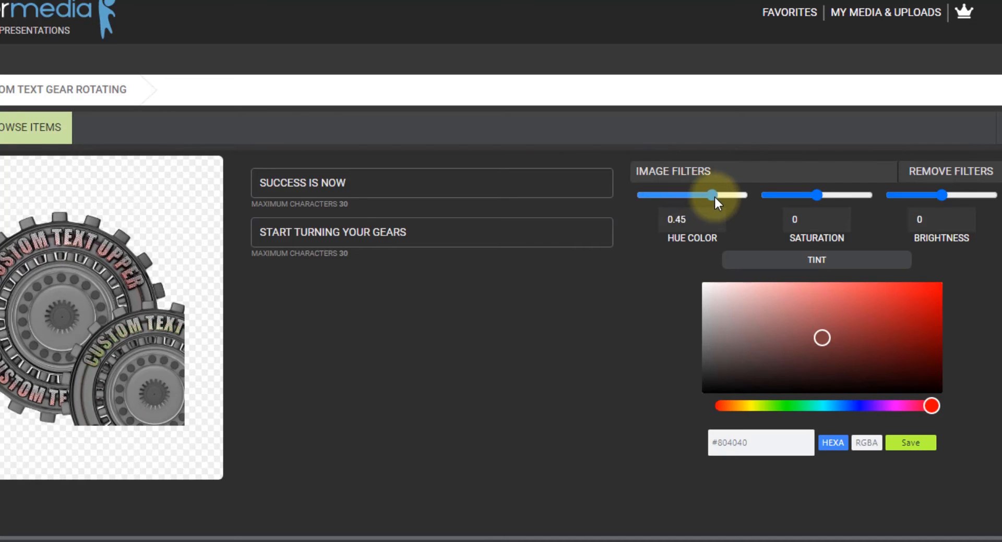
left_click_drag(711, 195, 718, 196)
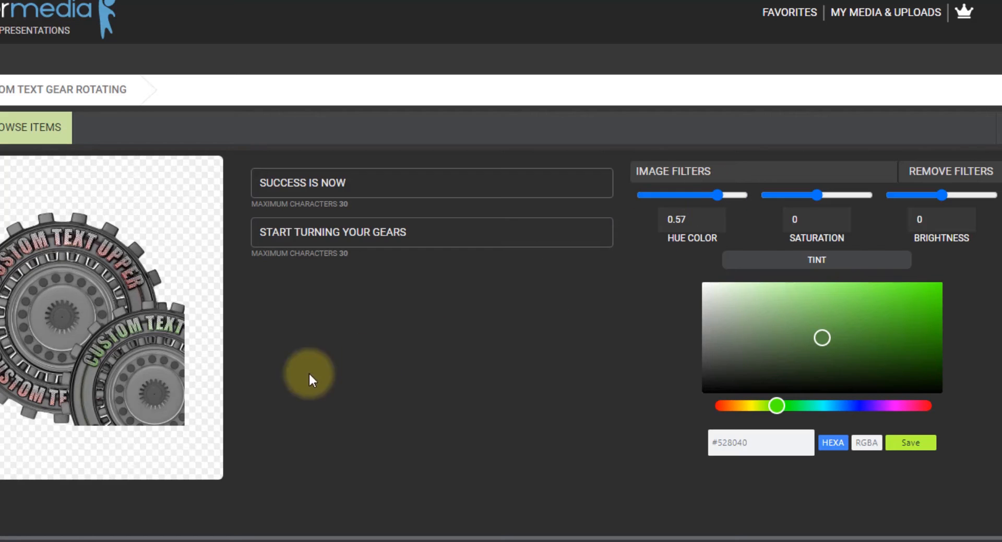
mouse_move(88, 443)
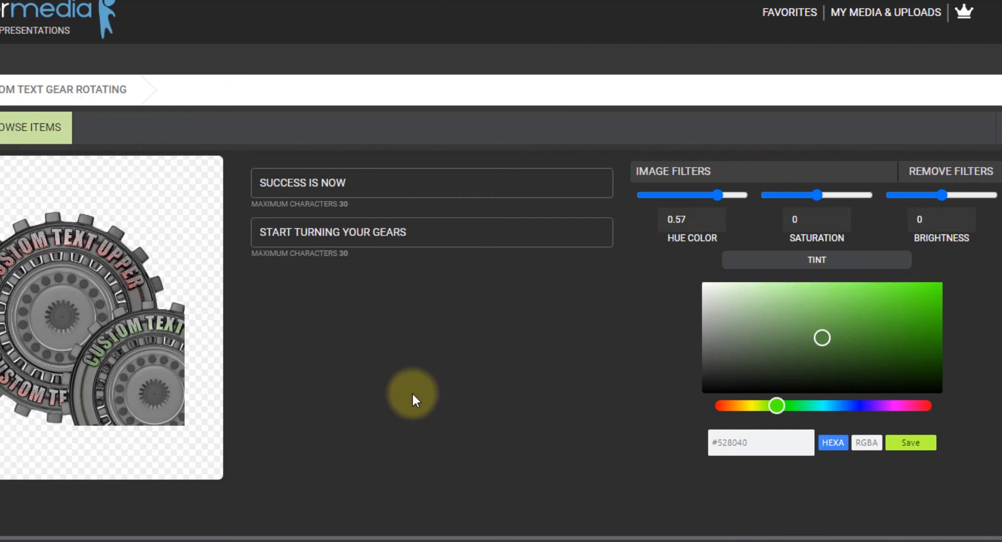
mouse_move(413, 400)
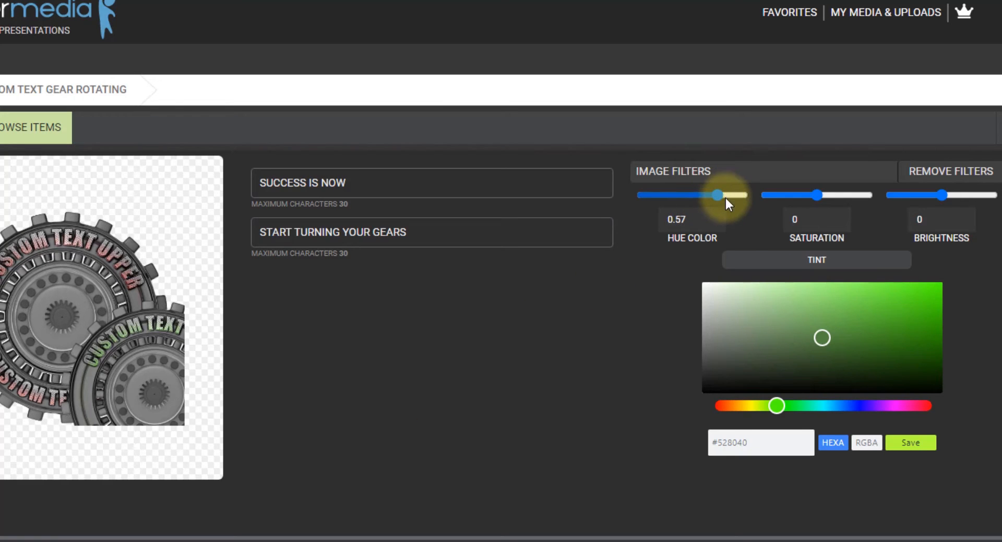
left_click_drag(718, 196, 733, 195)
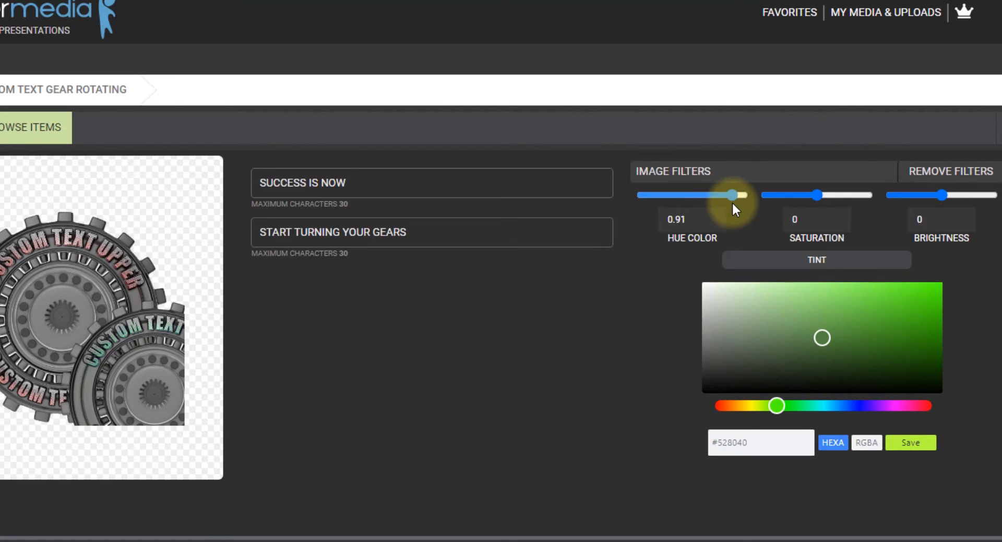
left_click_drag(734, 195, 681, 195)
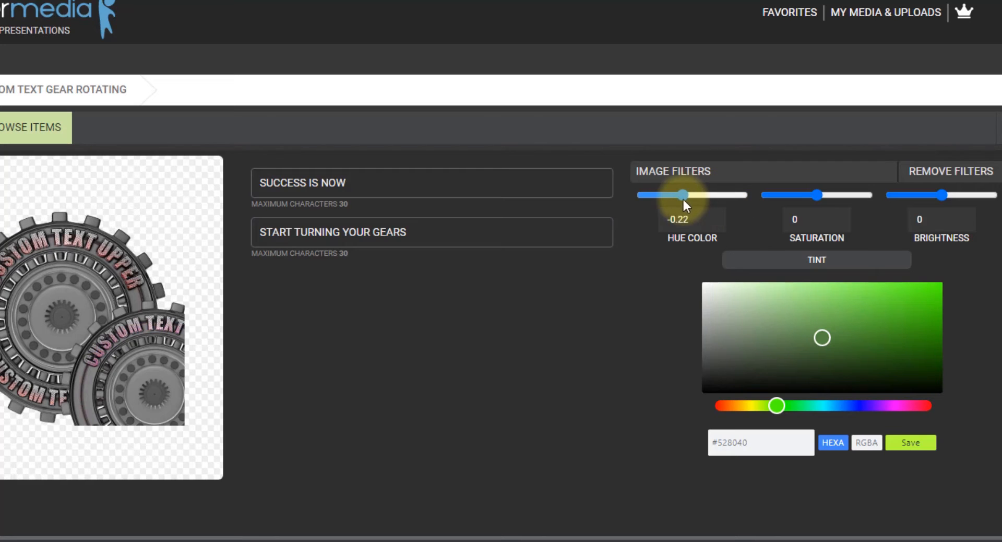
left_click_drag(679, 195, 738, 196)
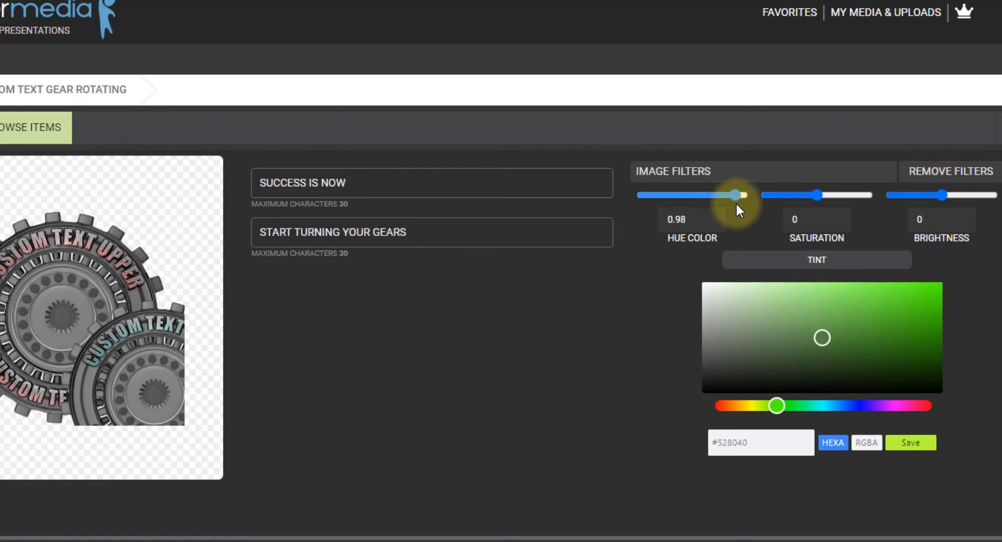
left_click_drag(739, 196, 731, 195)
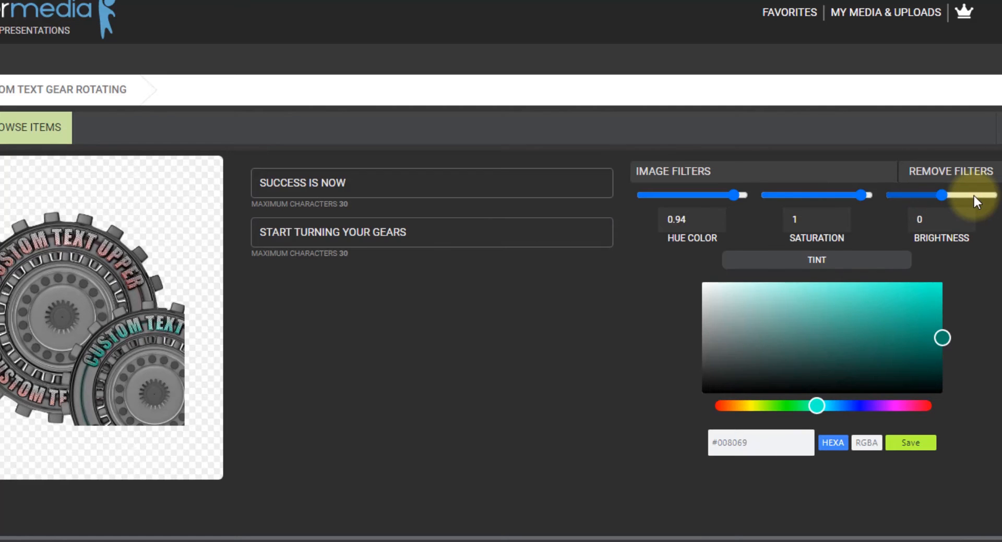
Lower the brightness slightly and give the text a darker teal tint
left_click_drag(958, 196, 933, 195)
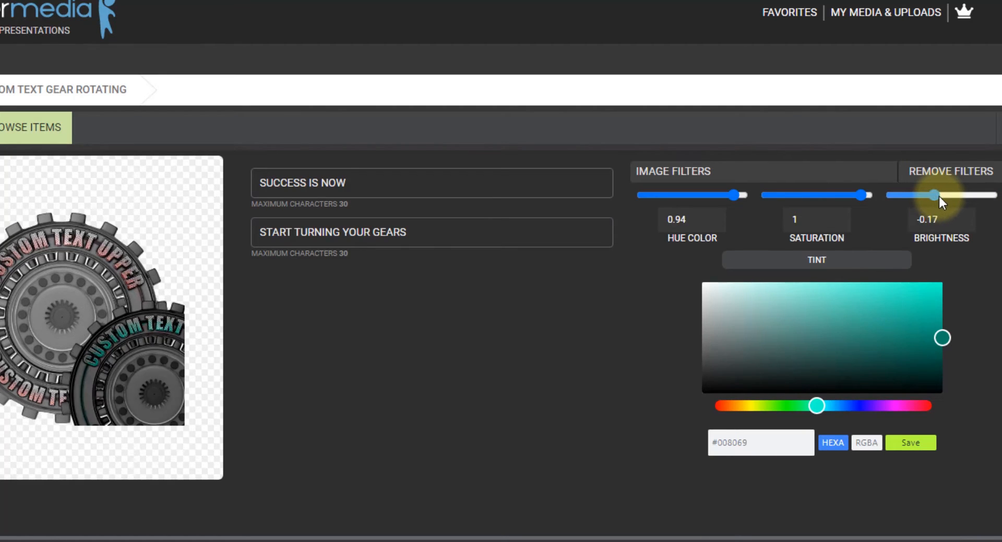
left_click_drag(933, 195, 940, 195)
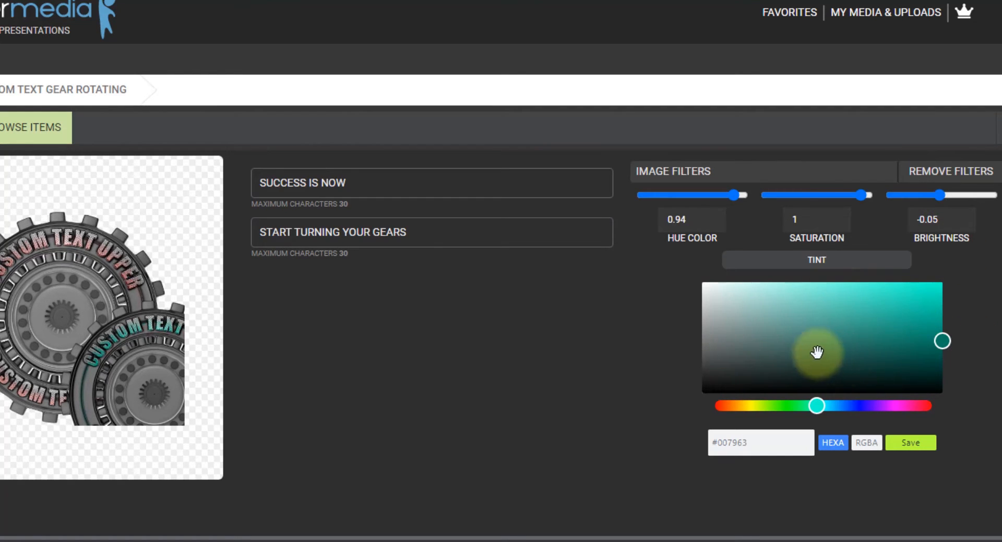
left_click_drag(816, 353, 939, 344)
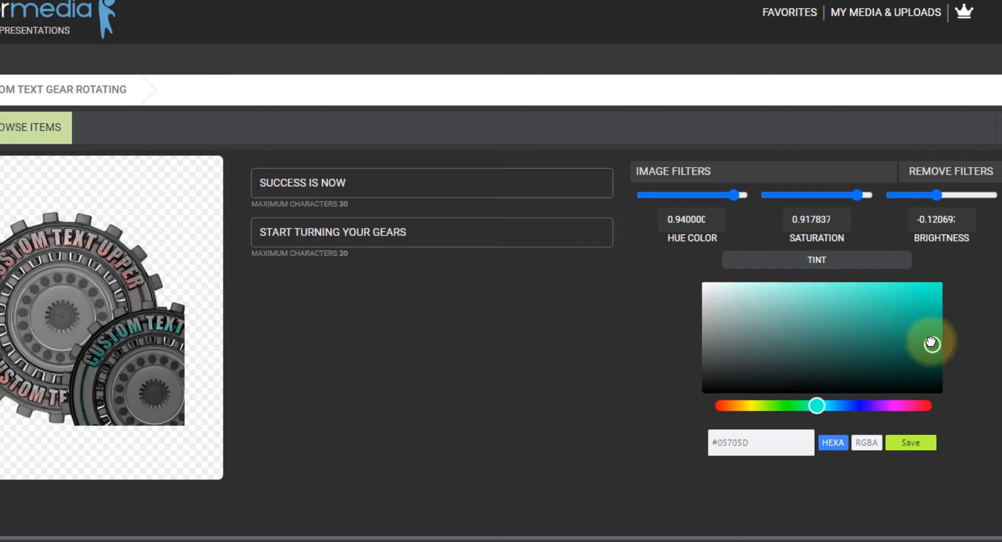
left_click_drag(935, 343, 927, 328)
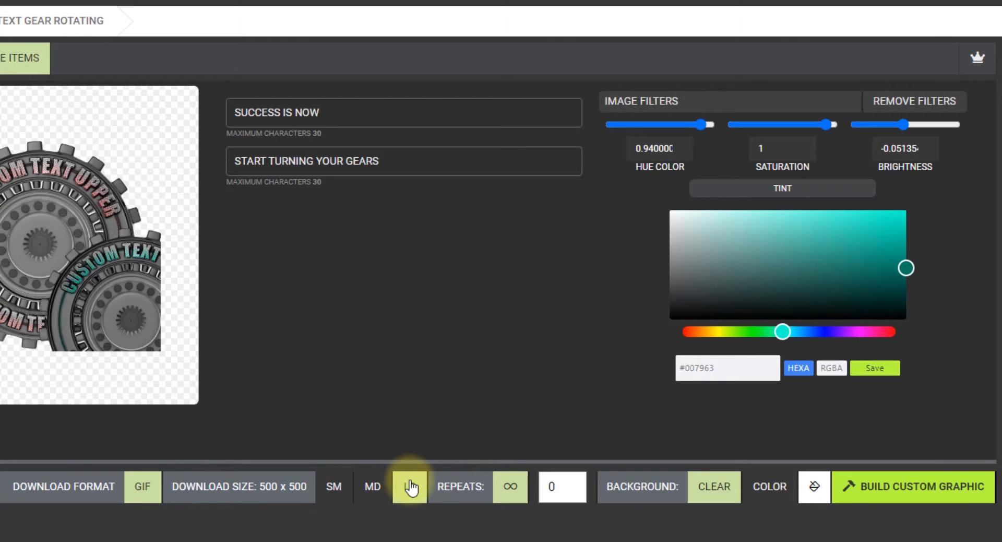
Choose large size, endless repeats and a solid white #FFFFFF background, then save
left_click(409, 486)
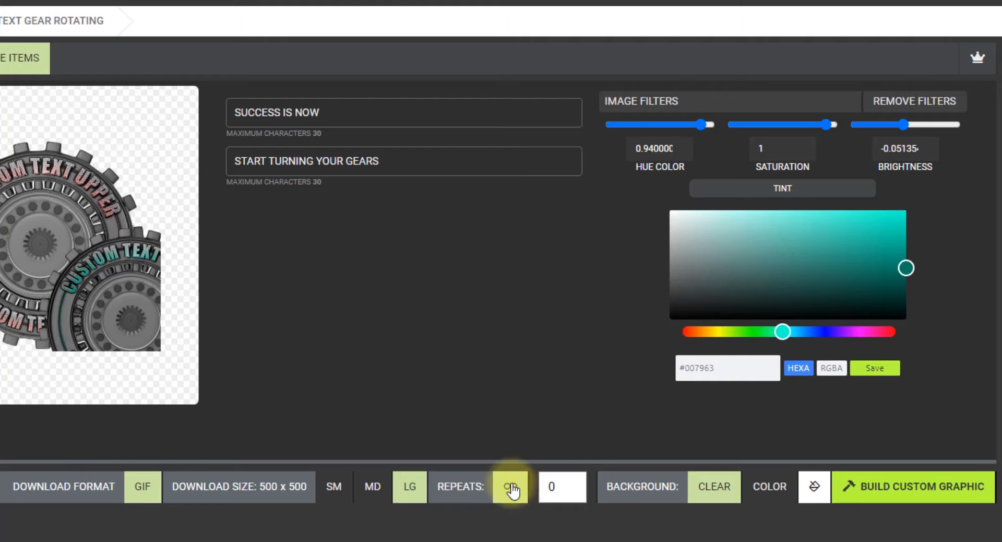
left_click(510, 487)
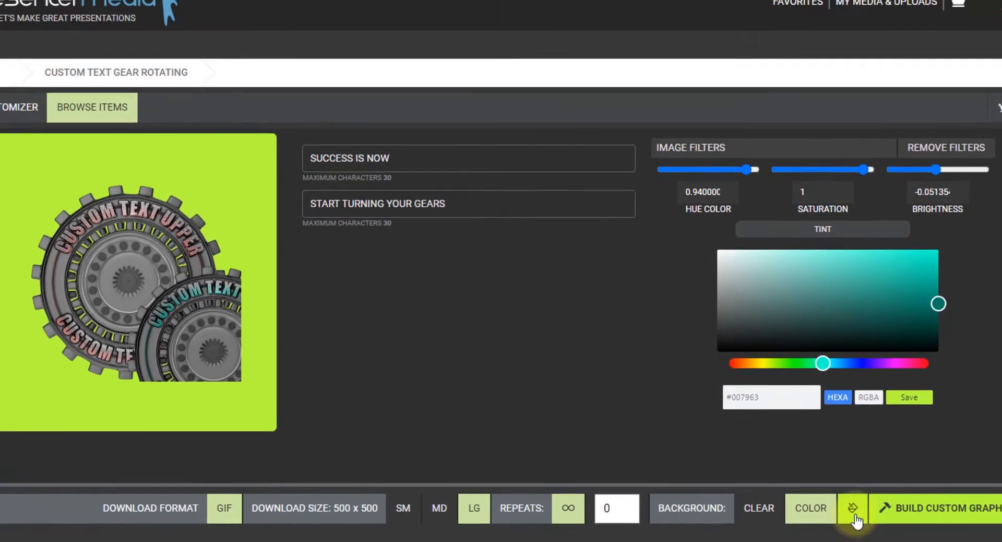
left_click(853, 507)
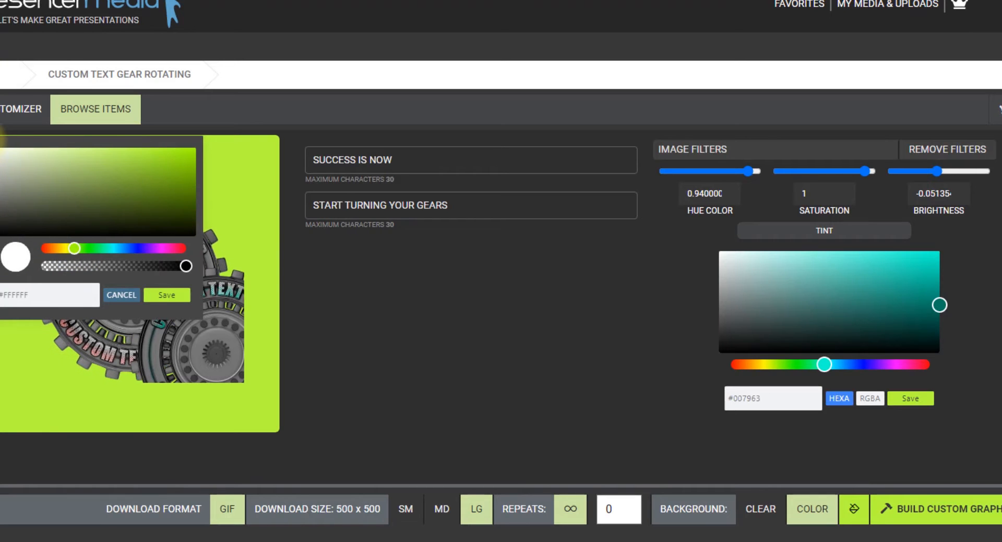
left_click(167, 295)
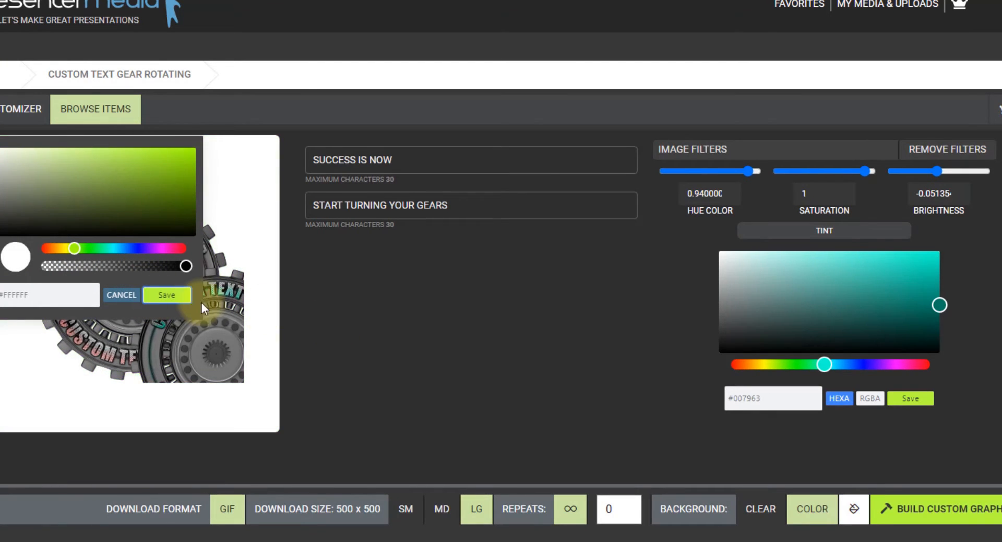
left_click(167, 294)
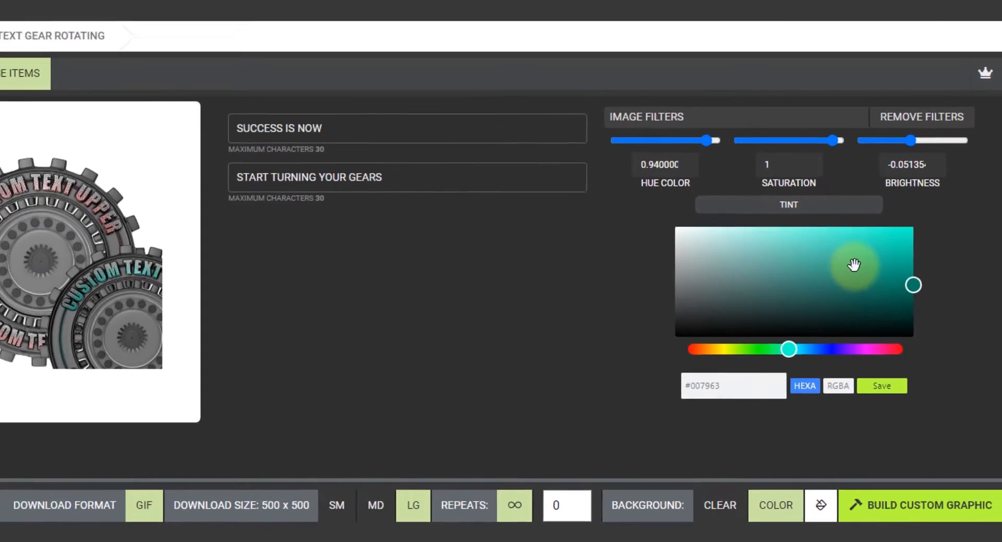
left_click(924, 505)
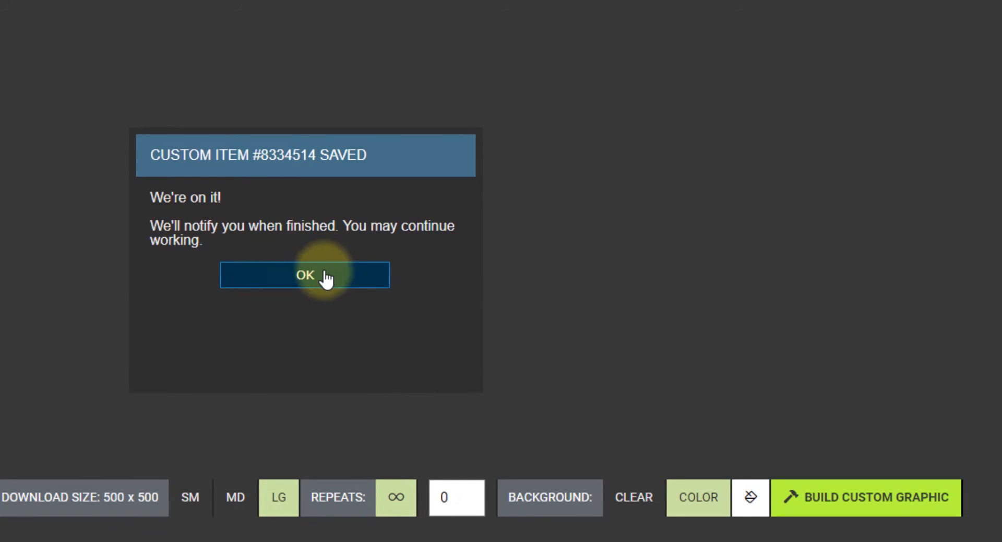
Acknowledge the 'Custom item saved' notice and return to the dashboard
left_click(305, 274)
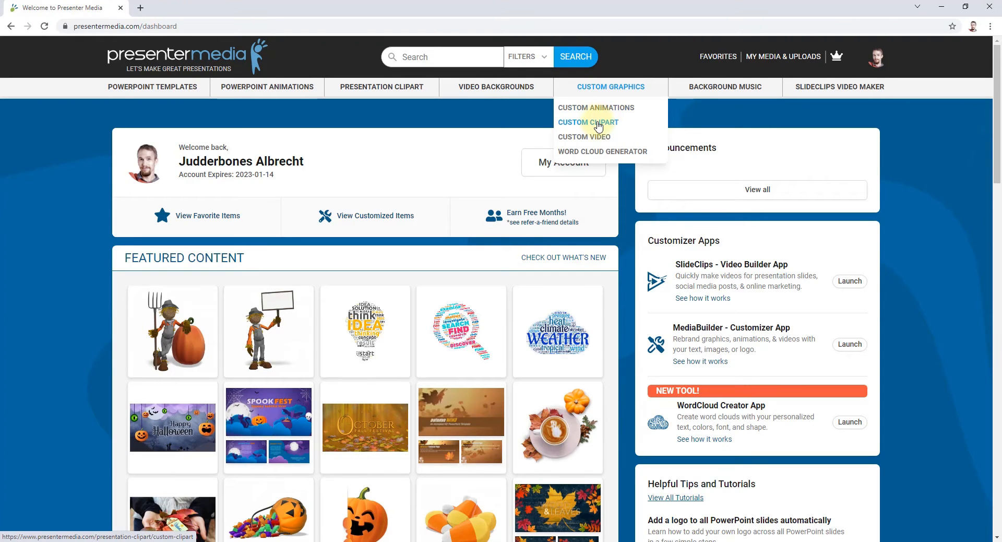
left_click(588, 122)
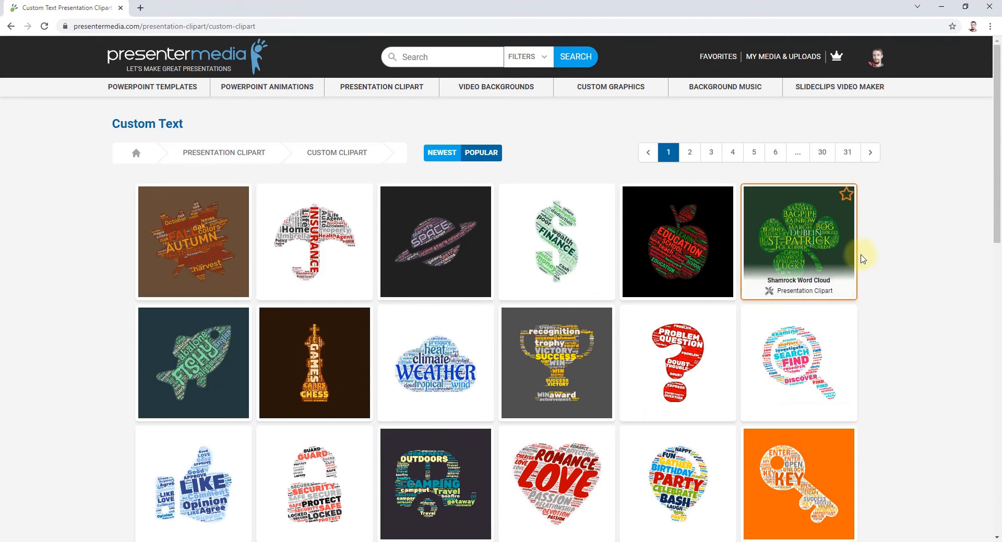
scroll("down", 3)
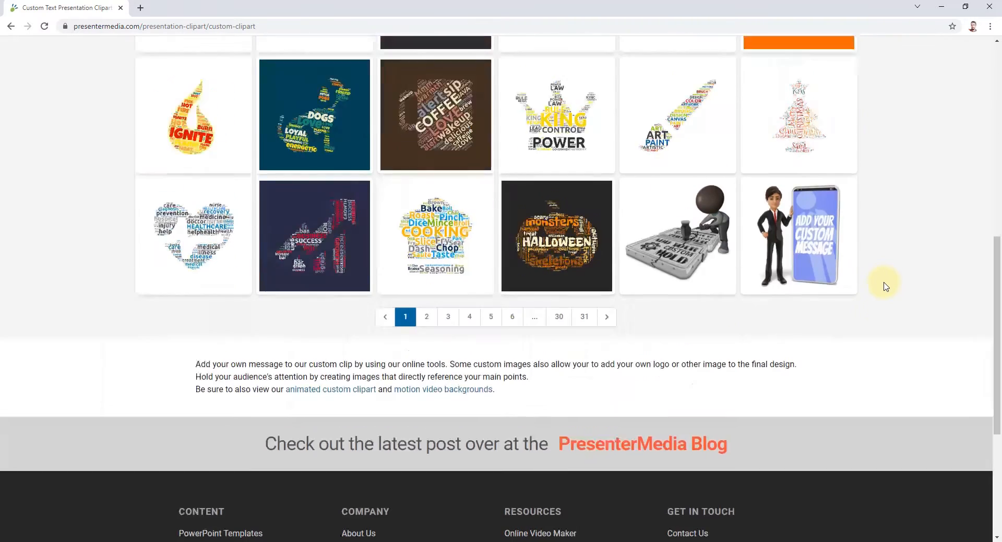
scroll("down", 3)
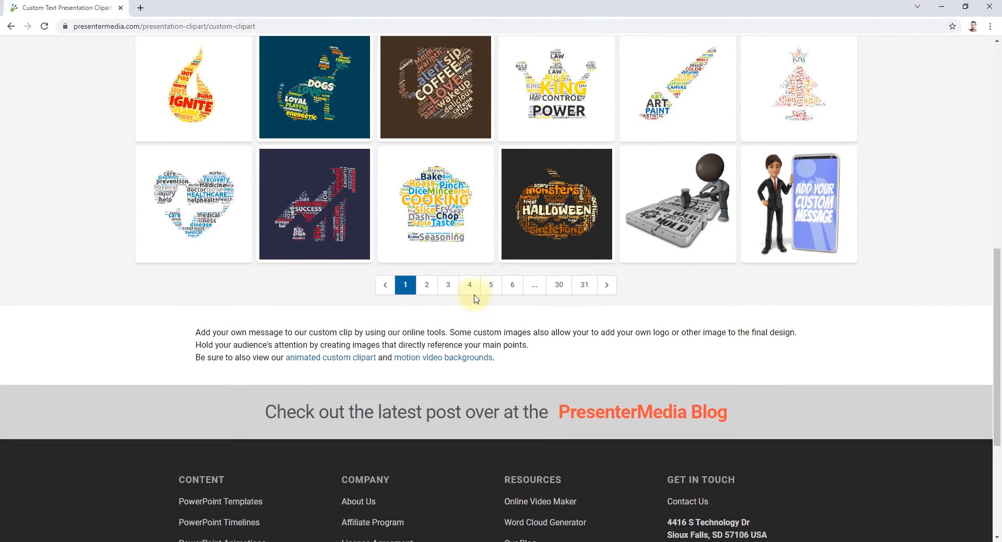
left_click(469, 284)
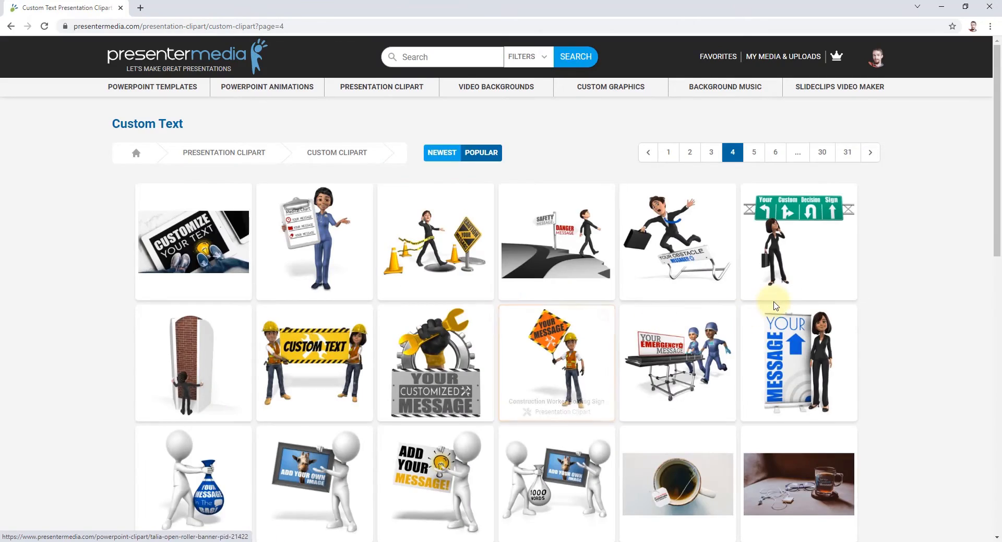
scroll("down", 3)
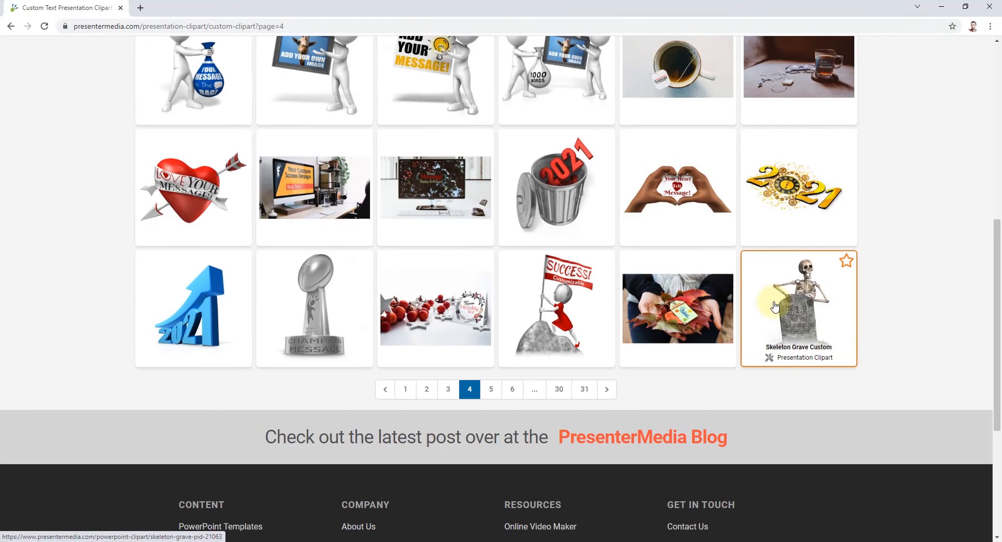
scroll("up", 3)
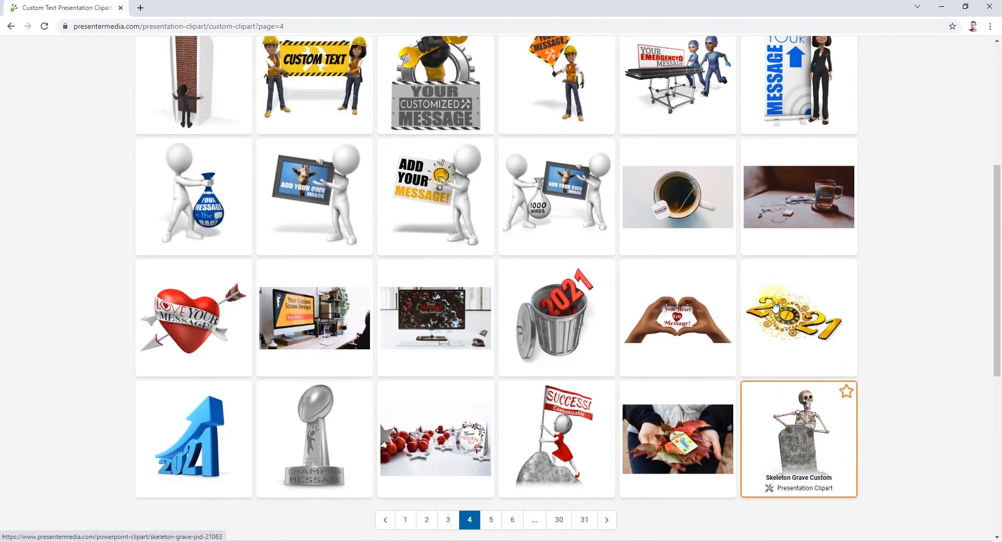
left_click(491, 519)
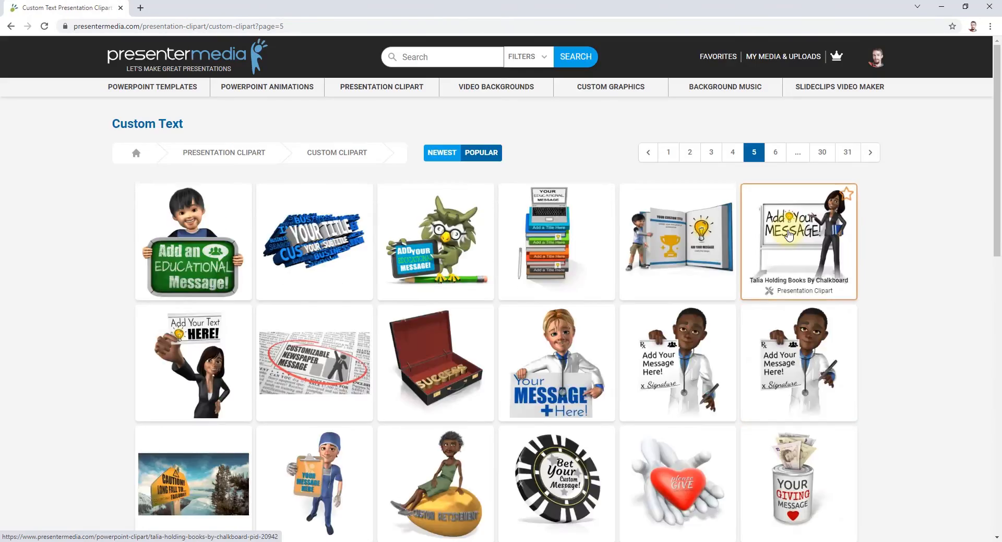
mouse_move(853, 295)
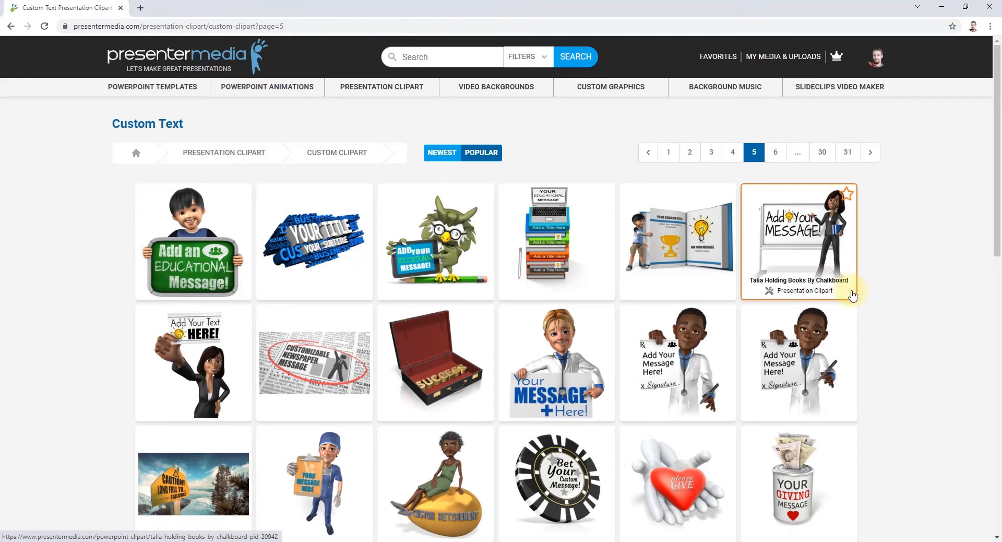
scroll("down", 3)
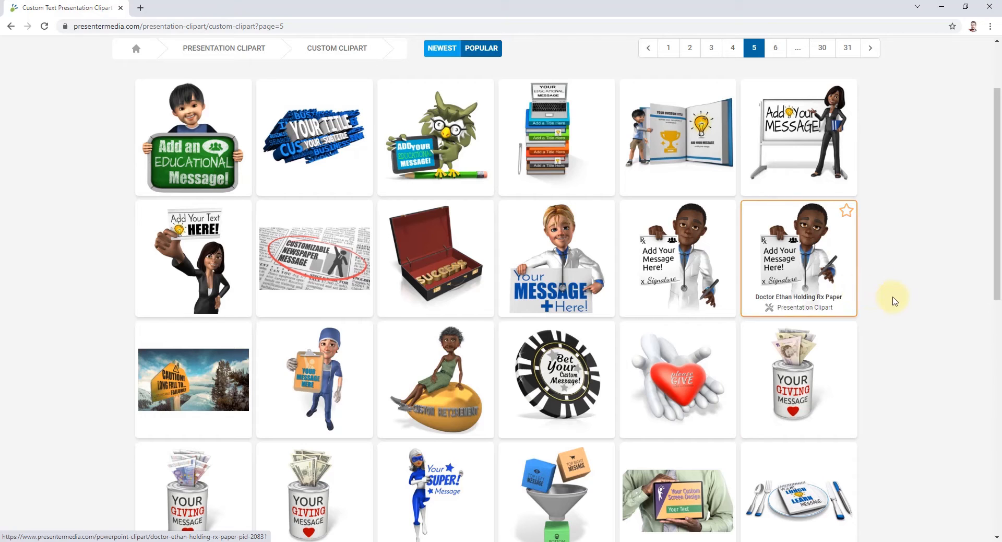
scroll("down", 3)
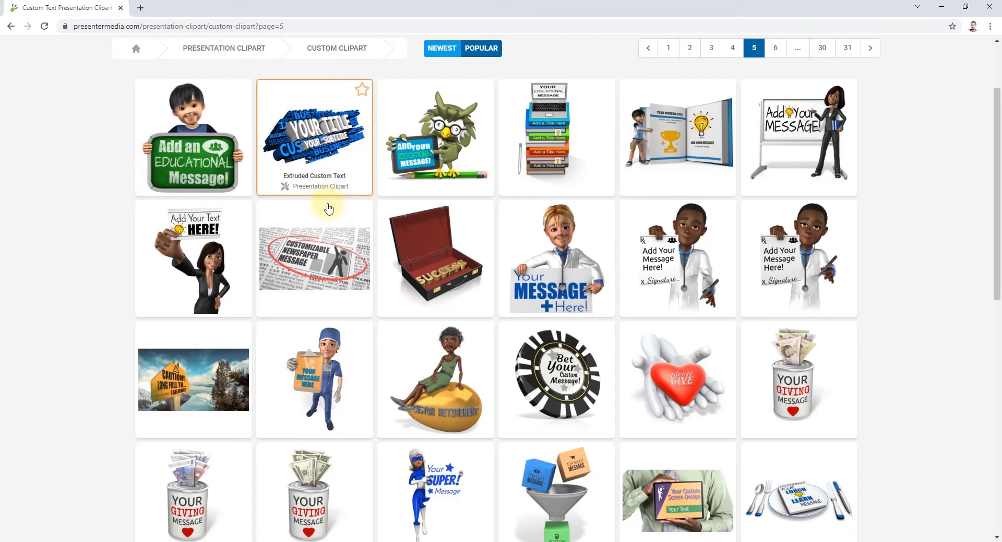
mouse_move(422, 294)
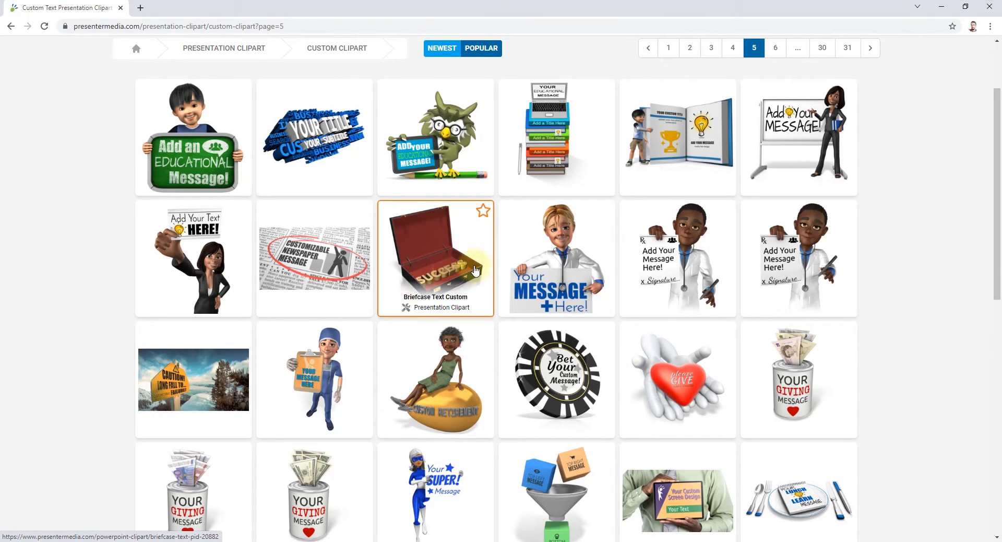
mouse_move(426, 288)
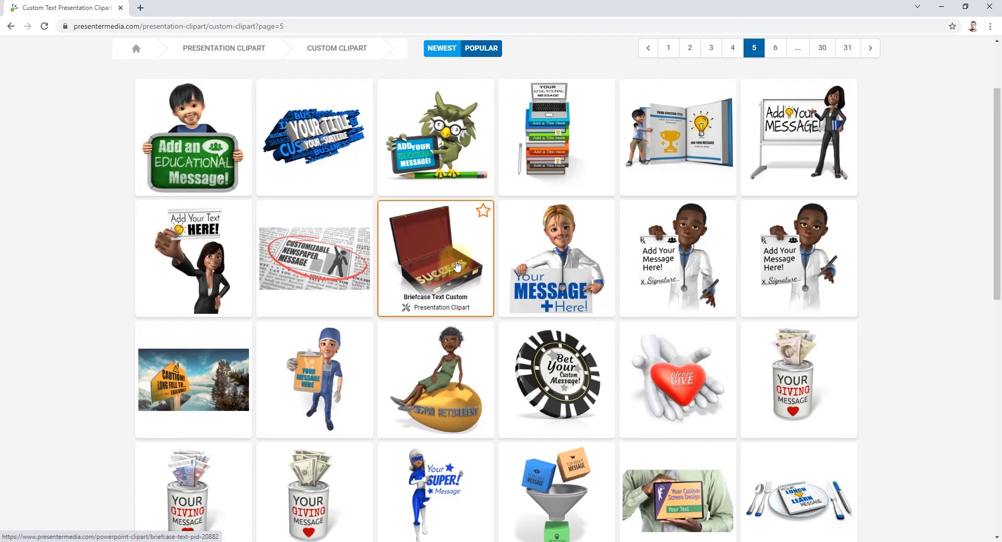
mouse_move(334, 123)
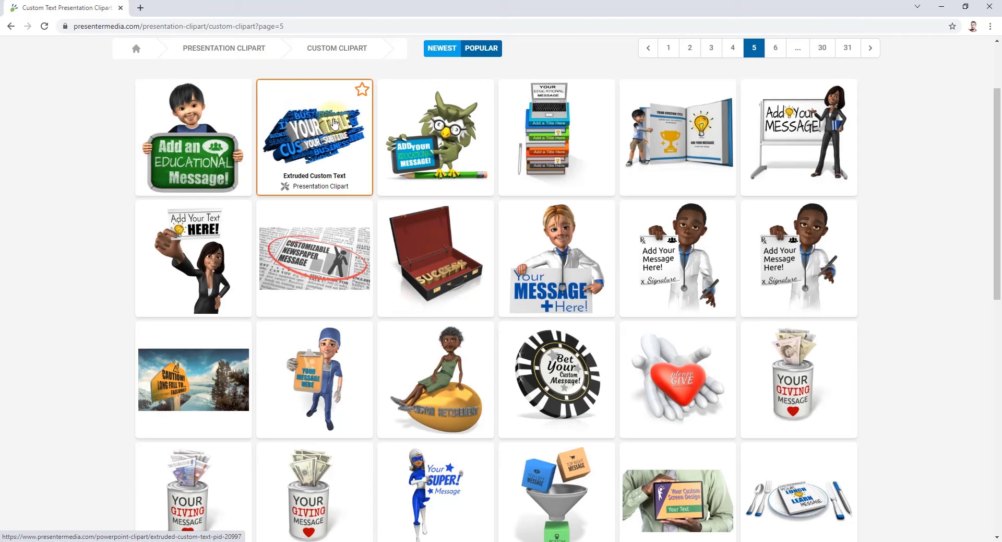
scroll("down", 3)
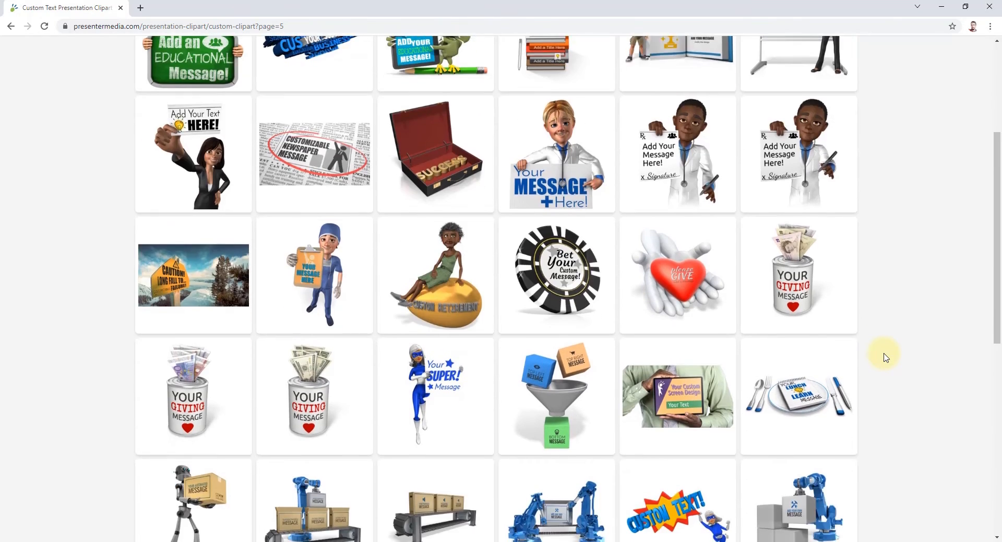
scroll("down", 3)
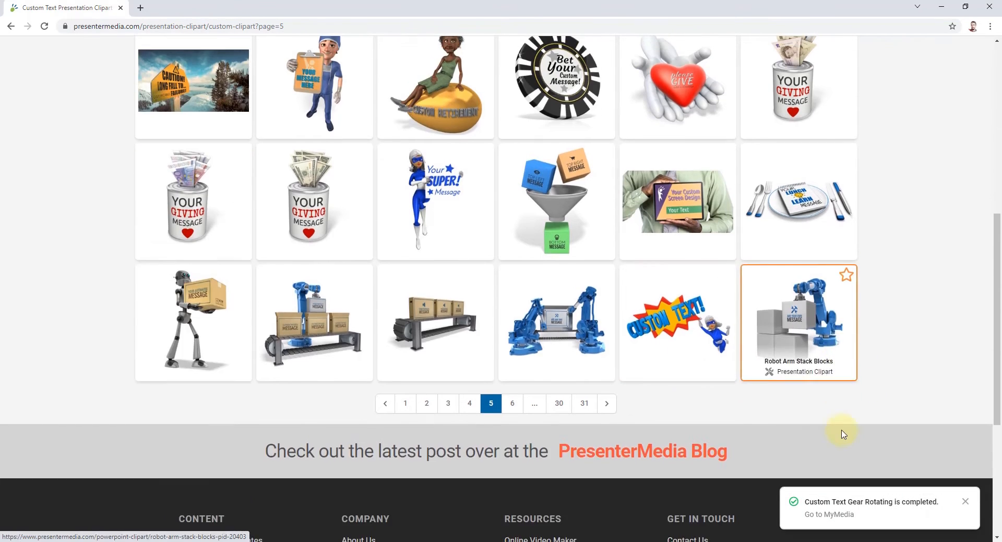
Customize the Supergal Pow clipart with the text BAMMO!!!
left_click(678, 316)
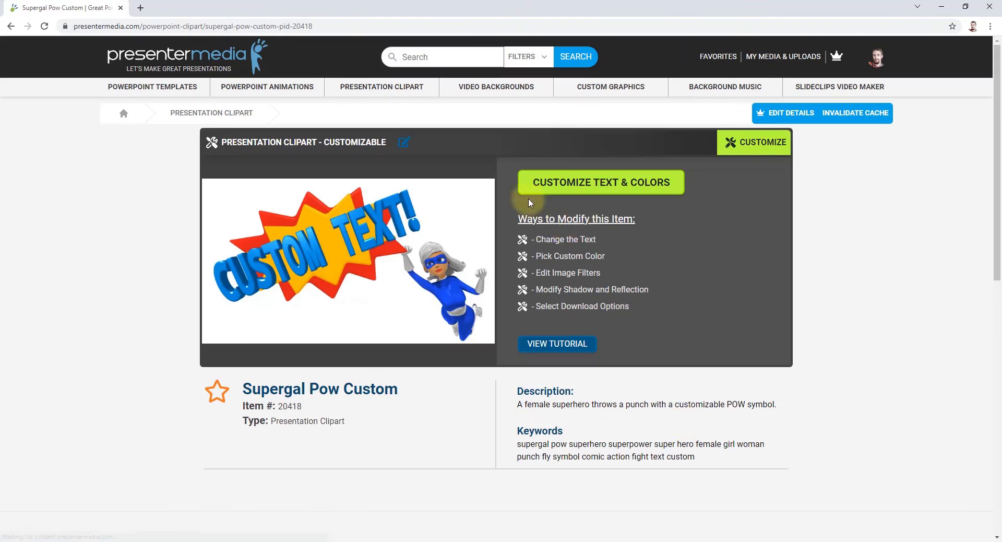
left_click(601, 182)
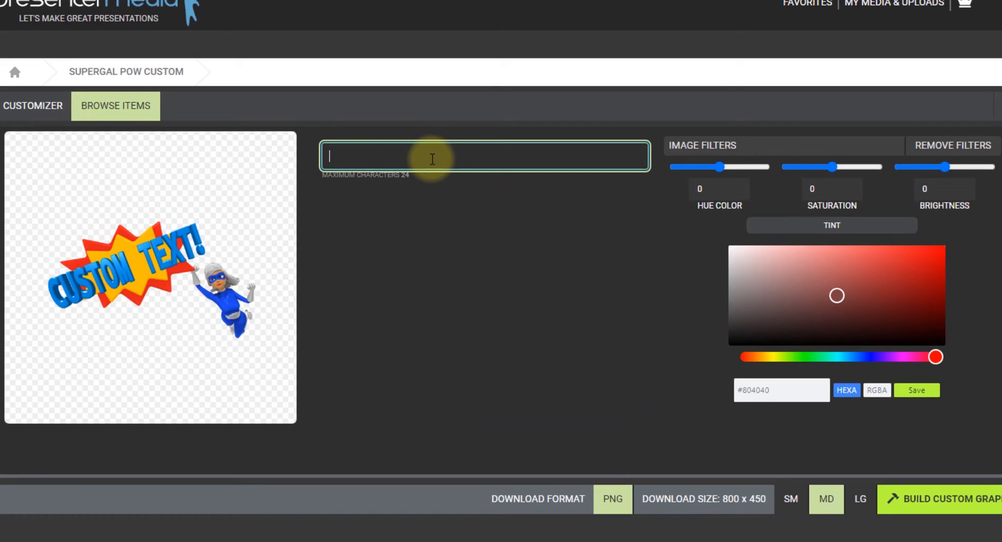
type("BAMMO")
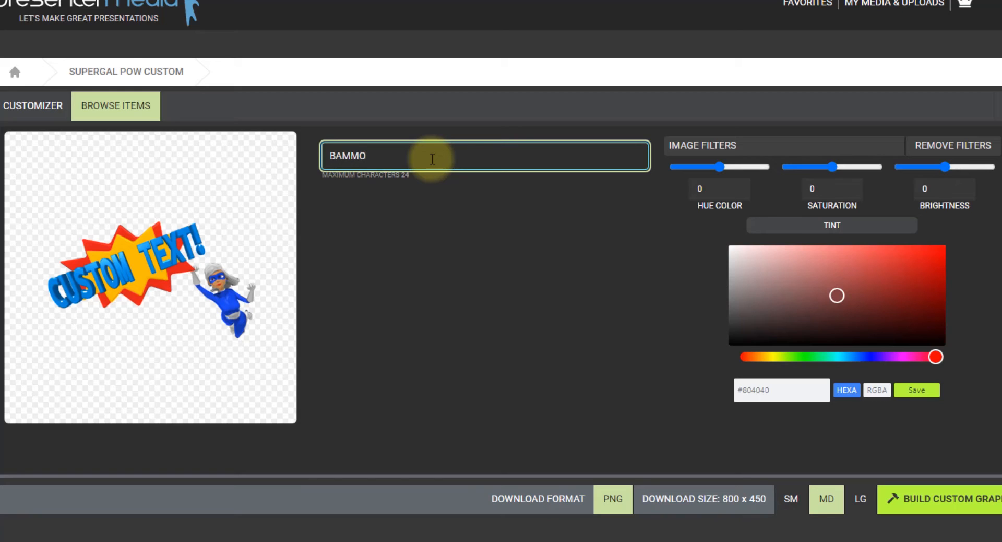
type("!!!")
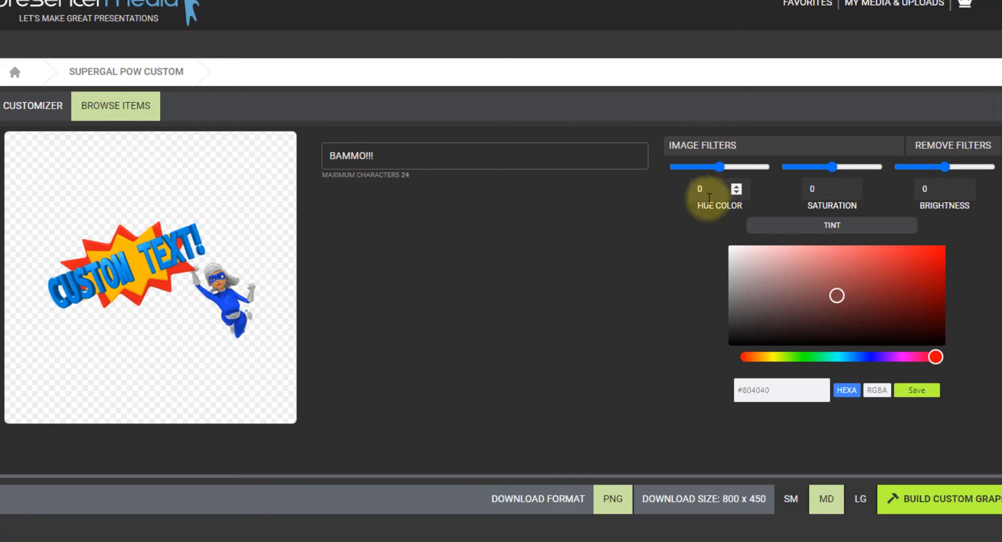
Nudge the hue slider and settle it at about -0.06
left_click_drag(721, 167, 726, 167)
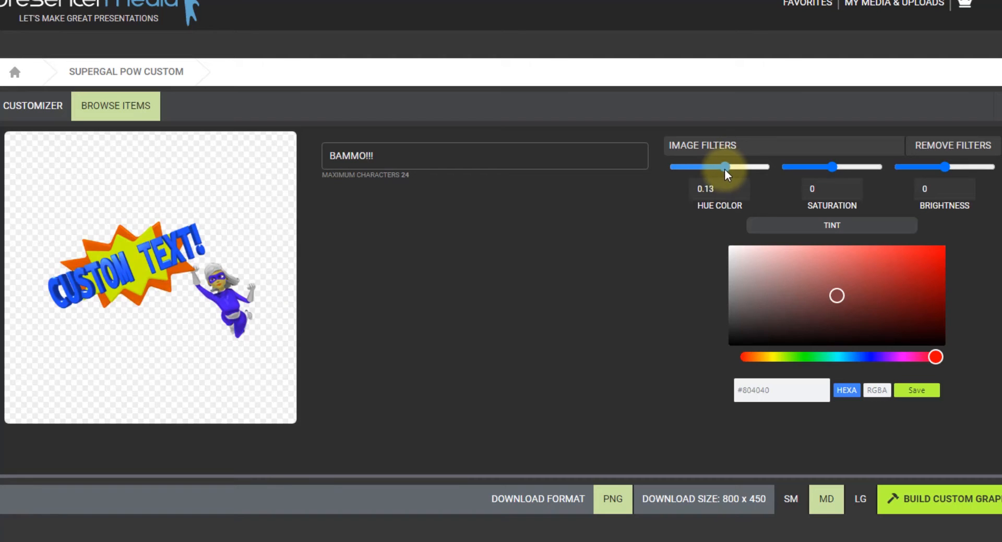
left_click_drag(726, 167, 717, 167)
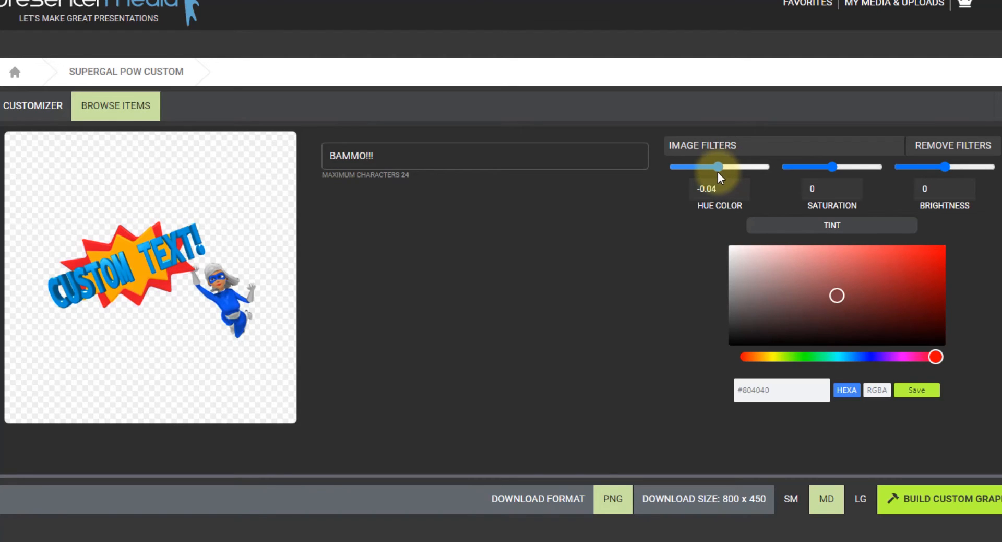
left_click_drag(714, 167, 734, 167)
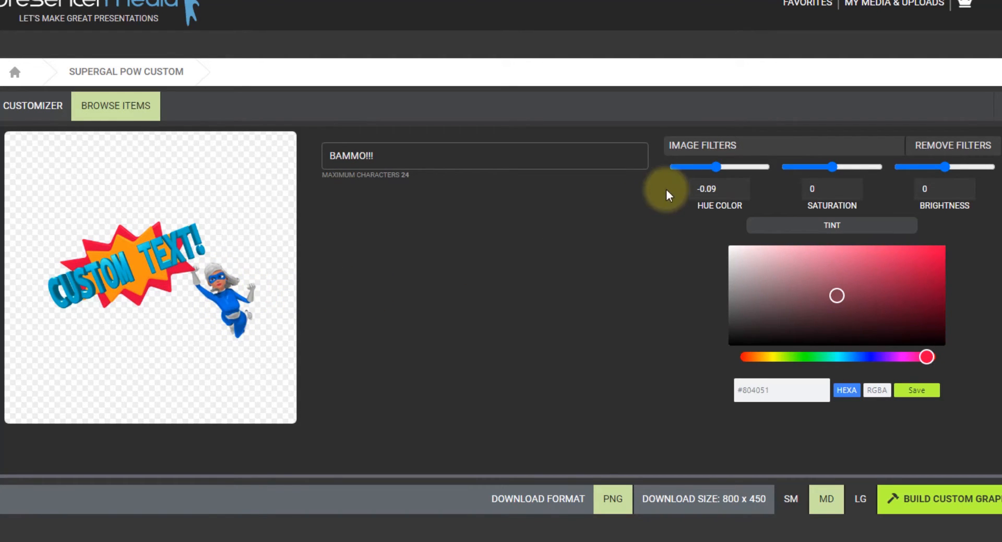
left_click_drag(724, 167, 721, 167)
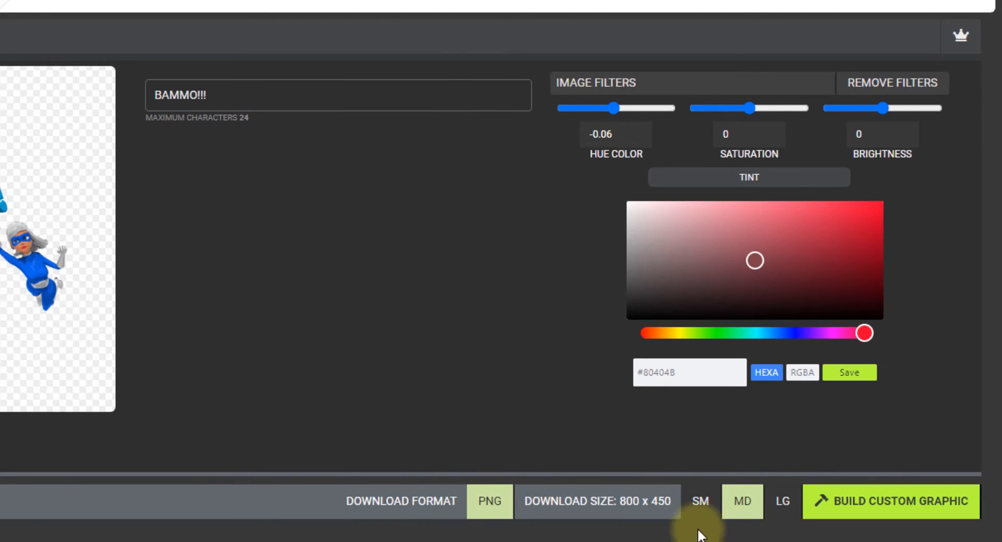
Build the BAMMO graphic at large size and acknowledge the saved-item notice
left_click(783, 501)
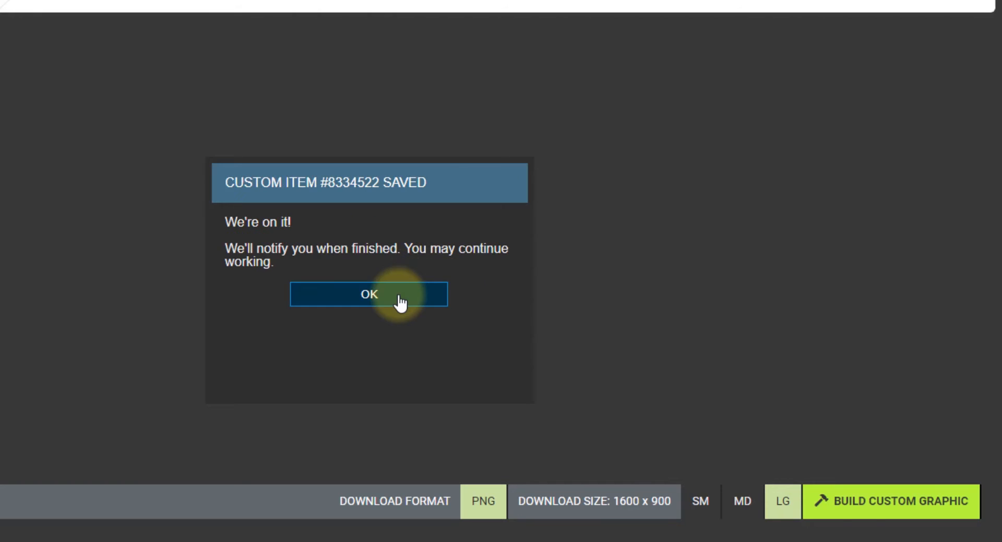
left_click(369, 293)
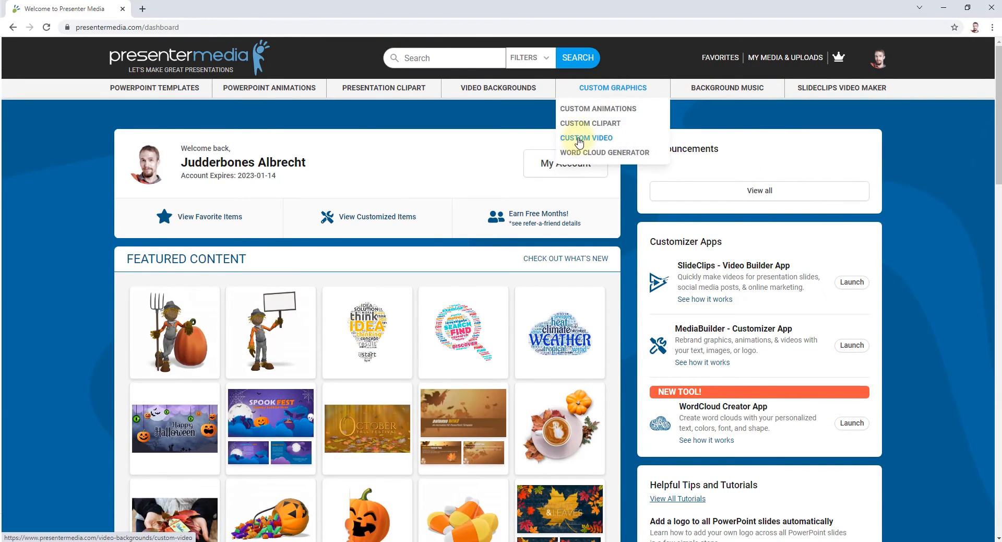
Browse Custom Video to page 6 and choose the World Intro Custom video
left_click(587, 138)
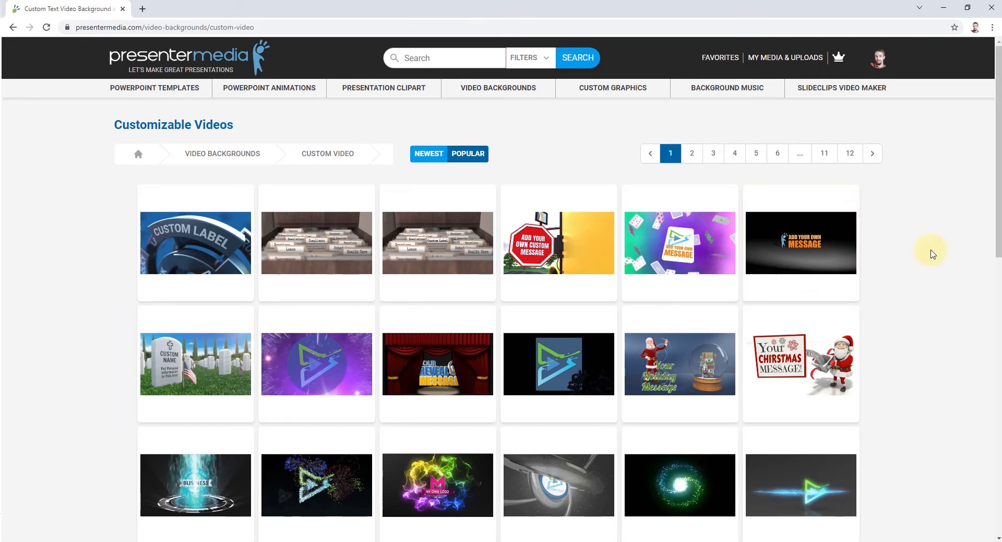
scroll("down", 3)
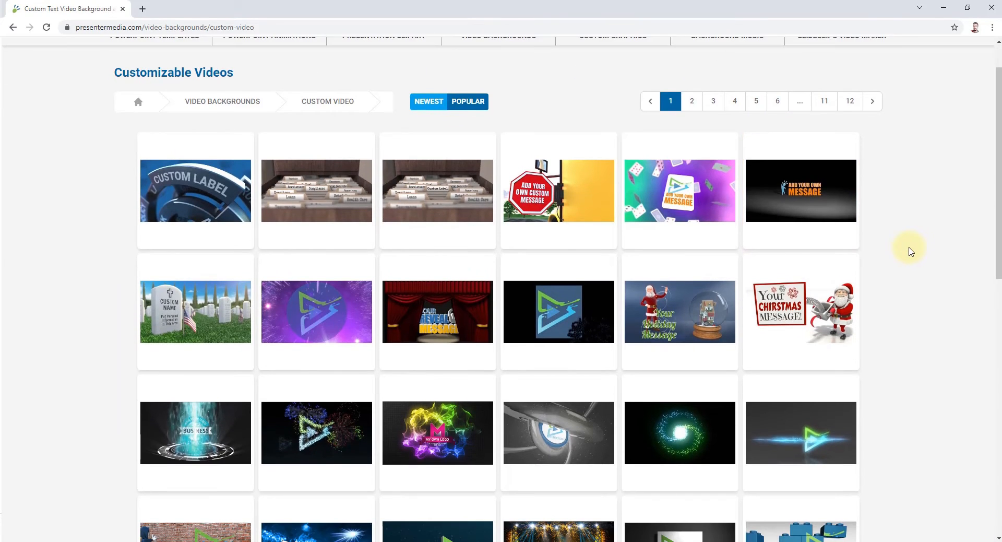
scroll("down", 3)
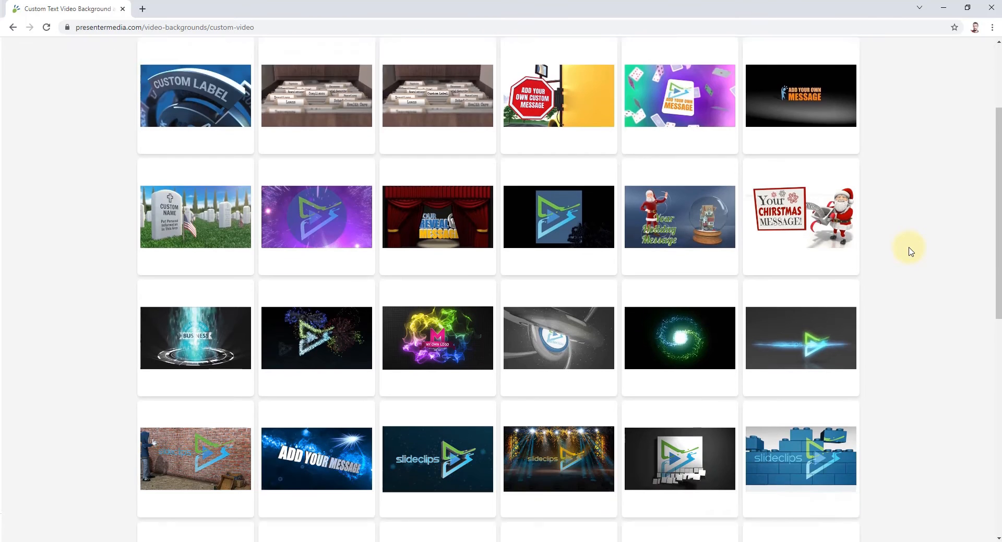
scroll("down", 3)
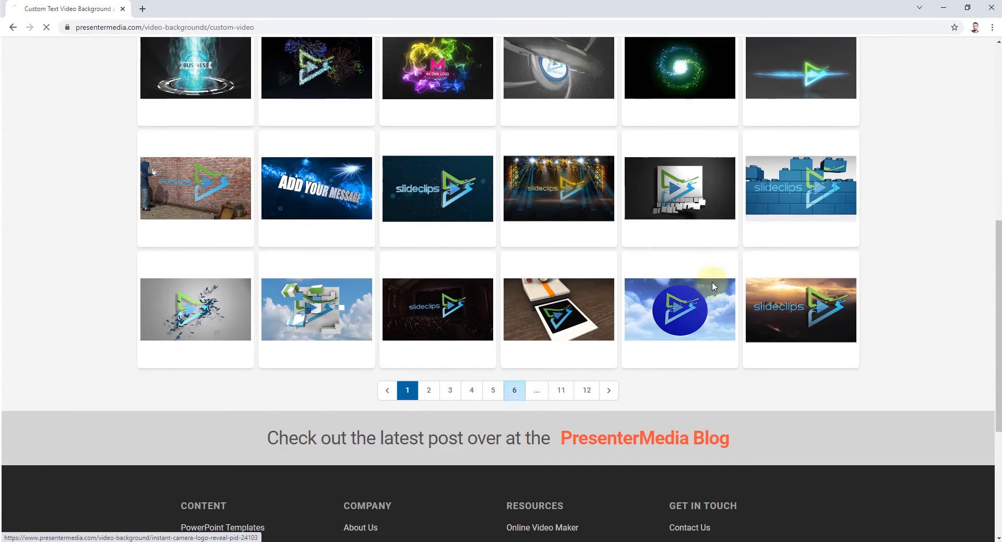
left_click(513, 389)
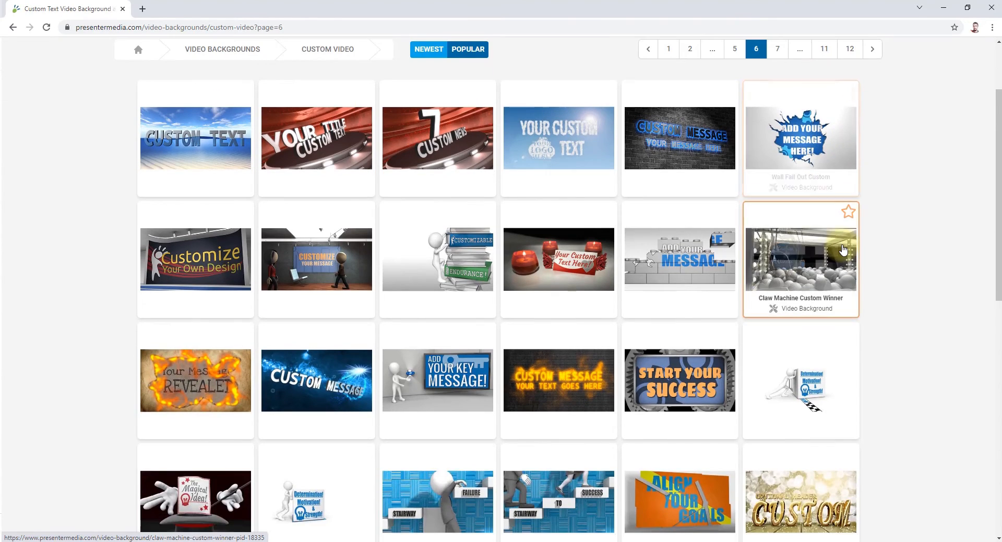
mouse_move(329, 144)
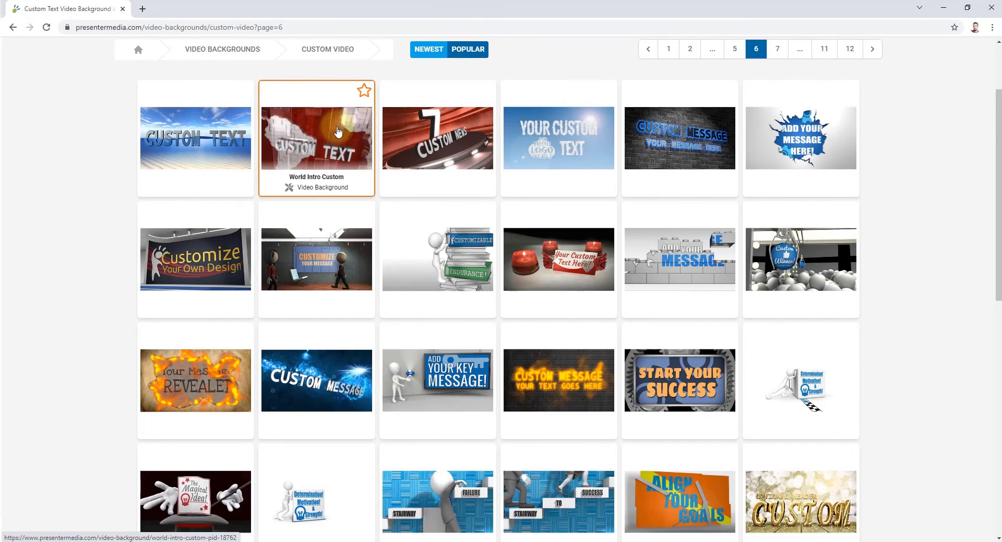
left_click(317, 137)
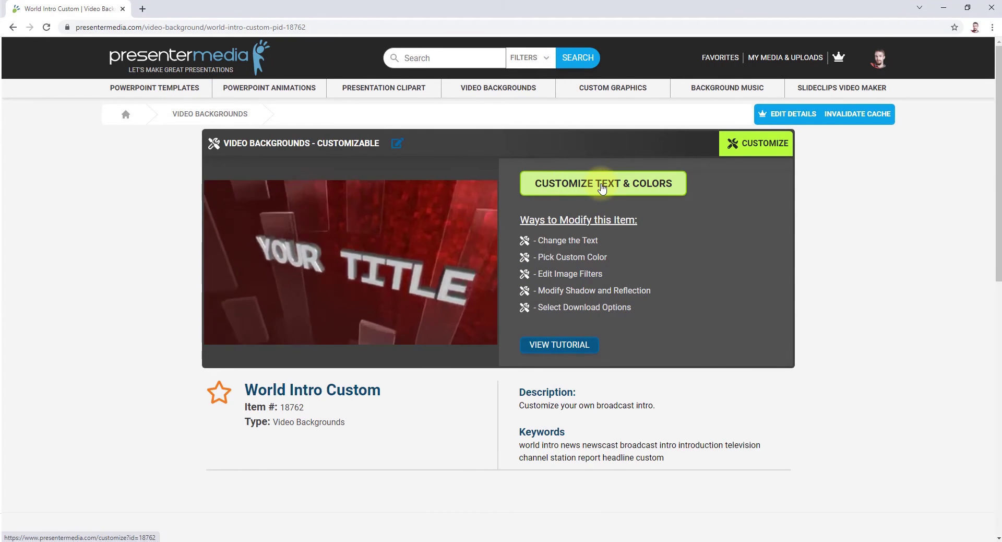
Customize the news intro text to read 'YOUR NEWS NOW' and 'BREAKING NEWS!'
left_click(603, 183)
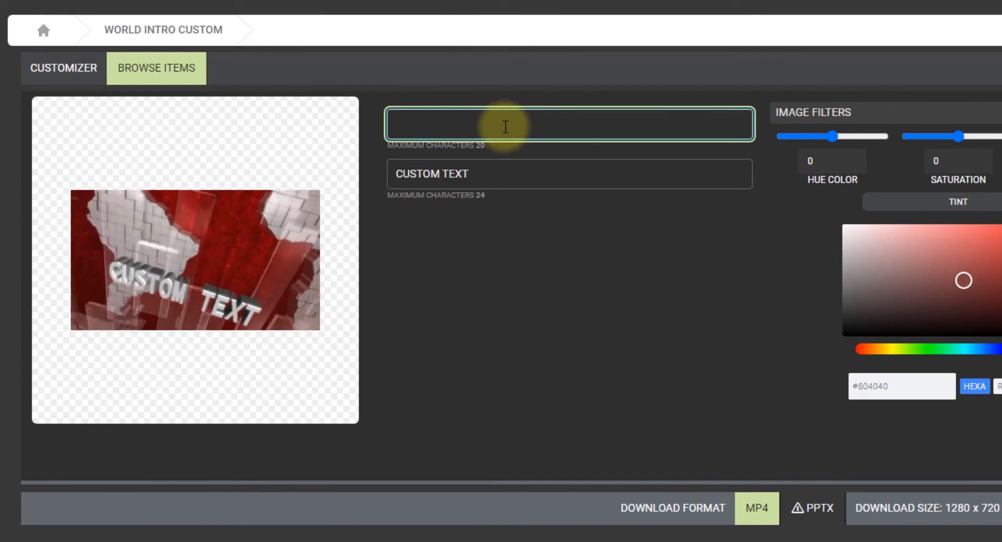
type("YOUR NEWS NOW")
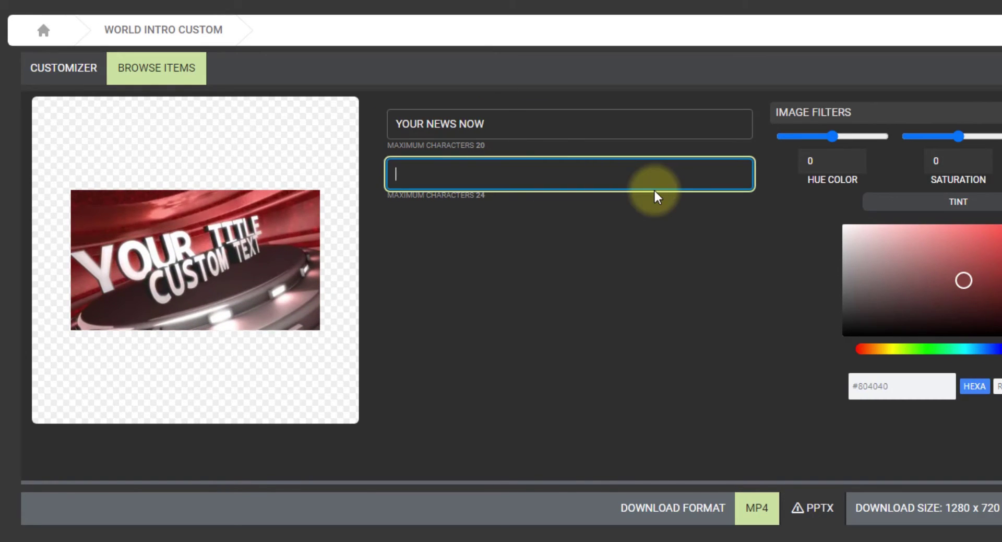
type("BREAKING NEW")
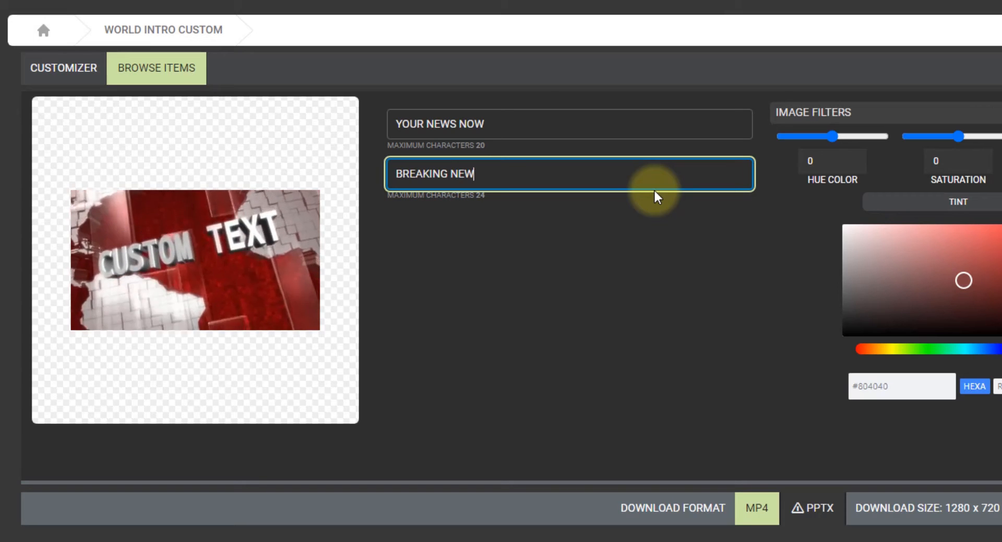
type("S!")
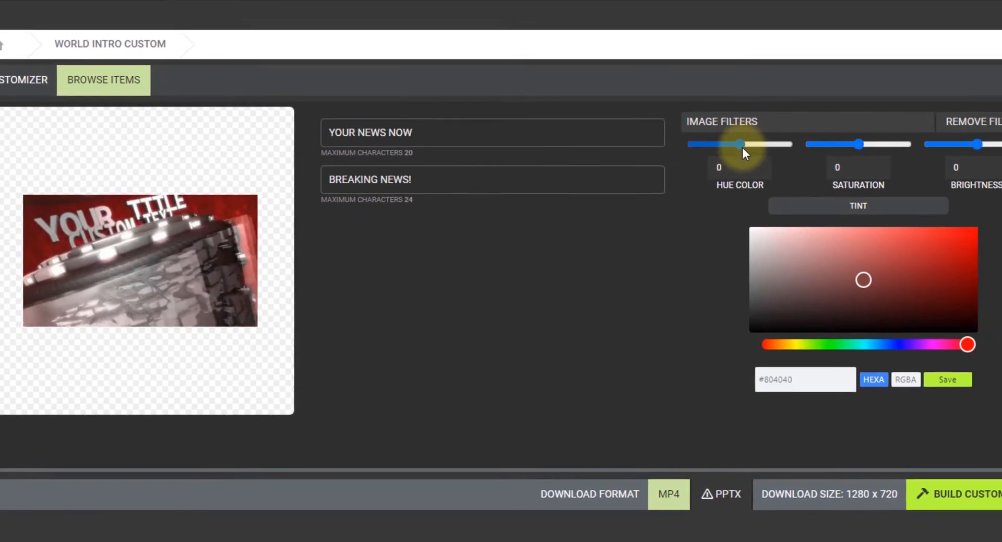
Shift the Hue Color slider through green up to its maximum of 1, tinting the intro teal
left_click_drag(739, 144, 741, 147)
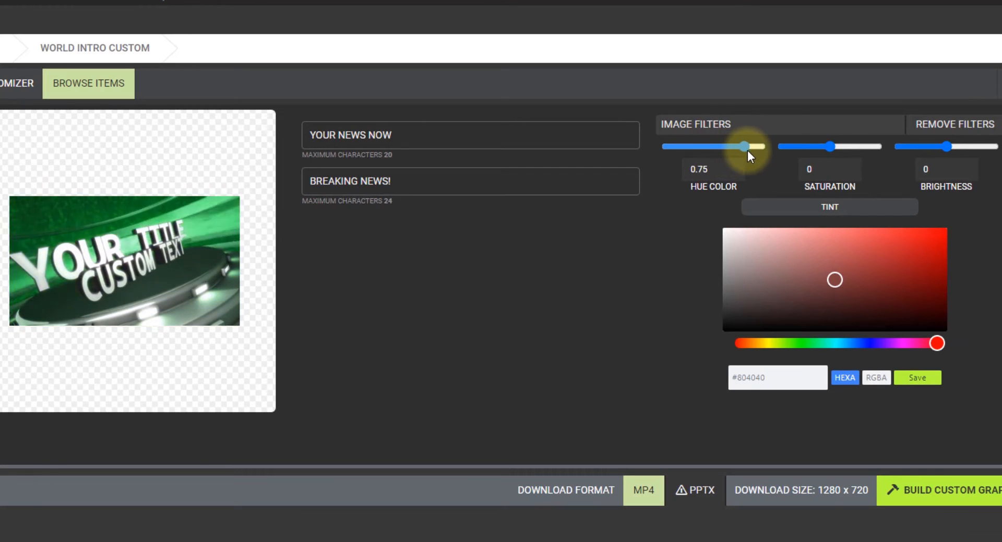
left_click_drag(741, 147, 707, 146)
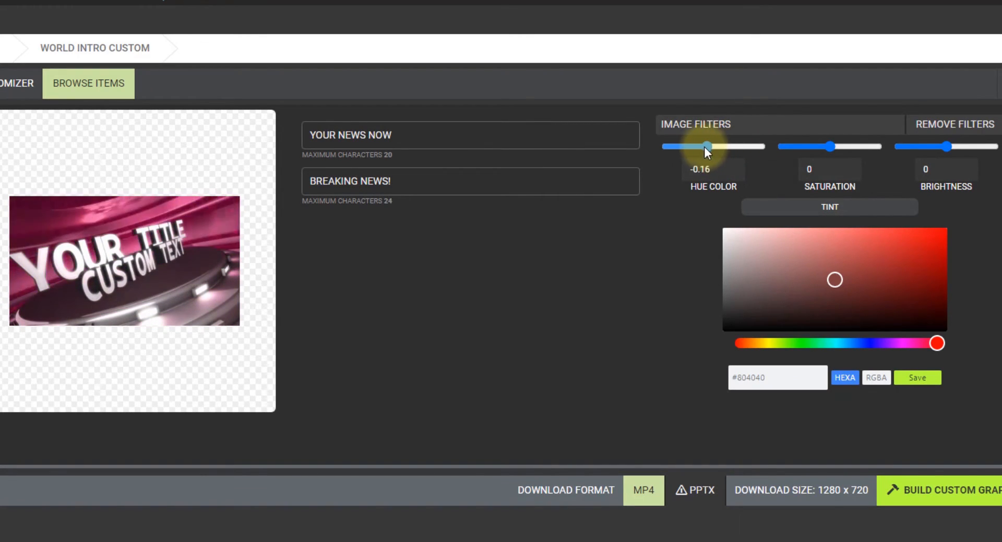
left_click_drag(704, 146, 749, 146)
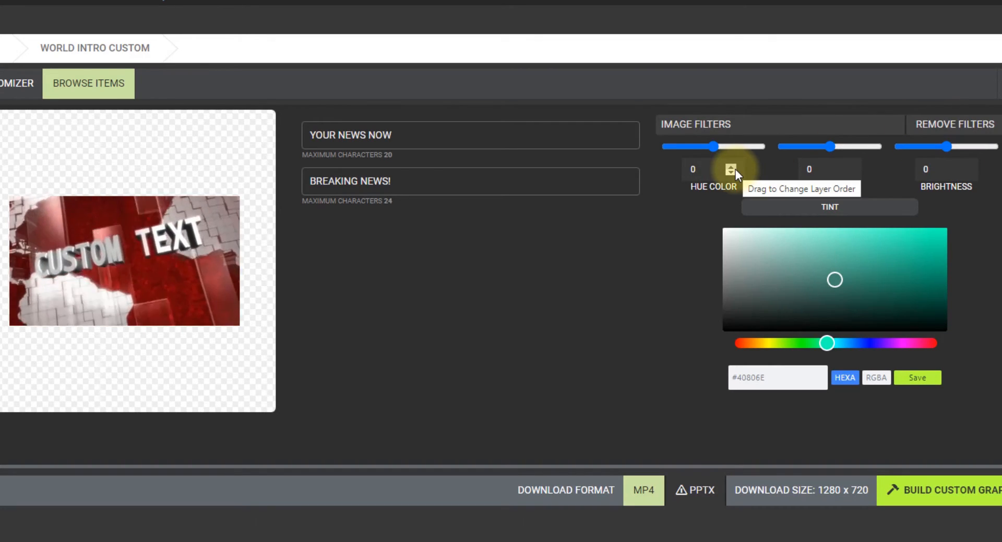
left_click_drag(715, 147, 741, 146)
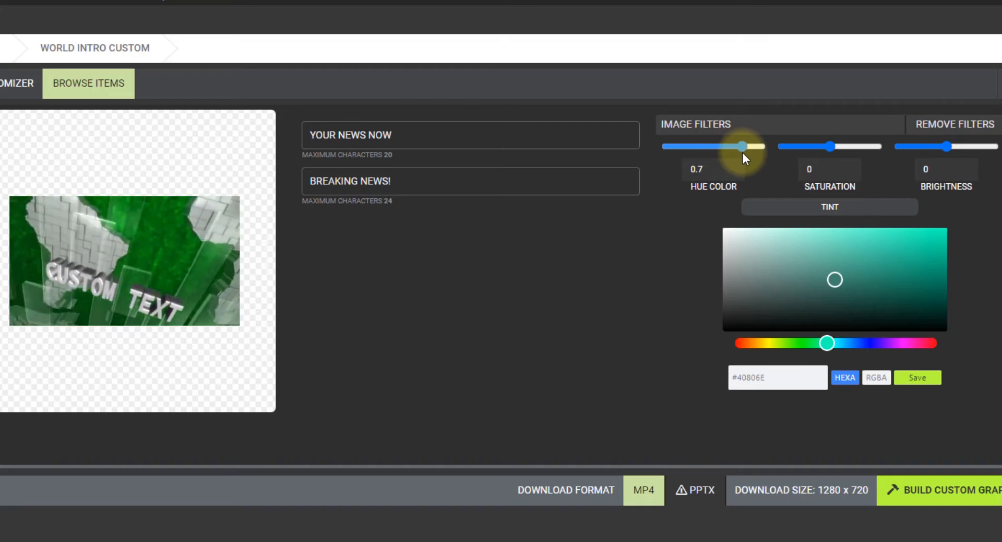
left_click_drag(741, 146, 758, 146)
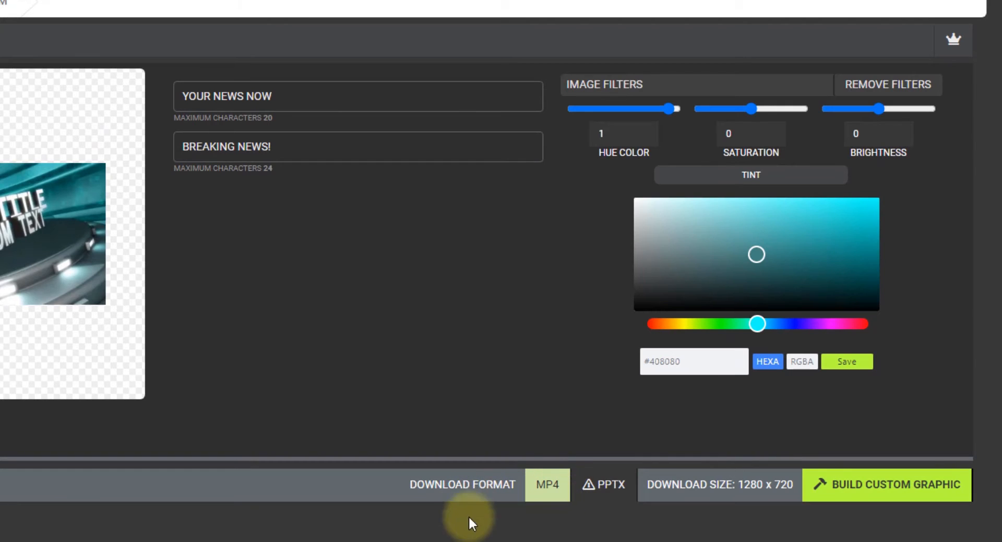
mouse_move(610, 516)
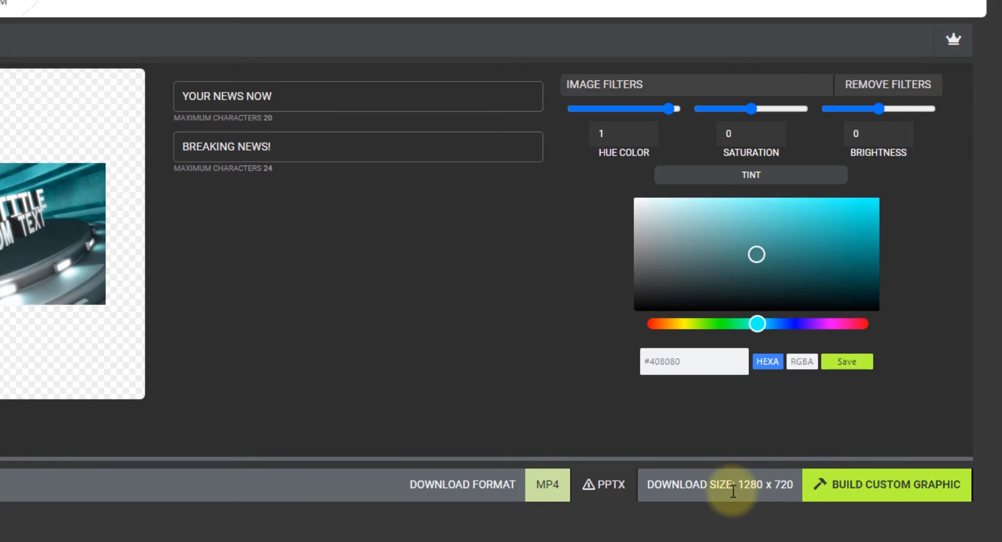
Build the teal World Intro Custom video, confirm the saved notice and save the tint colour
left_click(892, 483)
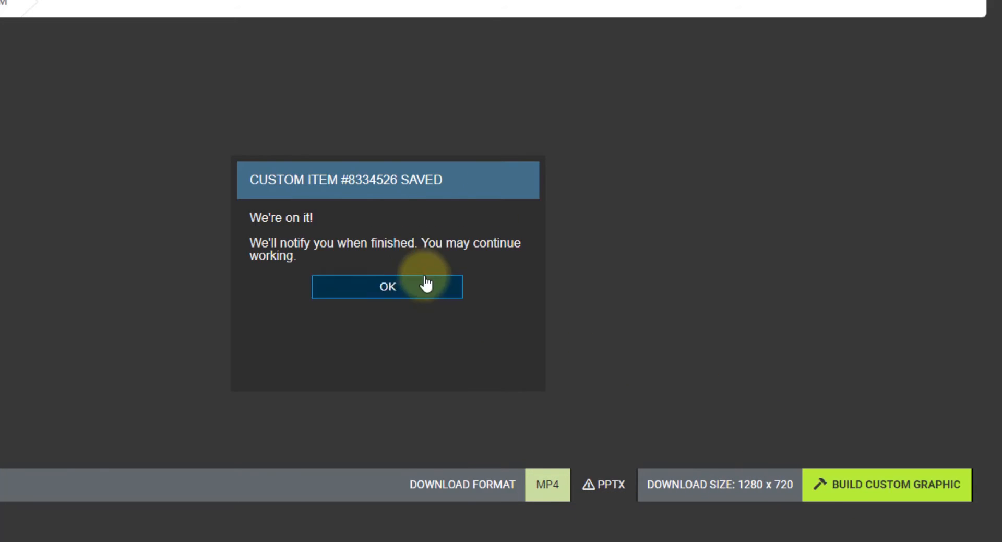
left_click(387, 286)
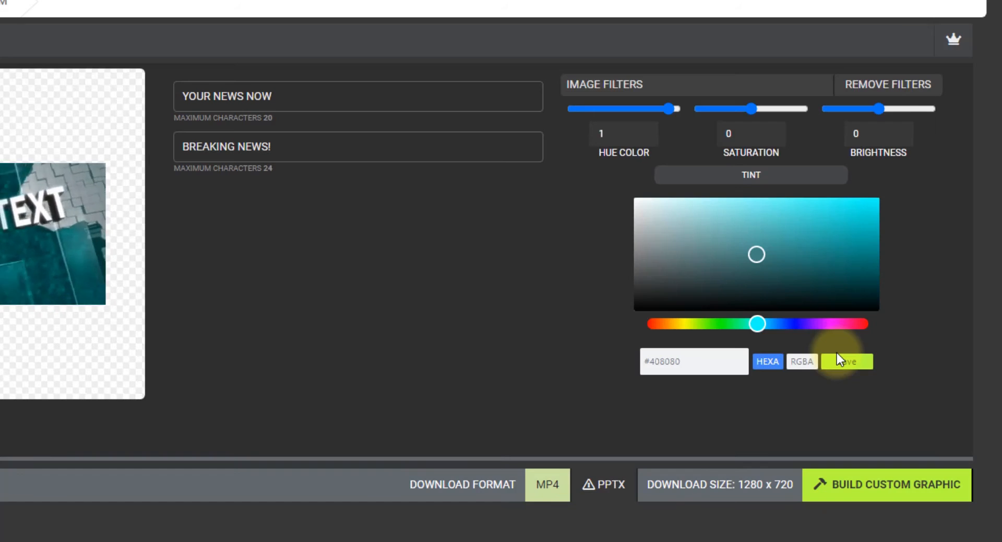
left_click(846, 362)
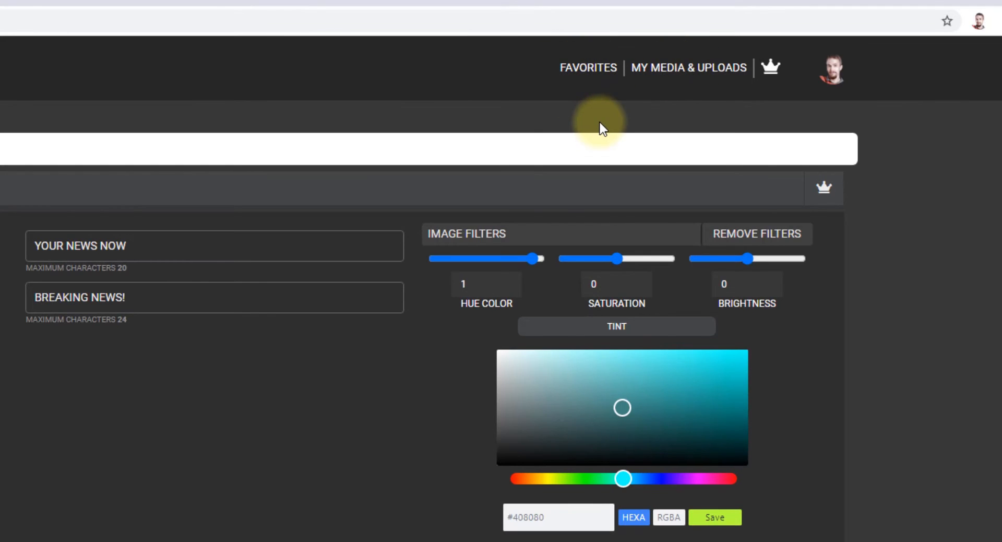
mouse_move(689, 78)
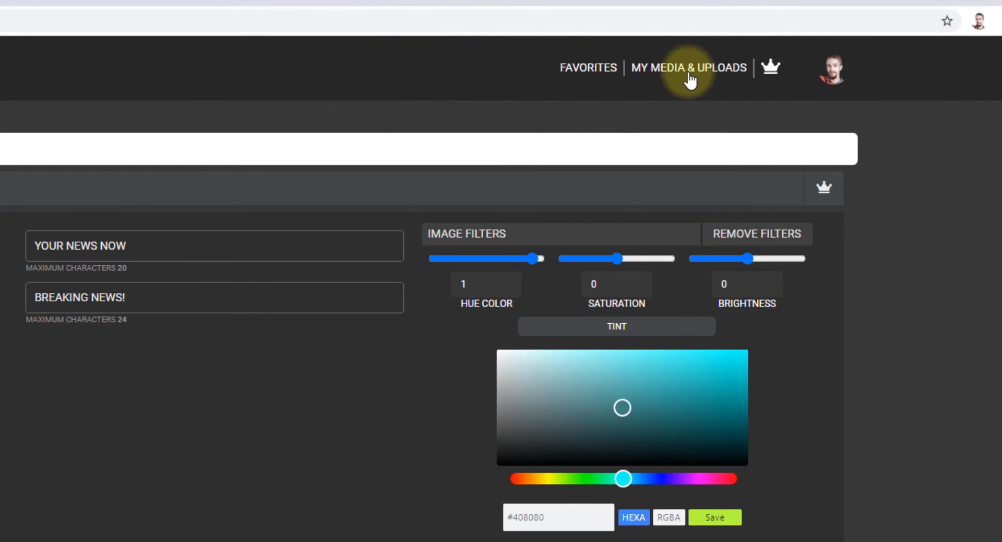
mouse_move(737, 76)
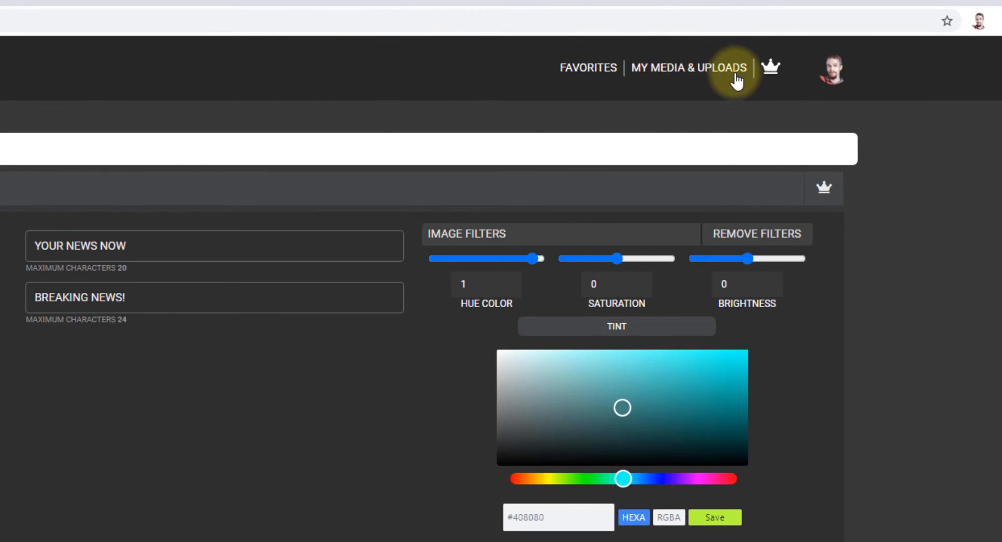
Go to My Media & Uploads, where World Intro Custom shows as processing
left_click(692, 67)
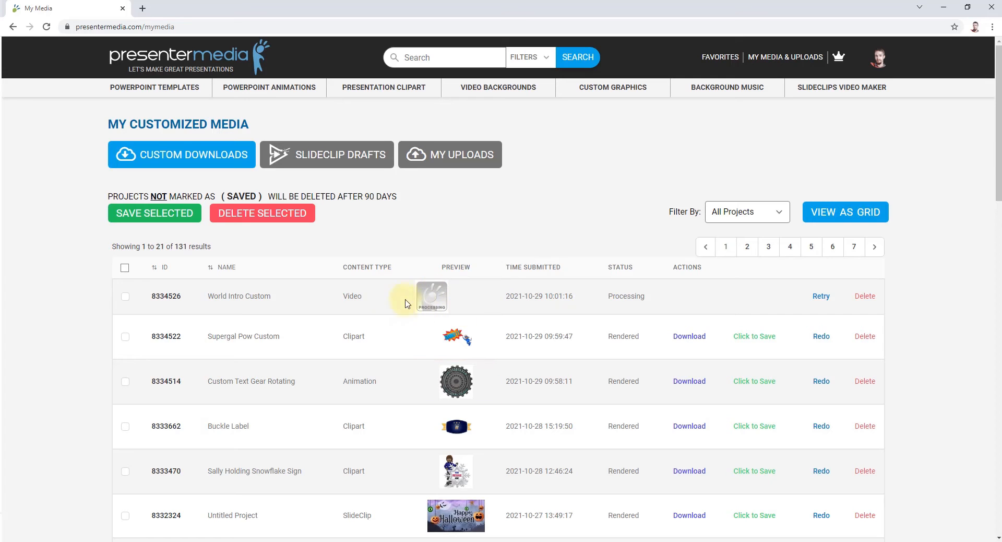
mouse_move(448, 386)
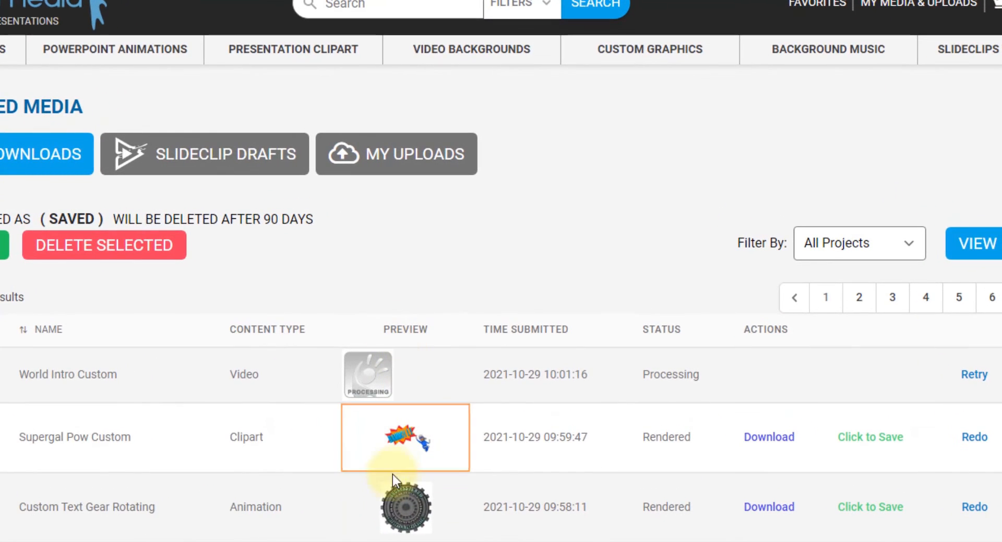
left_click(406, 512)
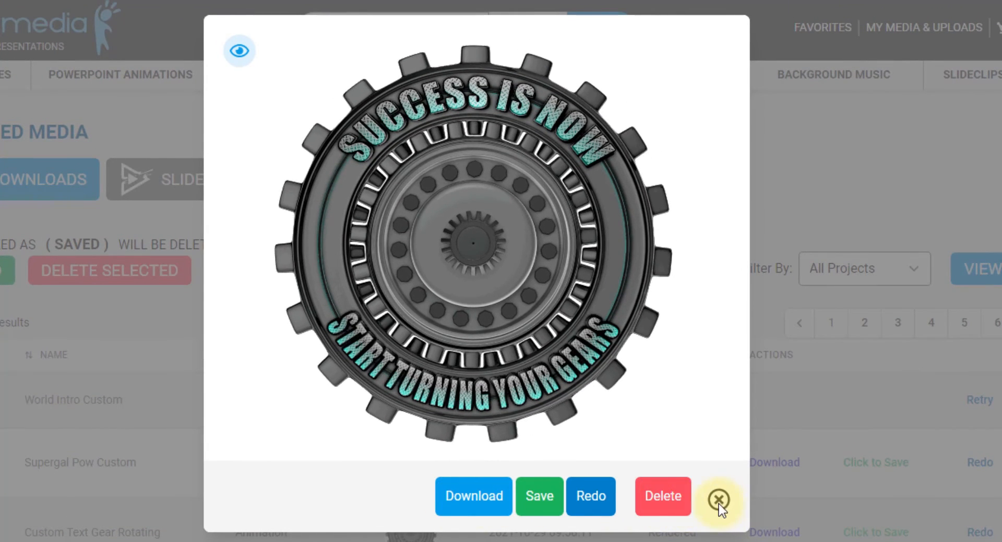
left_click(718, 496)
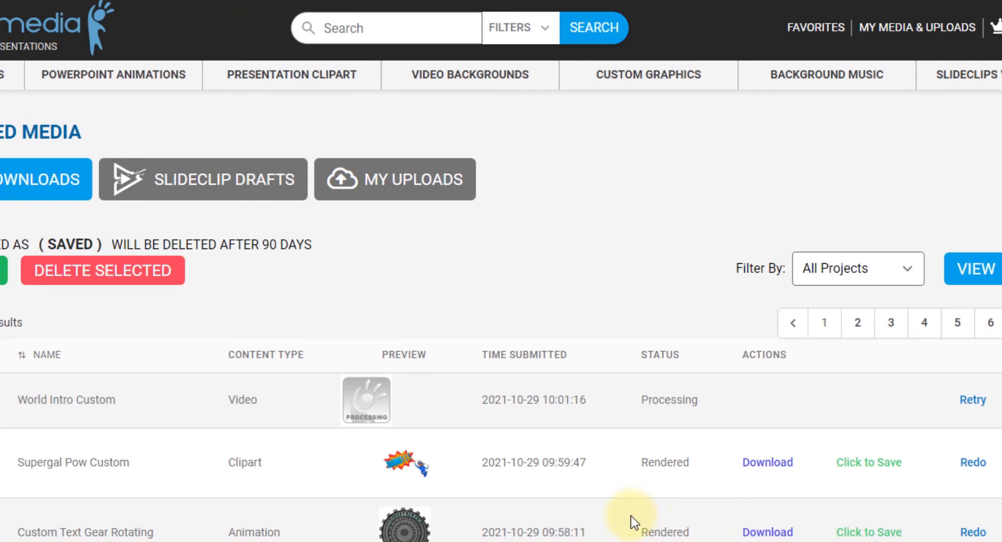
mouse_move(798, 534)
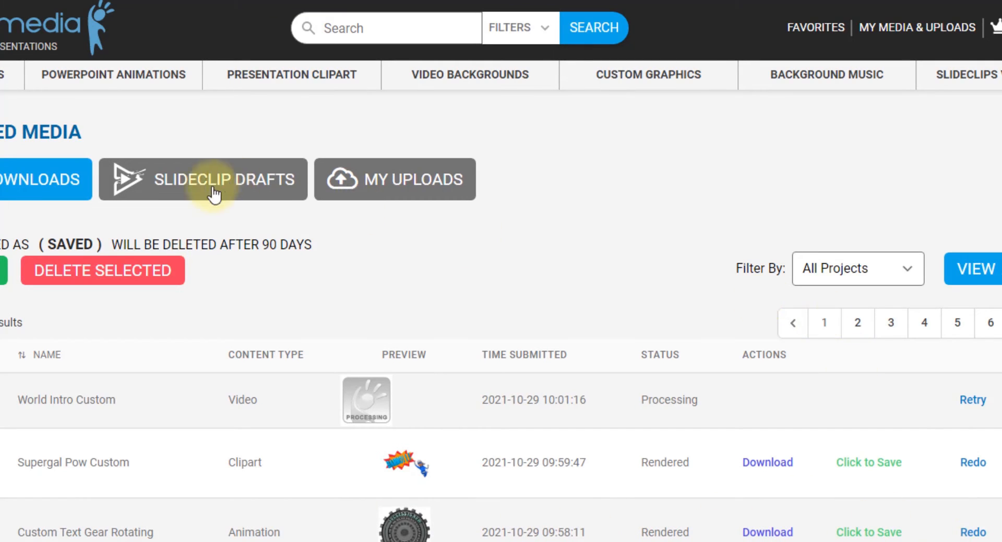
mouse_move(852, 534)
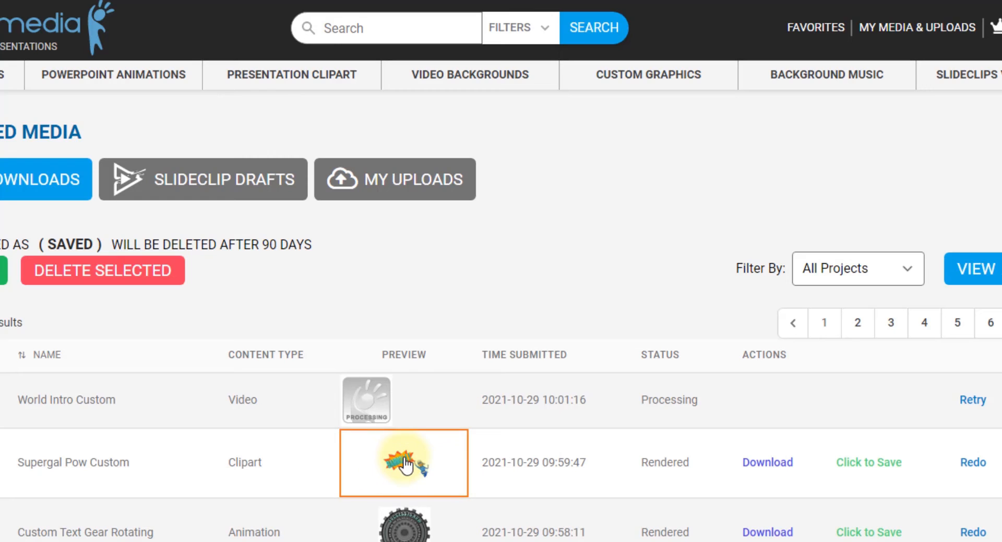
left_click(404, 461)
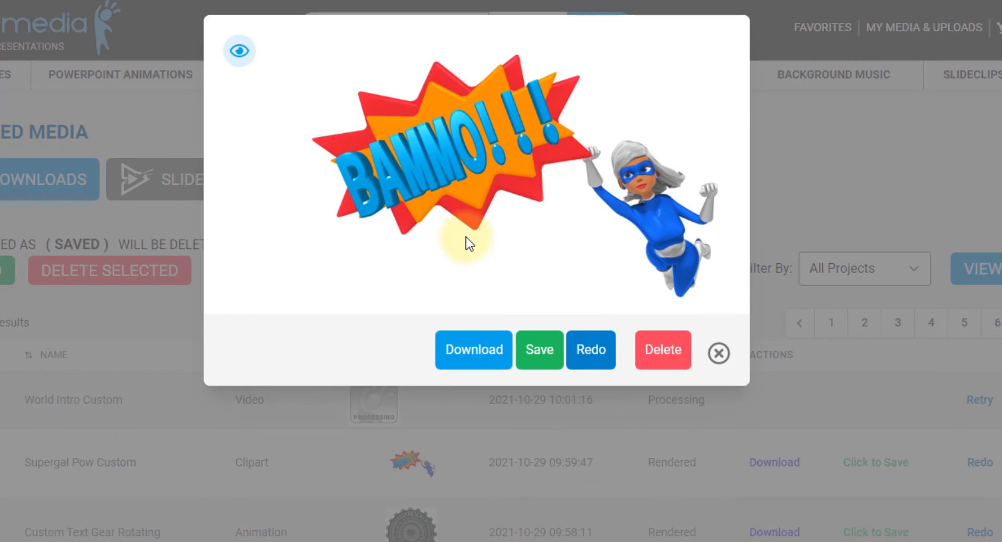
mouse_move(297, 111)
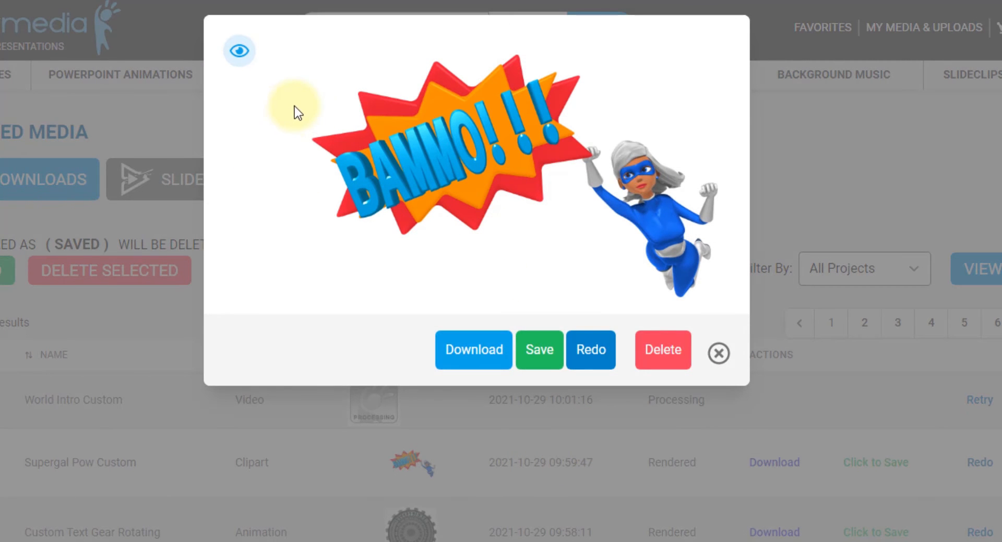
mouse_move(548, 220)
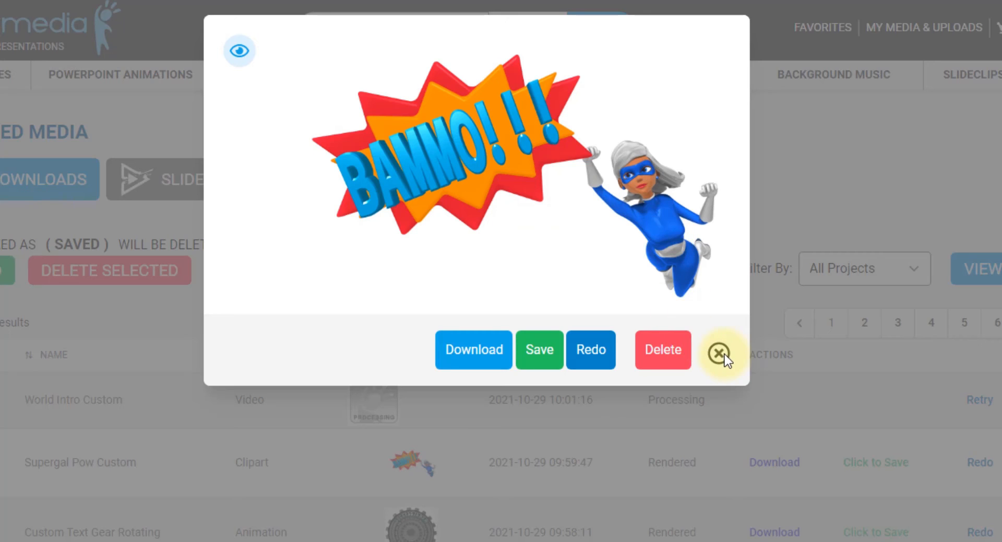
left_click(718, 353)
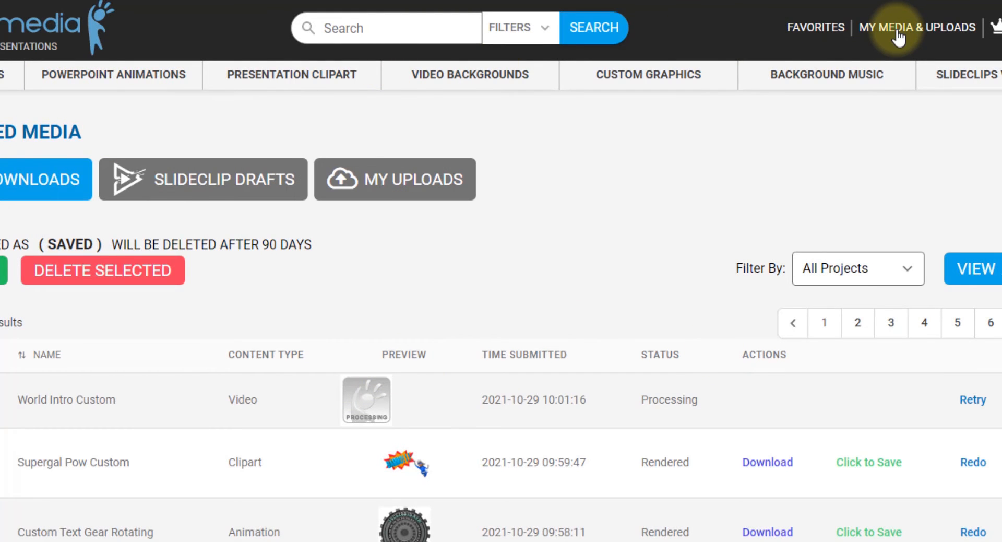
mouse_move(749, 137)
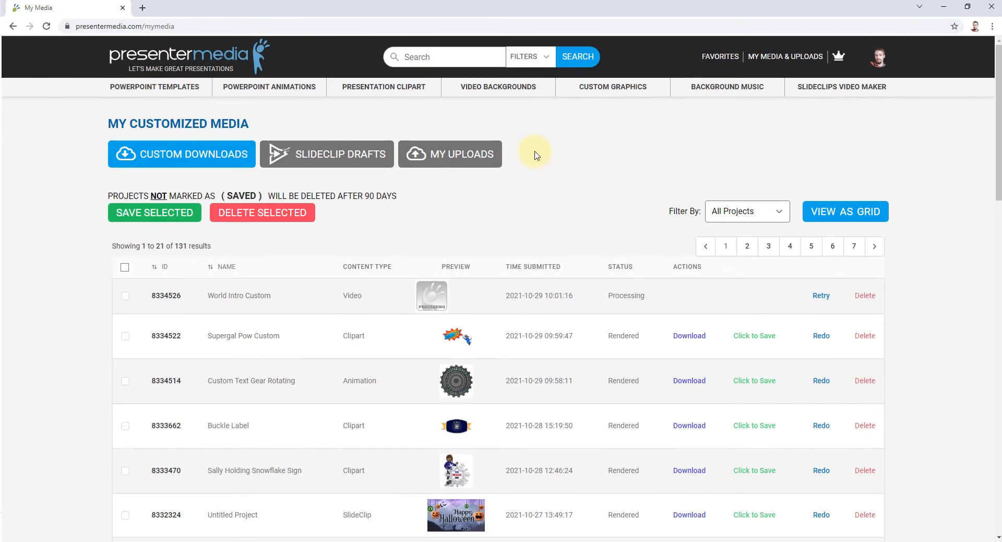
mouse_move(594, 160)
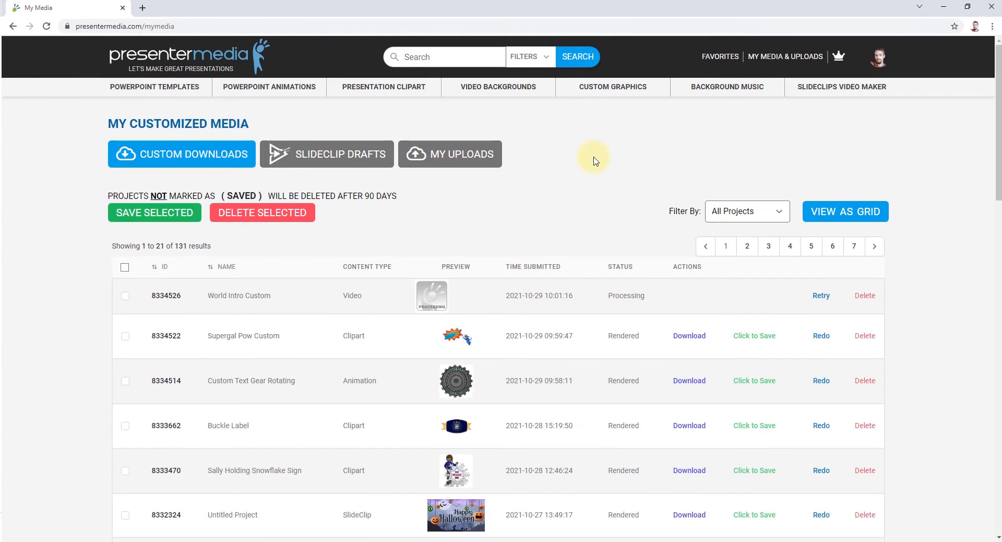
mouse_move(522, 376)
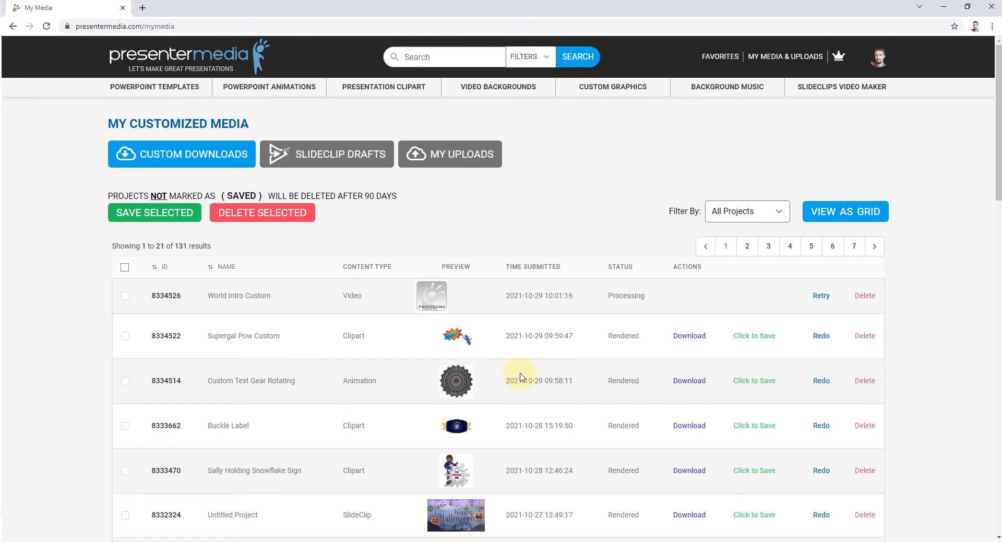
mouse_move(602, 233)
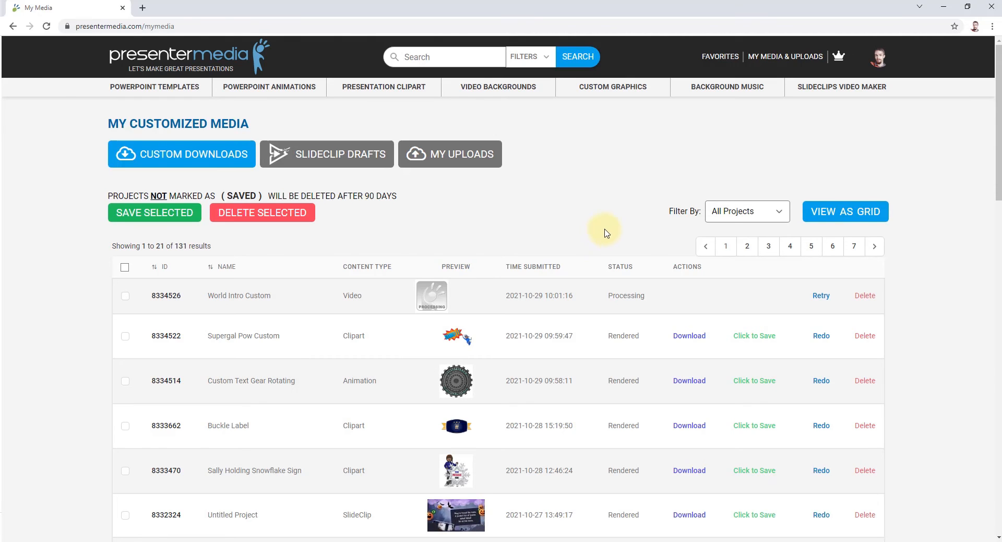
Leave the media list for the Custom Graphics gallery and choose Custom Clipart
left_click(720, 56)
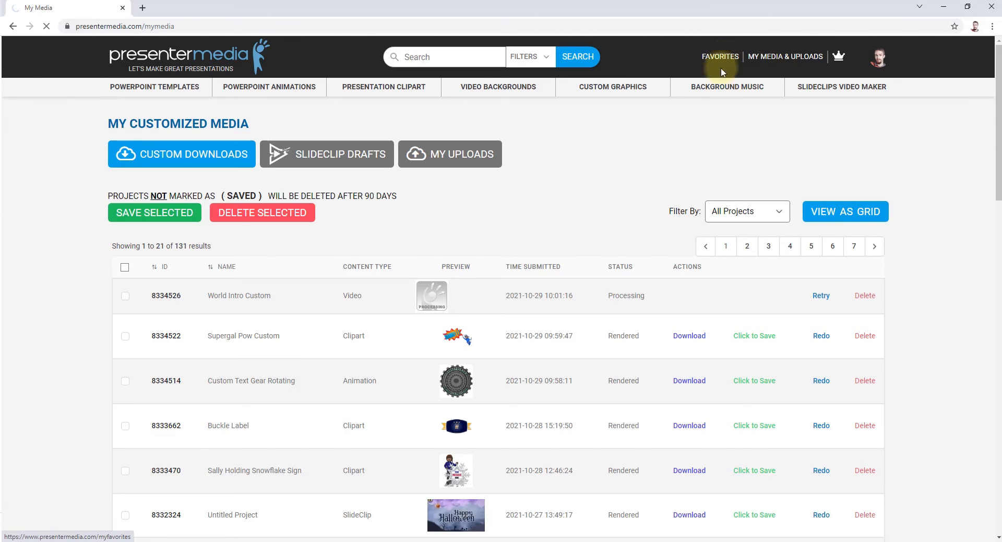
left_click(613, 87)
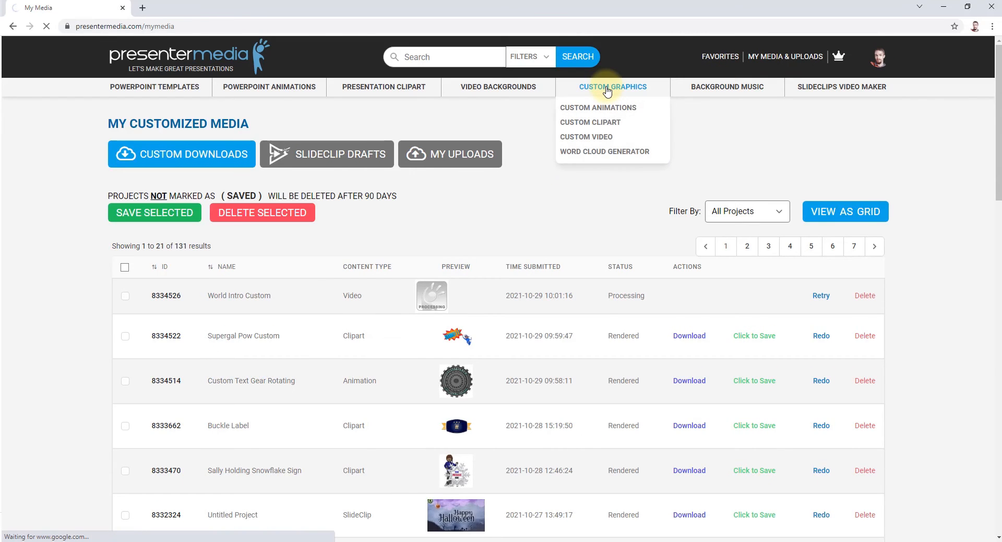
left_click(613, 87)
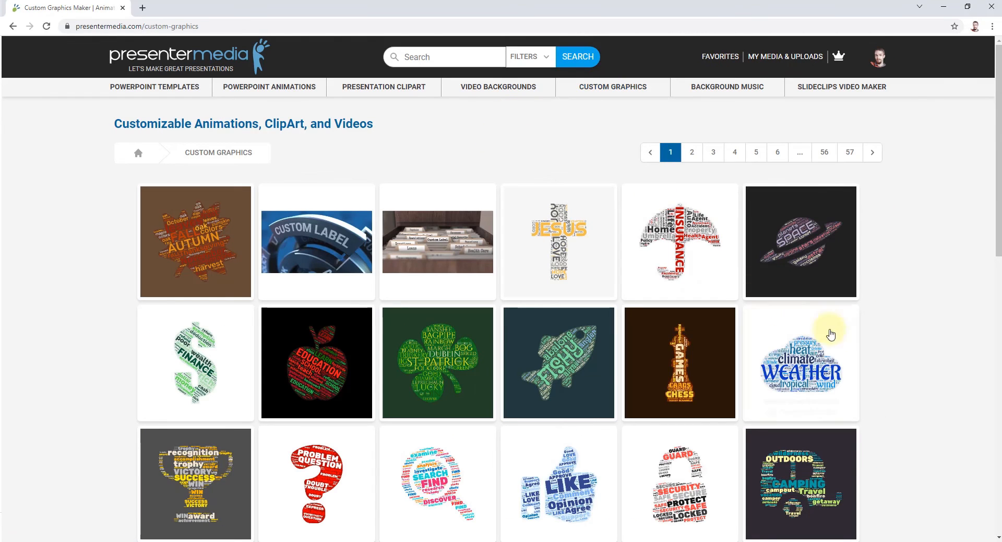
scroll("down", 3)
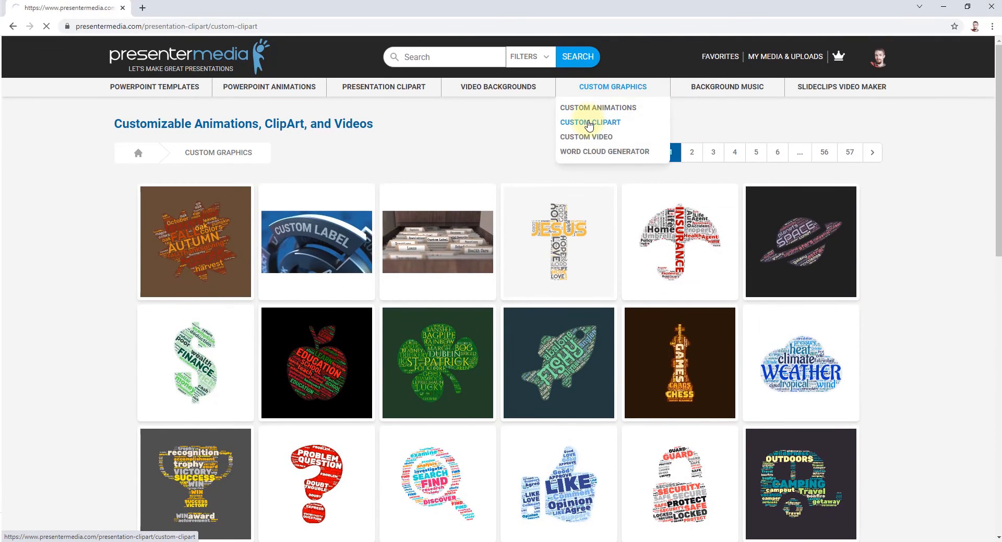
Search the site for 'mouth custom'
left_click(598, 108)
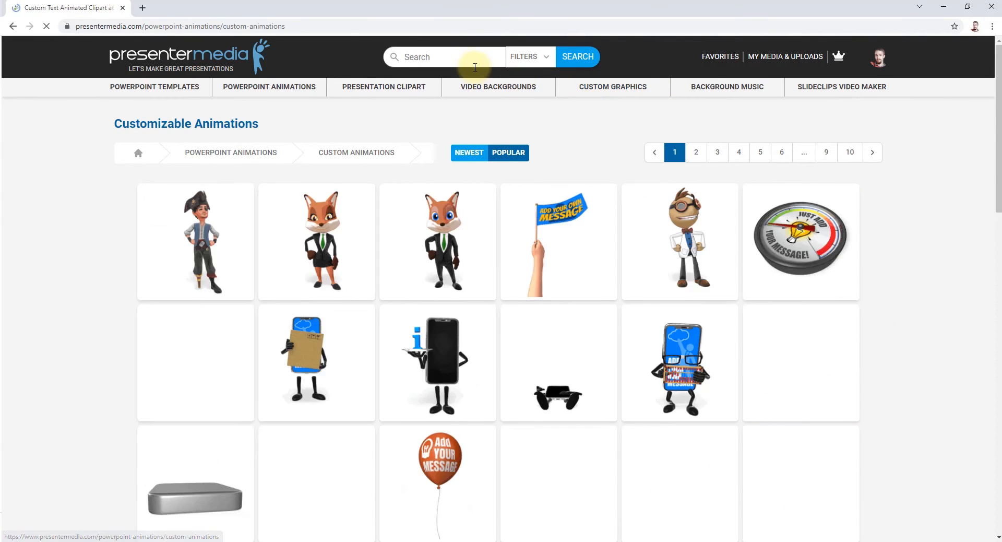
left_click(445, 56)
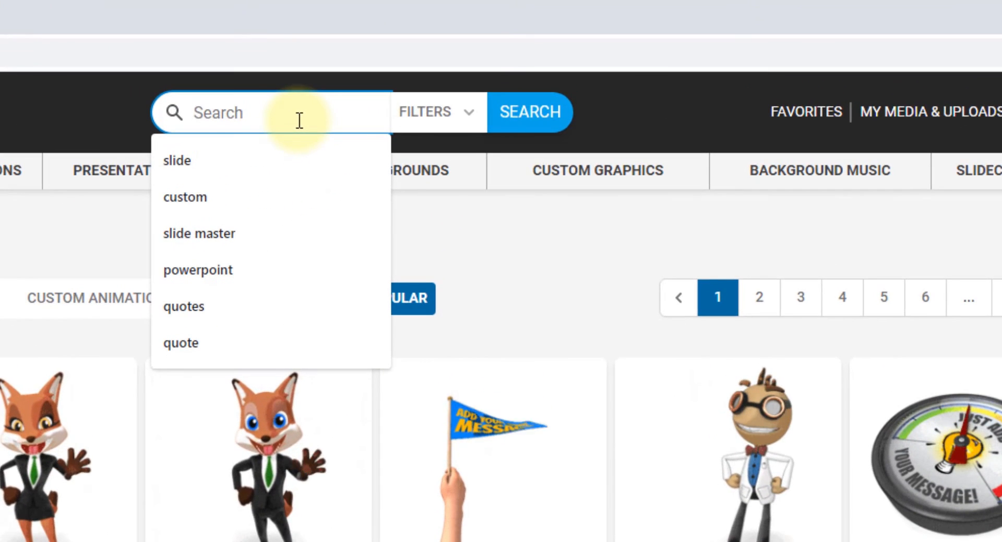
type("ou")
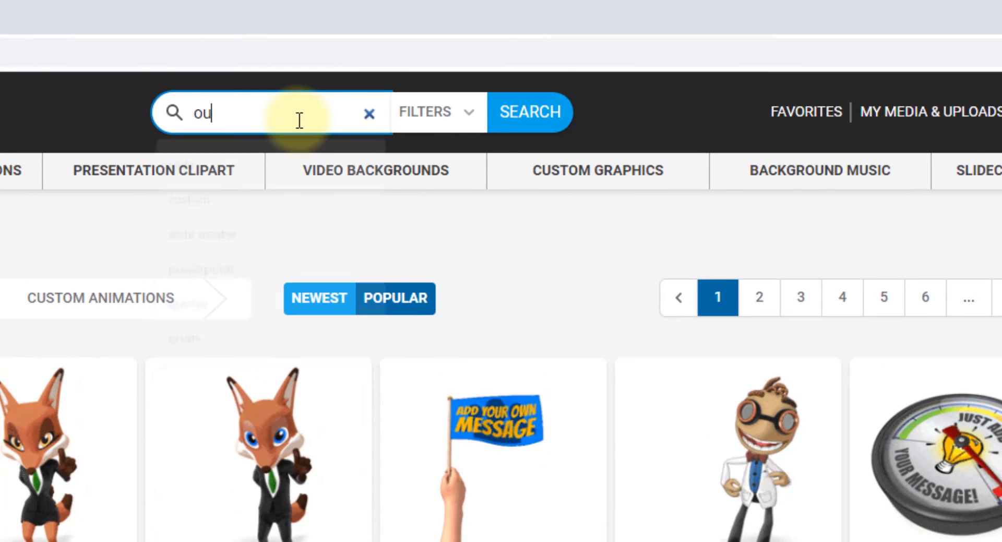
type("mouth")
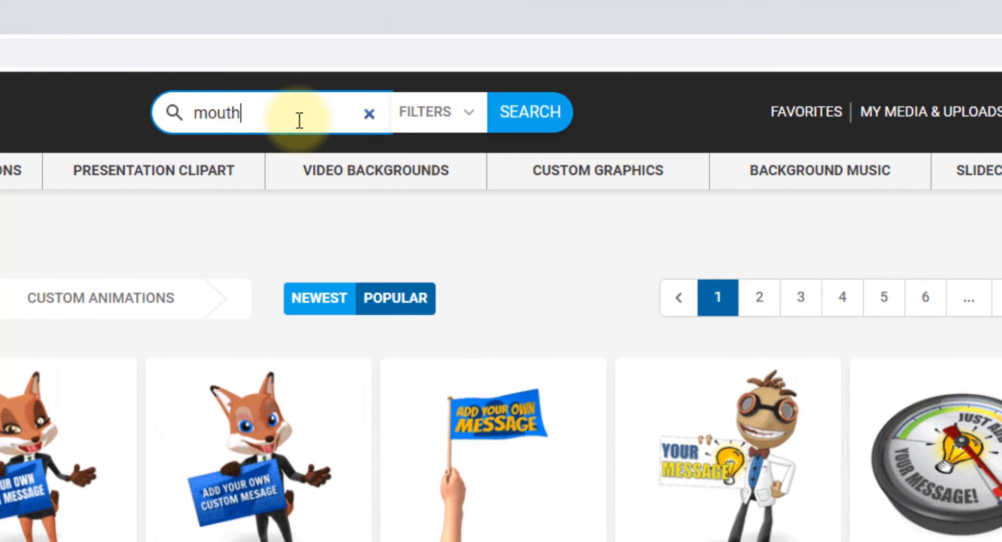
type("custom")
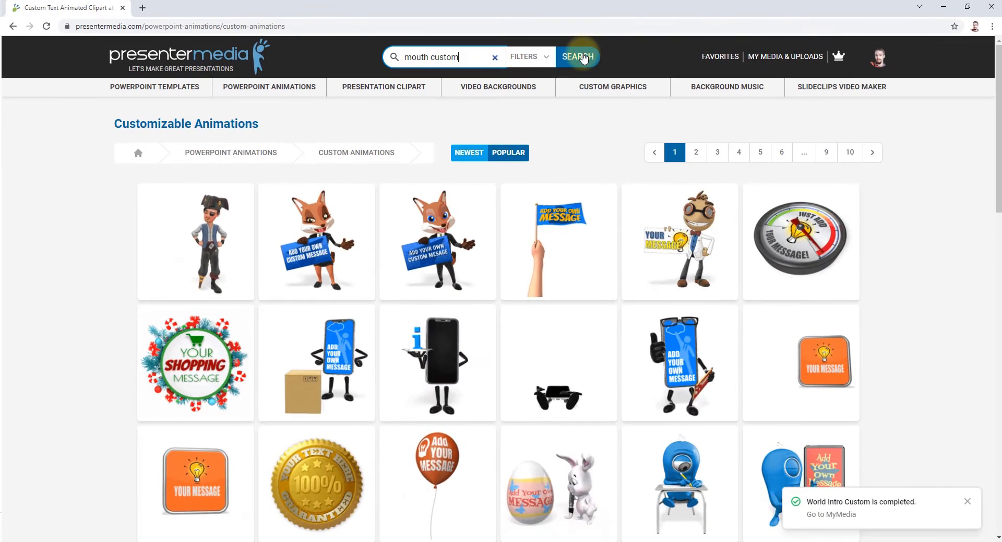
left_click(578, 56)
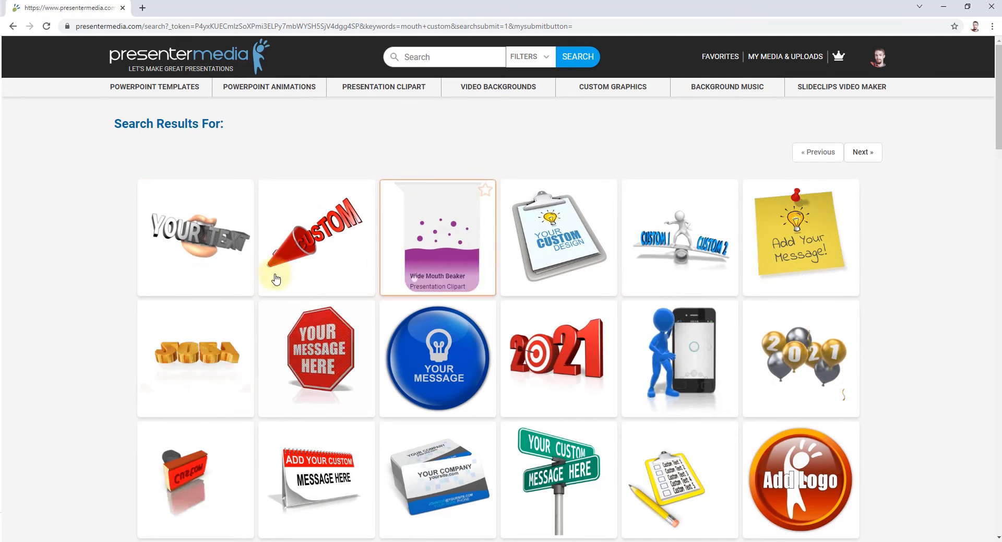
mouse_move(276, 269)
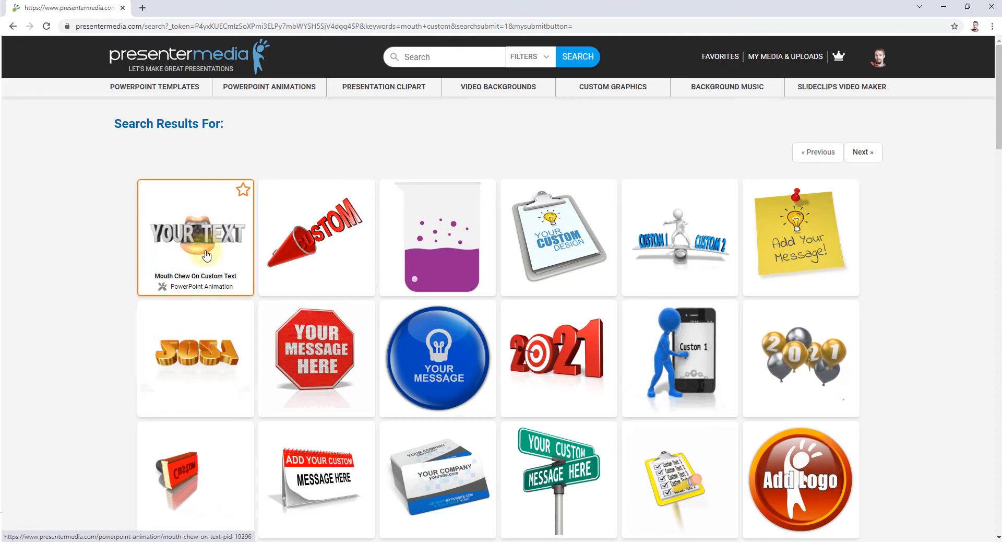
Open the Mouth Chew On Custom Text animation from the results
left_click(205, 250)
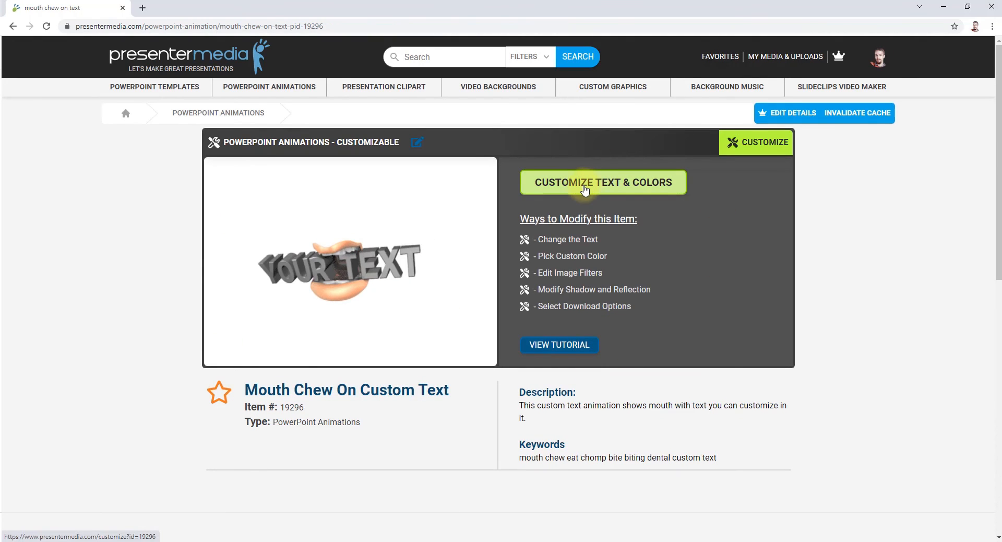
Start customizing the mouth-chew animation and set its text to YUMMY!
left_click(603, 182)
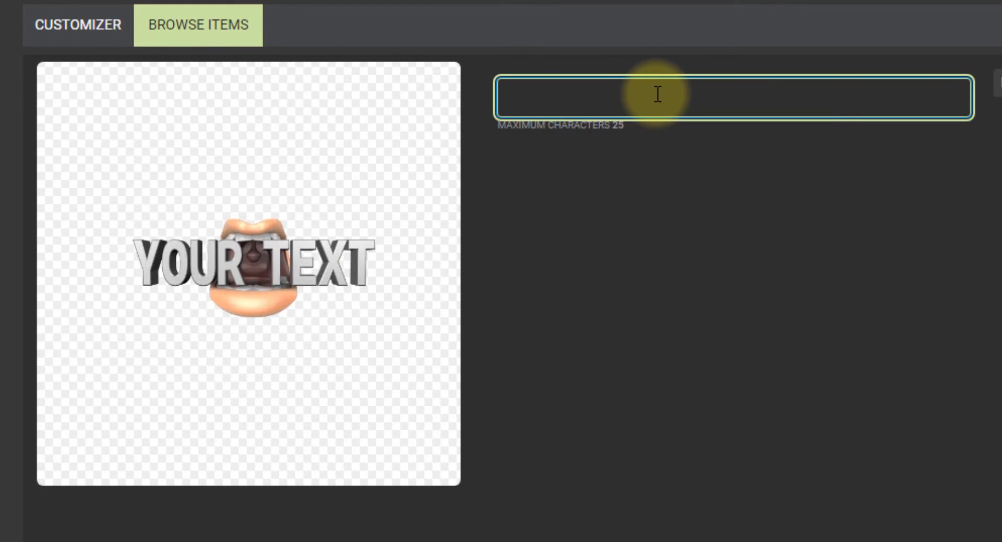
type("YUMMY!")
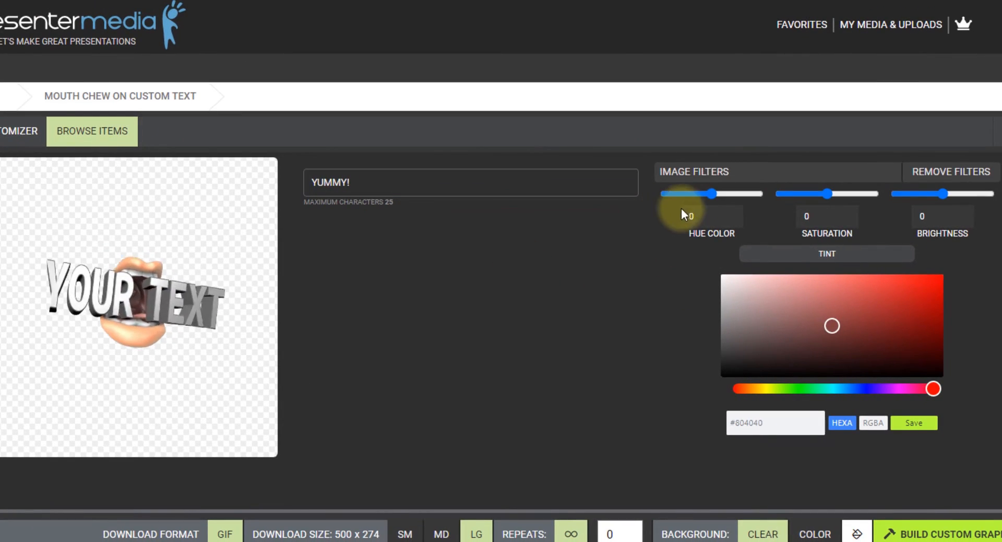
Recolour the lips vivid pink with hue about -0.22 and saturation 0.91
left_click_drag(711, 193, 723, 194)
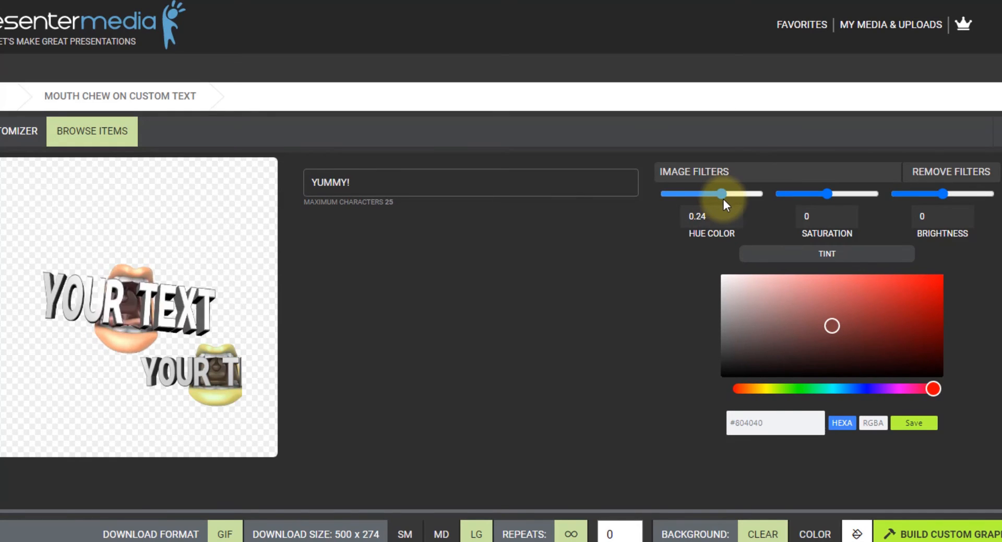
left_click_drag(723, 193, 758, 194)
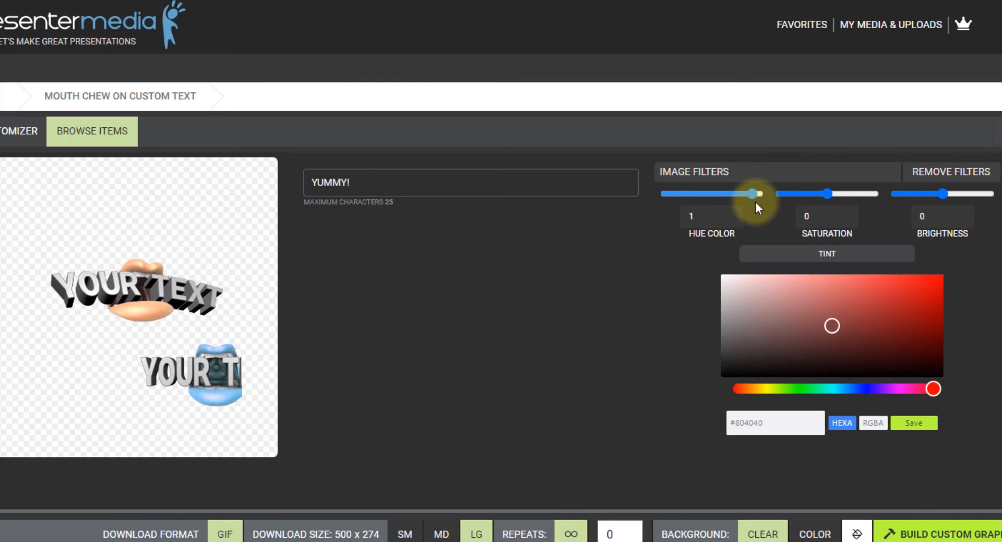
left_click_drag(932, 388, 830, 388)
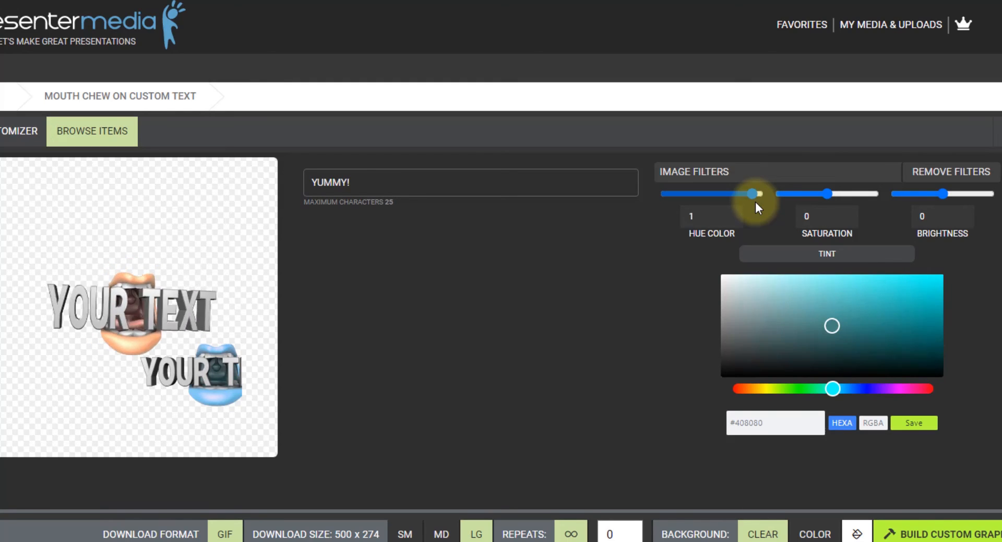
left_click_drag(756, 193, 702, 193)
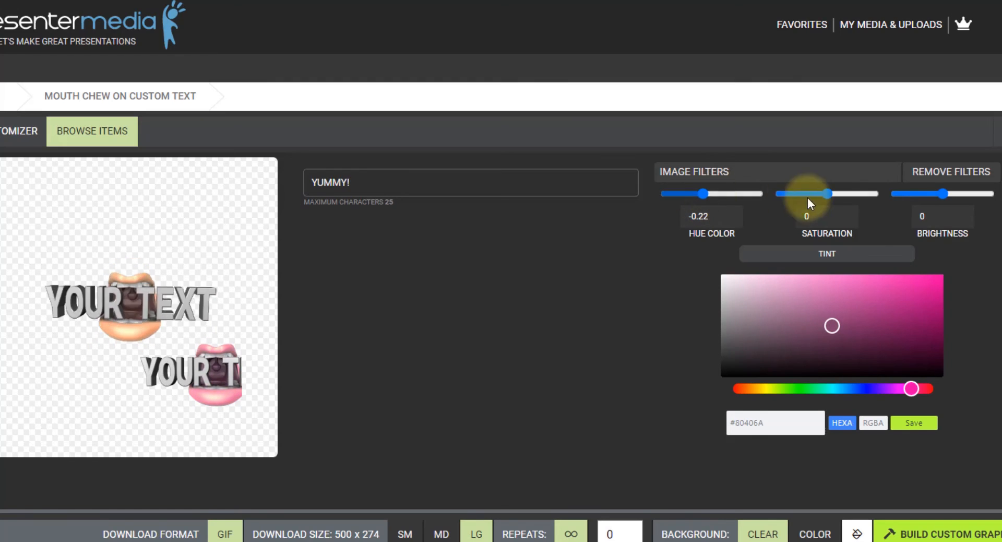
left_click_drag(824, 193, 885, 194)
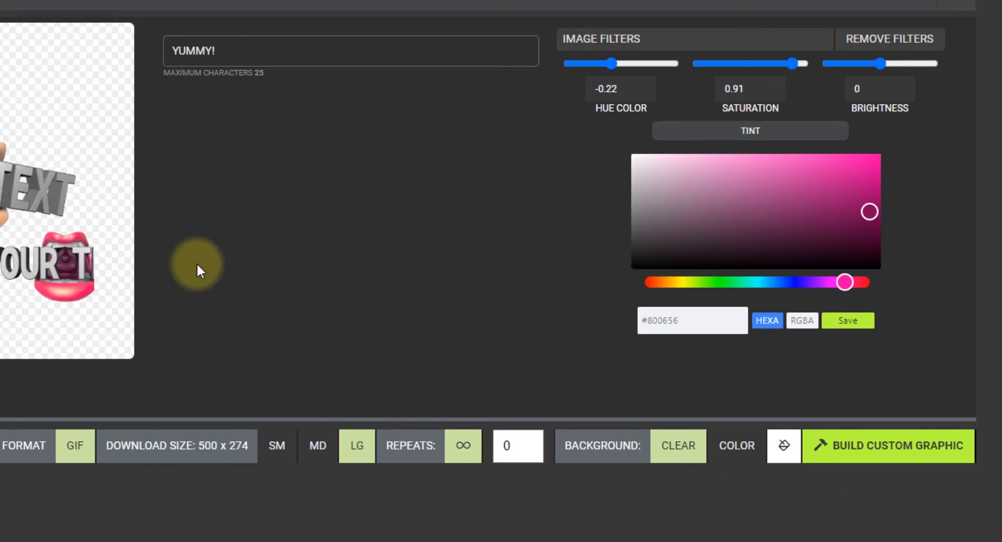
Submit the YUMMY! animation for rendering, dismiss the notice and go to My Media
left_click(888, 446)
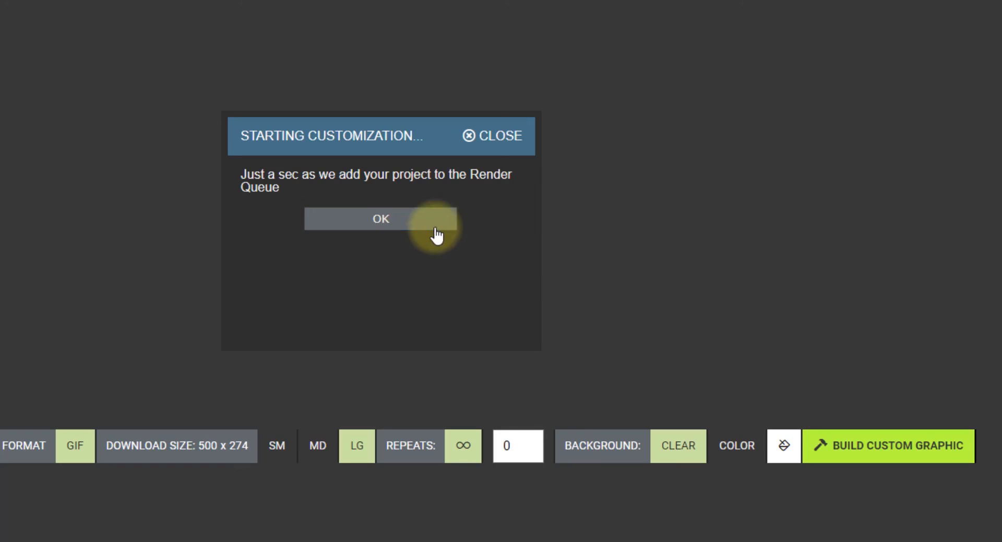
left_click(380, 218)
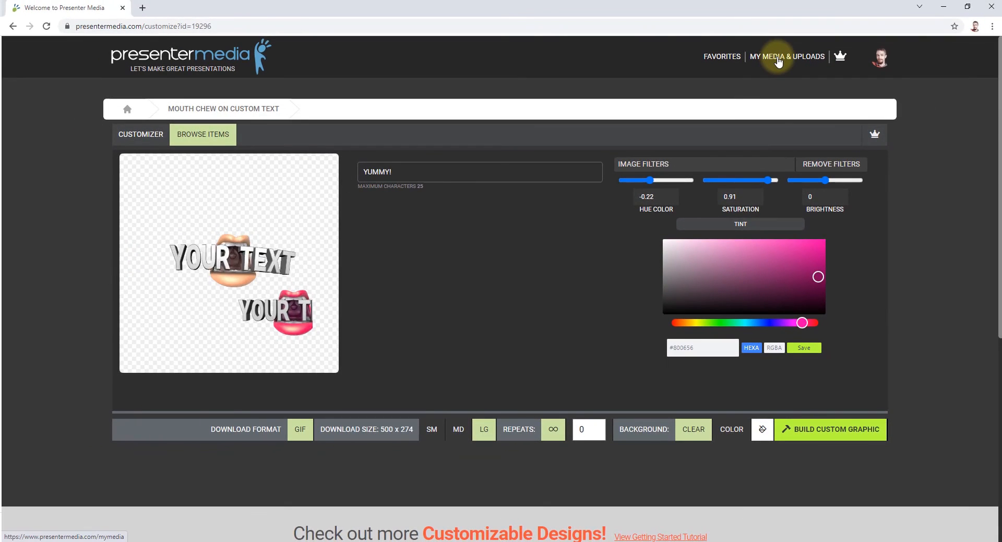
left_click(787, 56)
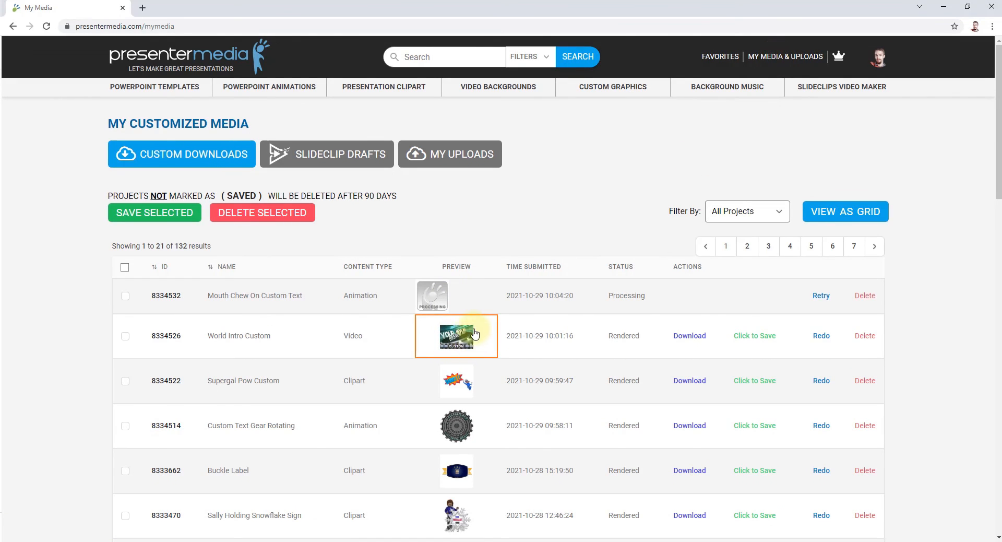
left_click(456, 336)
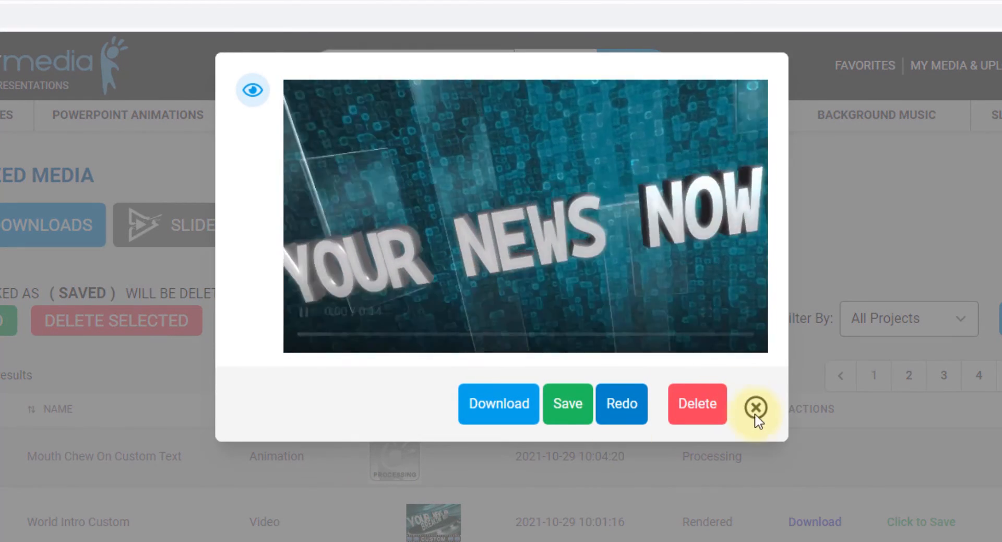
left_click(756, 408)
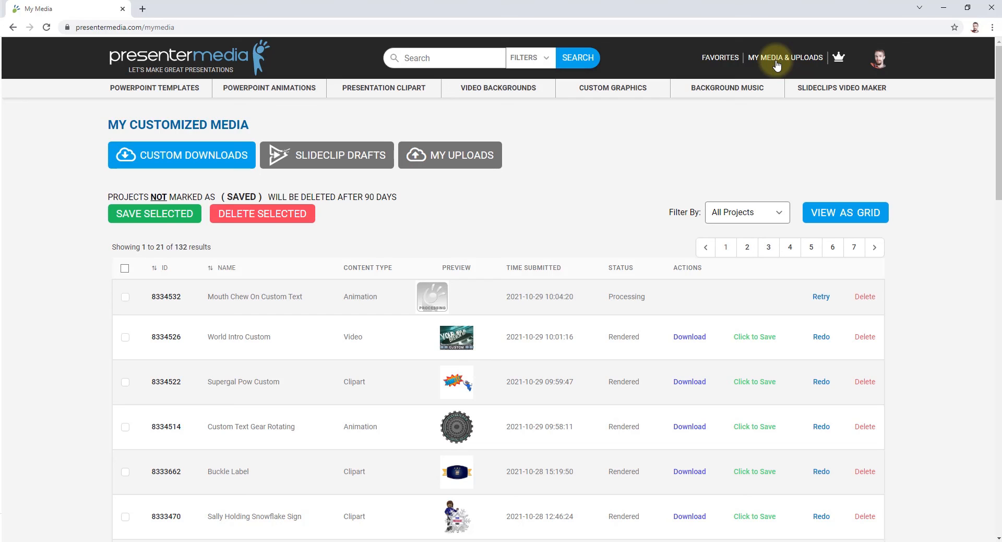
mouse_move(530, 236)
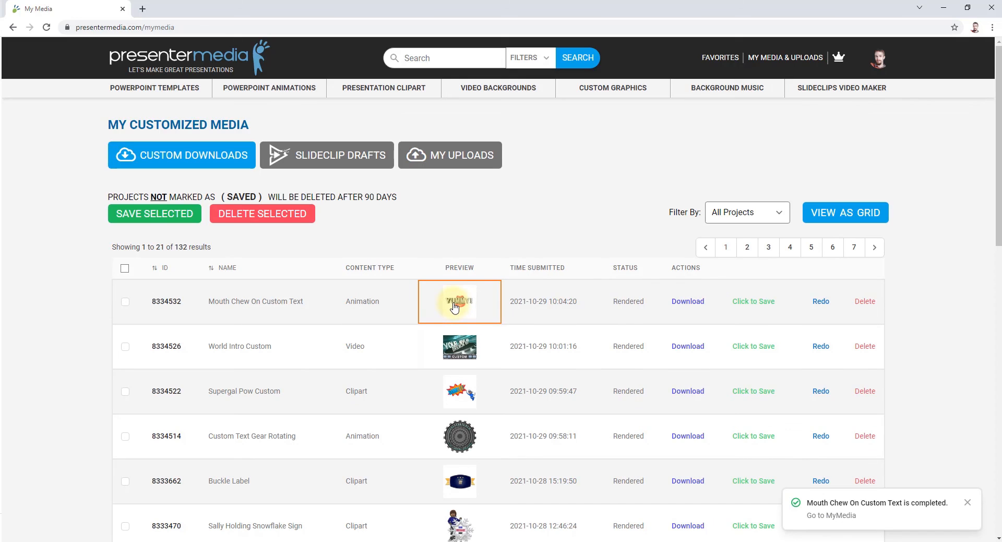
mouse_move(478, 294)
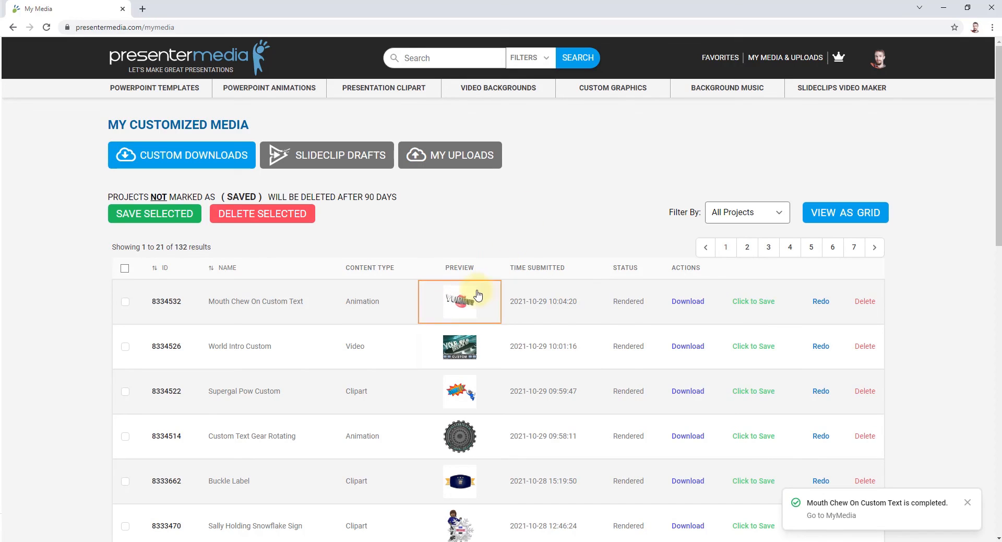
Preview the rendered pink-lipped YUMMY! Mouth Chew On Custom Text animation
left_click(46, 27)
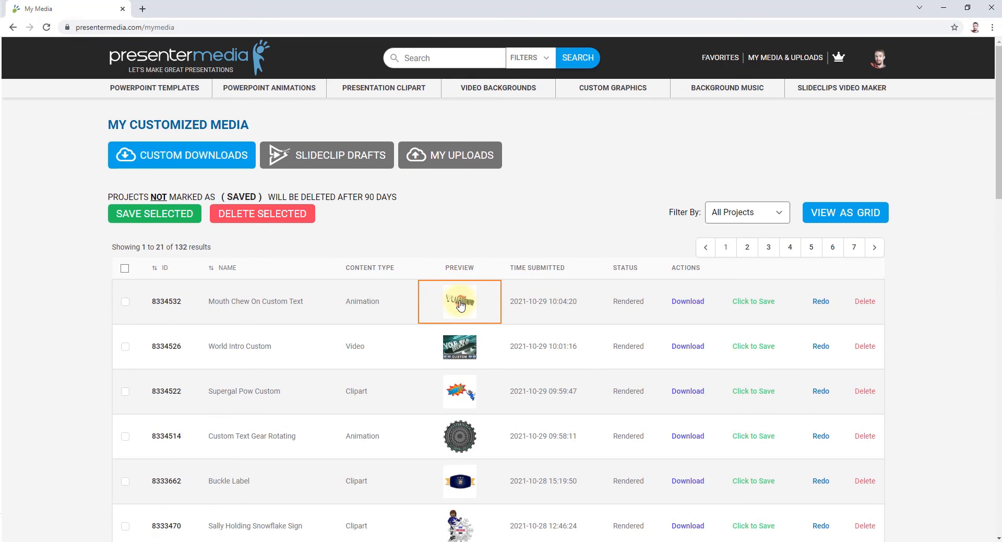
left_click(459, 301)
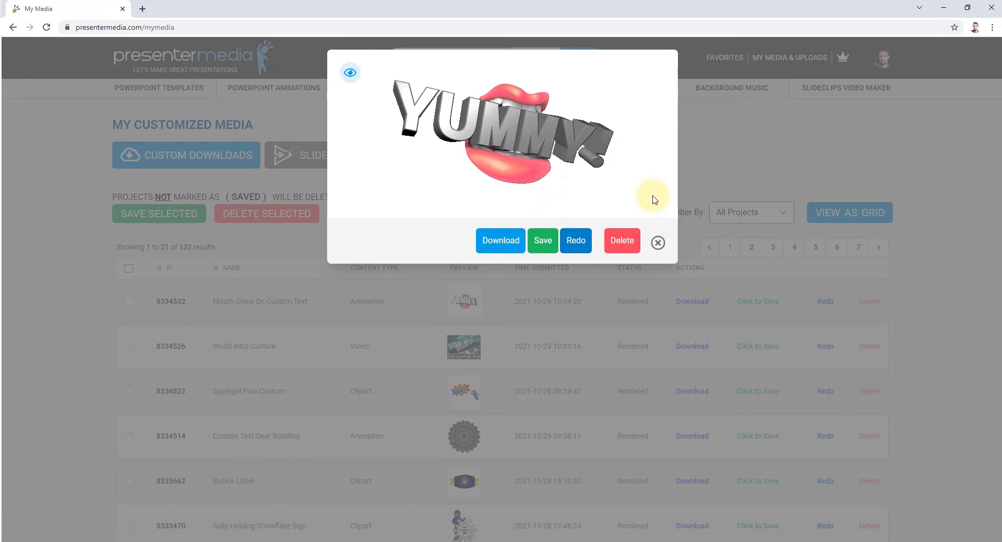